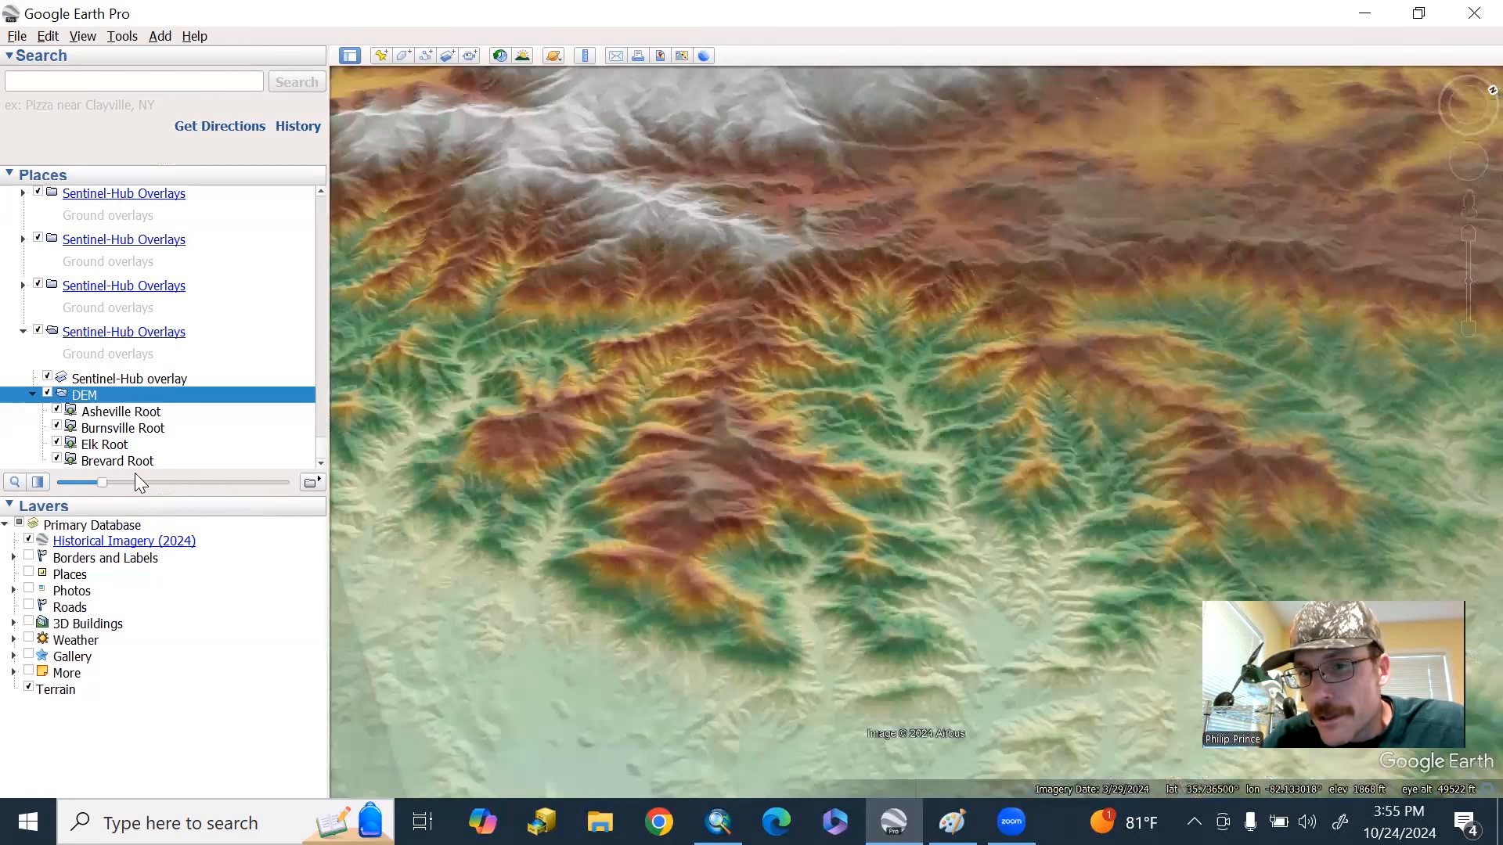
- Make the DEM hillshade overlay fully opaque with its transparency slider
{"action": "left_click_drag", "start_coordinate": [103, 482], "coordinate": [199, 482]}
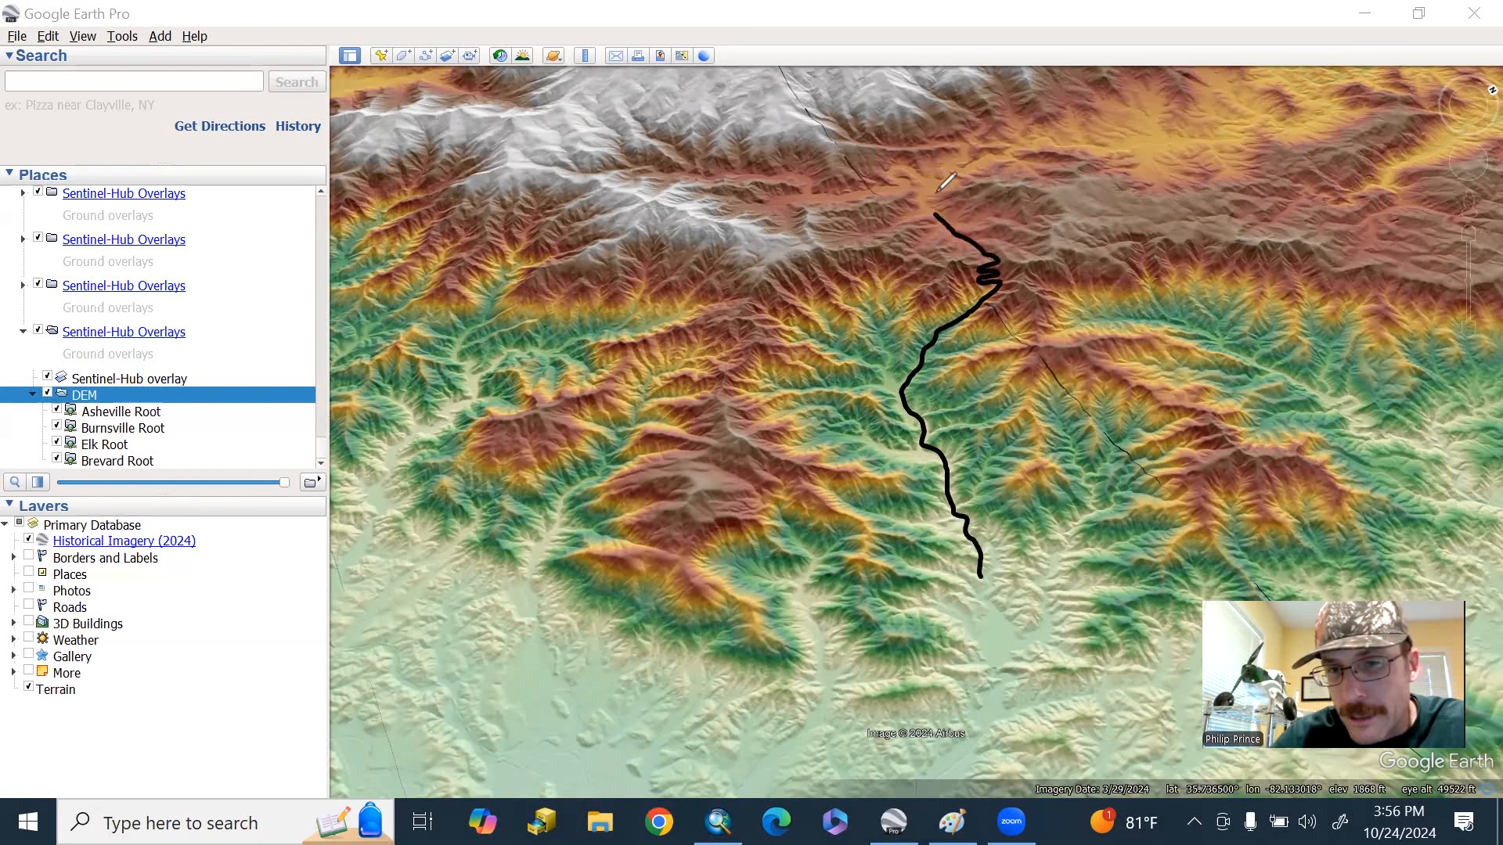
{"action": "mouse_move", "coordinate": [930, 602]}
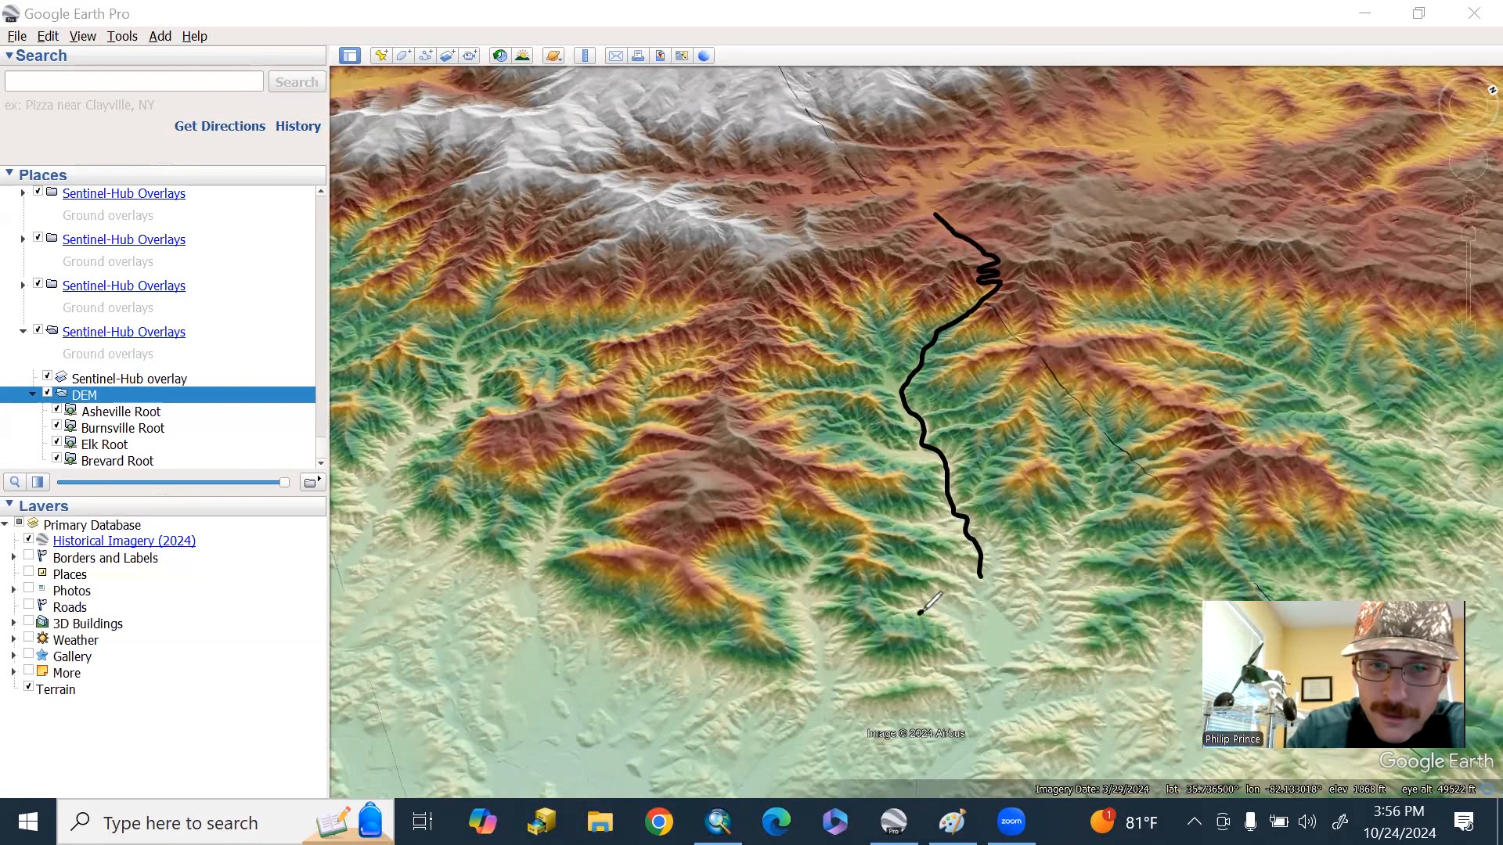
- Pan the terrain view to another stretch of high ridges and foothills
{"action": "left_click_drag", "start_coordinate": [925, 610], "coordinate": [675, 691]}
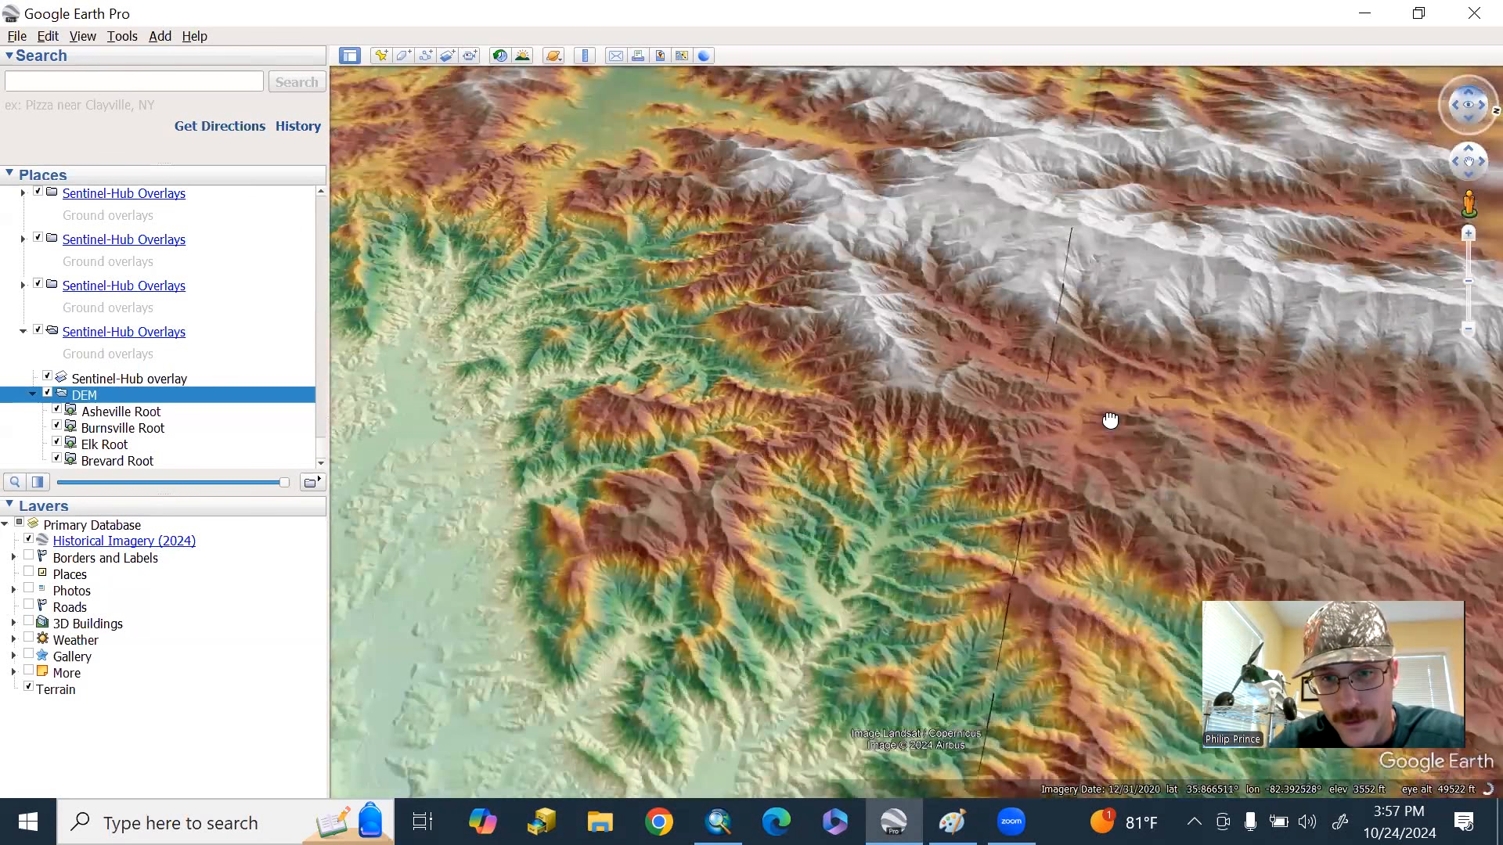
- Reposition the view over the white ridges above the green foothills
{"action": "left_click_drag", "start_coordinate": [1110, 420], "coordinate": [1073, 310]}
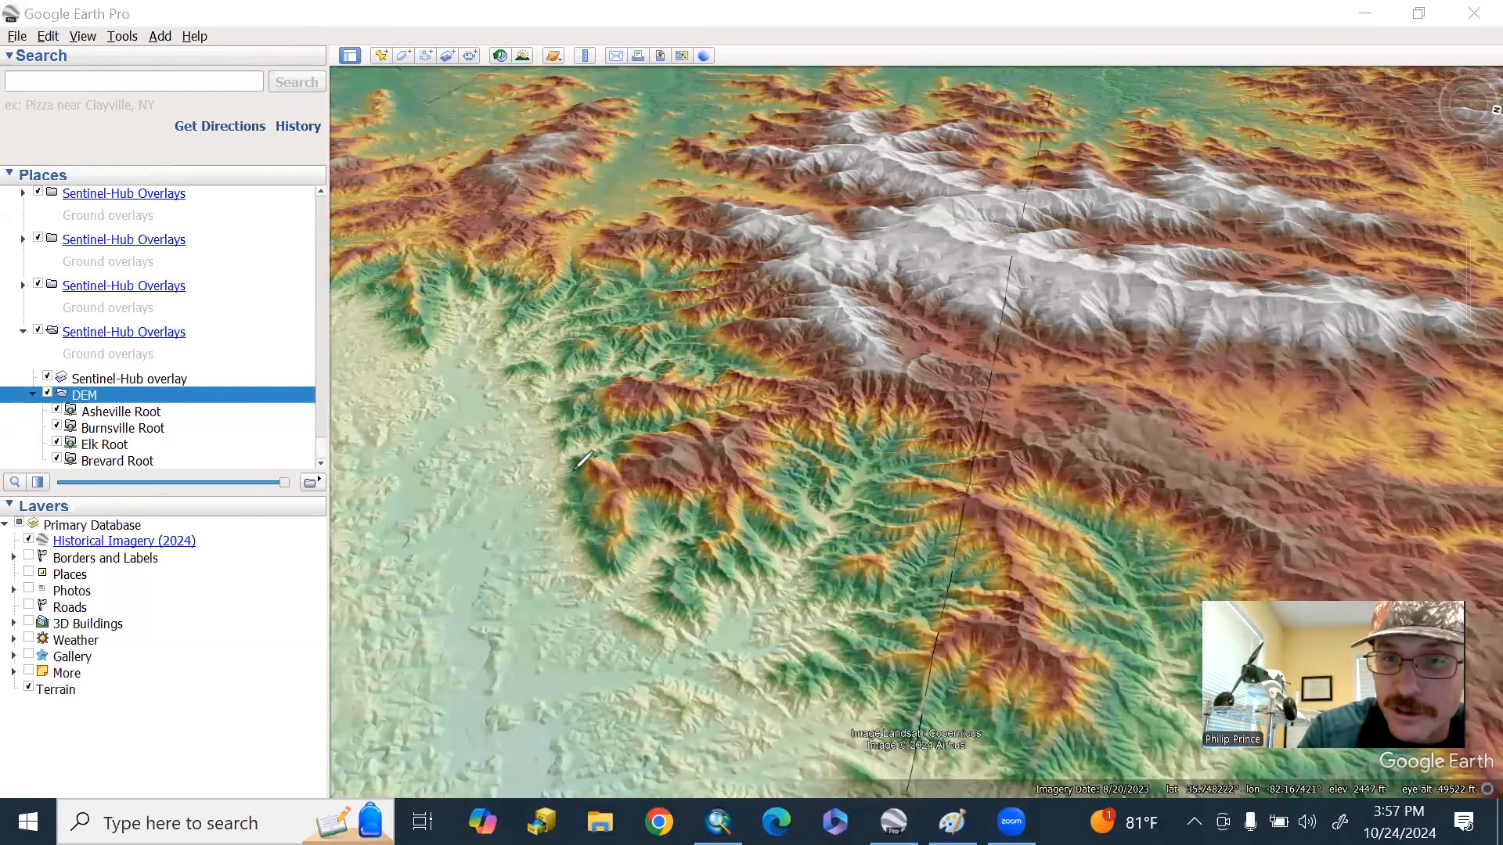
- Draw a line at the foothill edge, then fly closer over the branching valleys
{"action": "left_click_drag", "start_coordinate": [582, 460], "coordinate": [565, 542]}
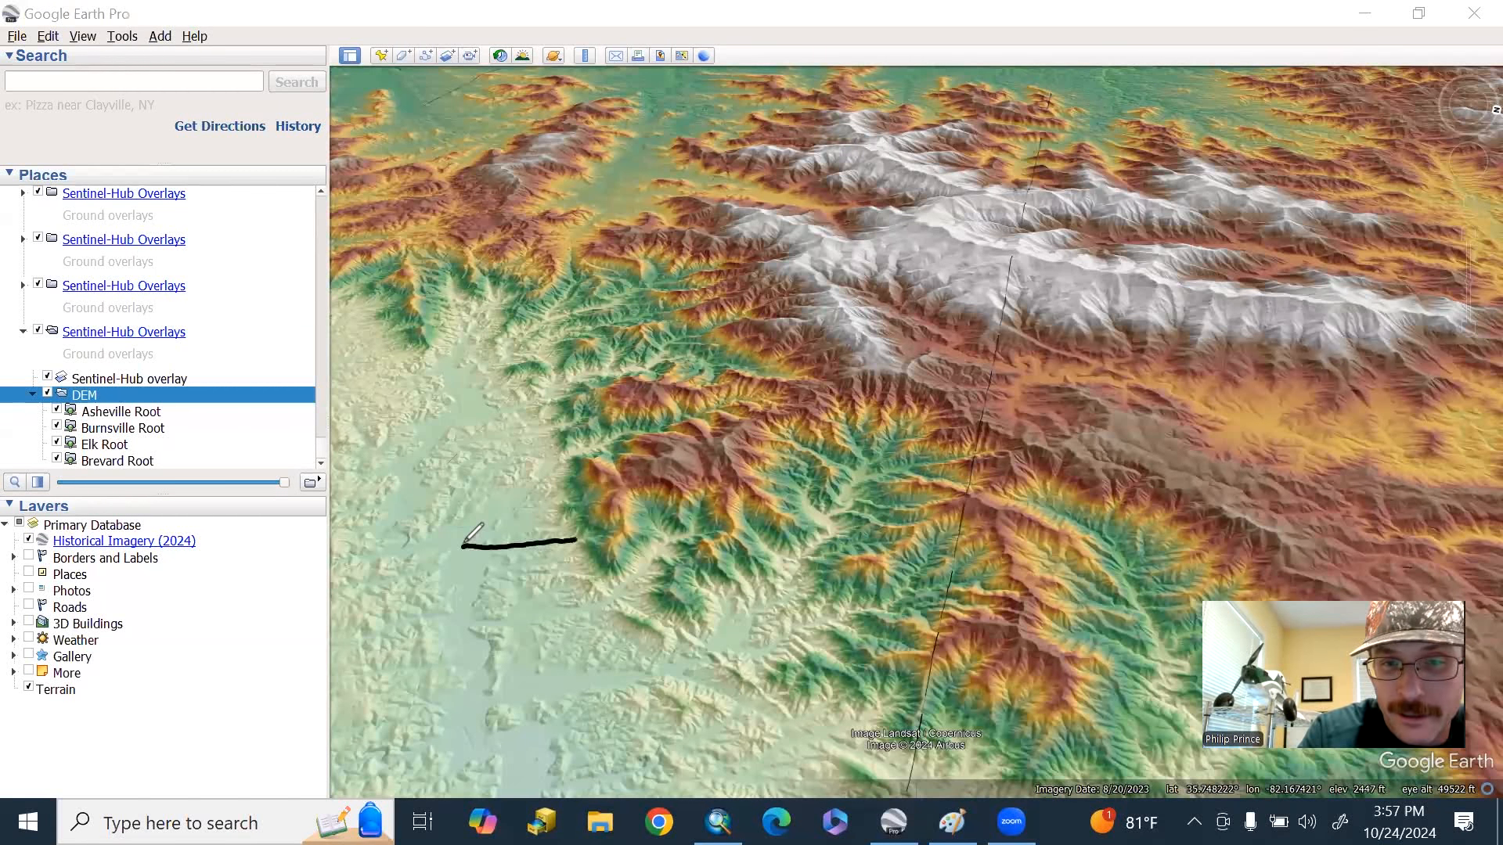
{"action": "left_click_drag", "start_coordinate": [556, 537], "coordinate": [978, 403]}
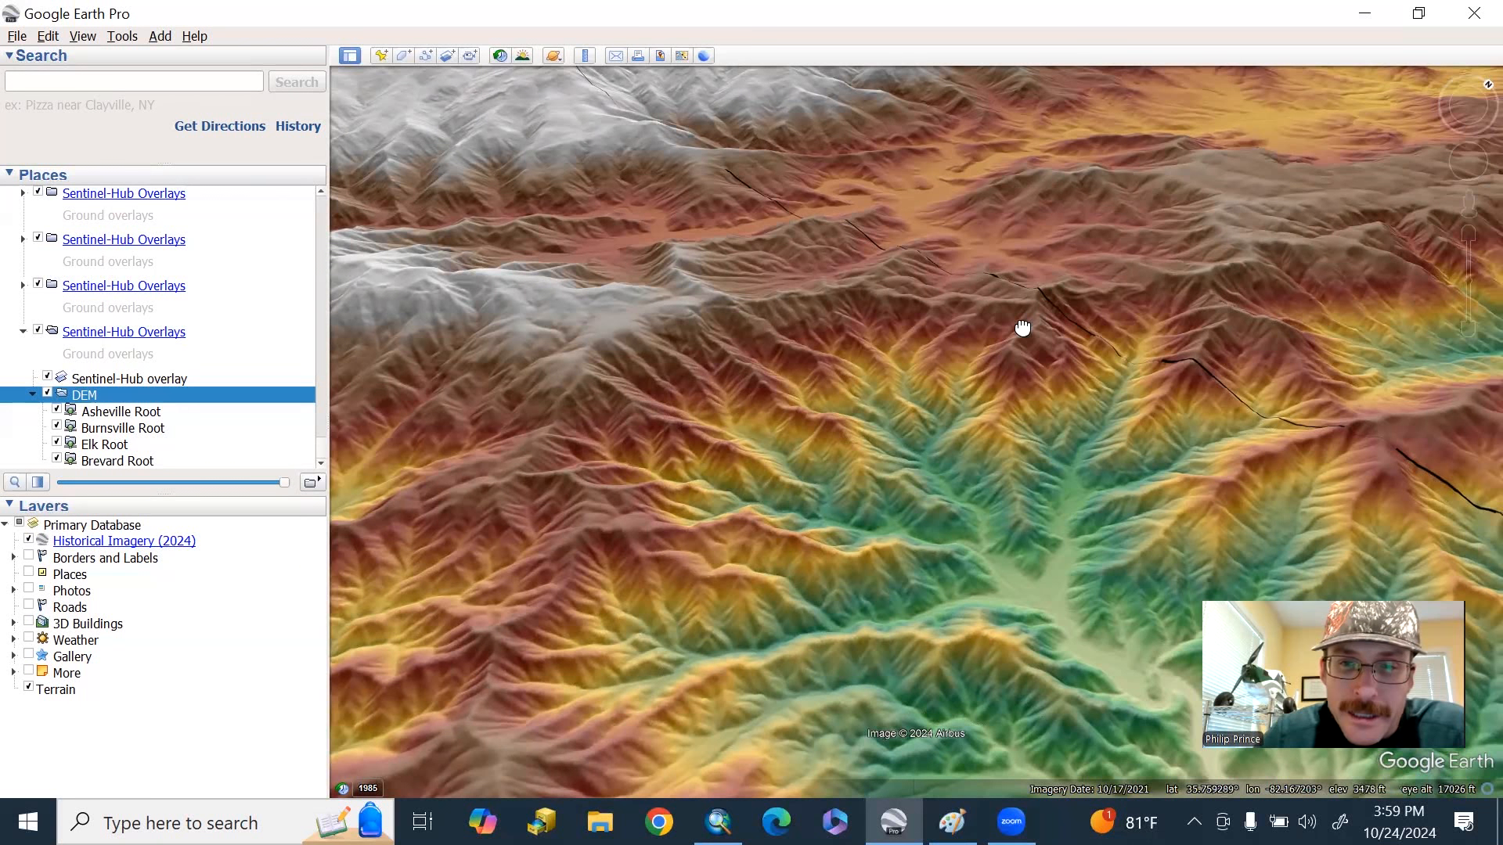
- Centre the drainage basin and trace its main valley channel with a blue line
{"action": "left_click_drag", "start_coordinate": [1023, 328], "coordinate": [991, 348]}
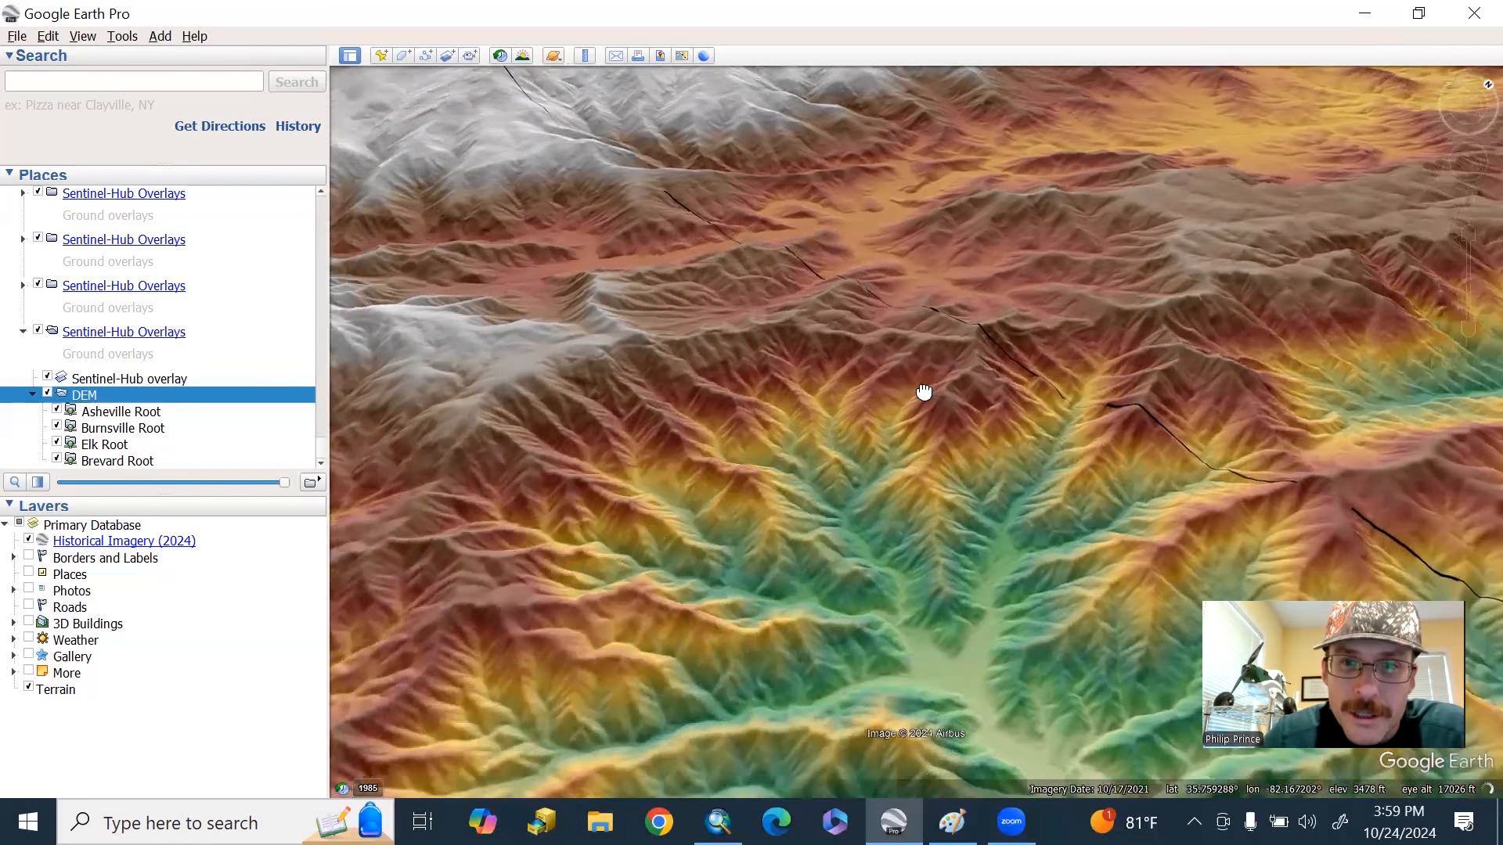
{"action": "left_click_drag", "start_coordinate": [925, 391], "coordinate": [879, 401]}
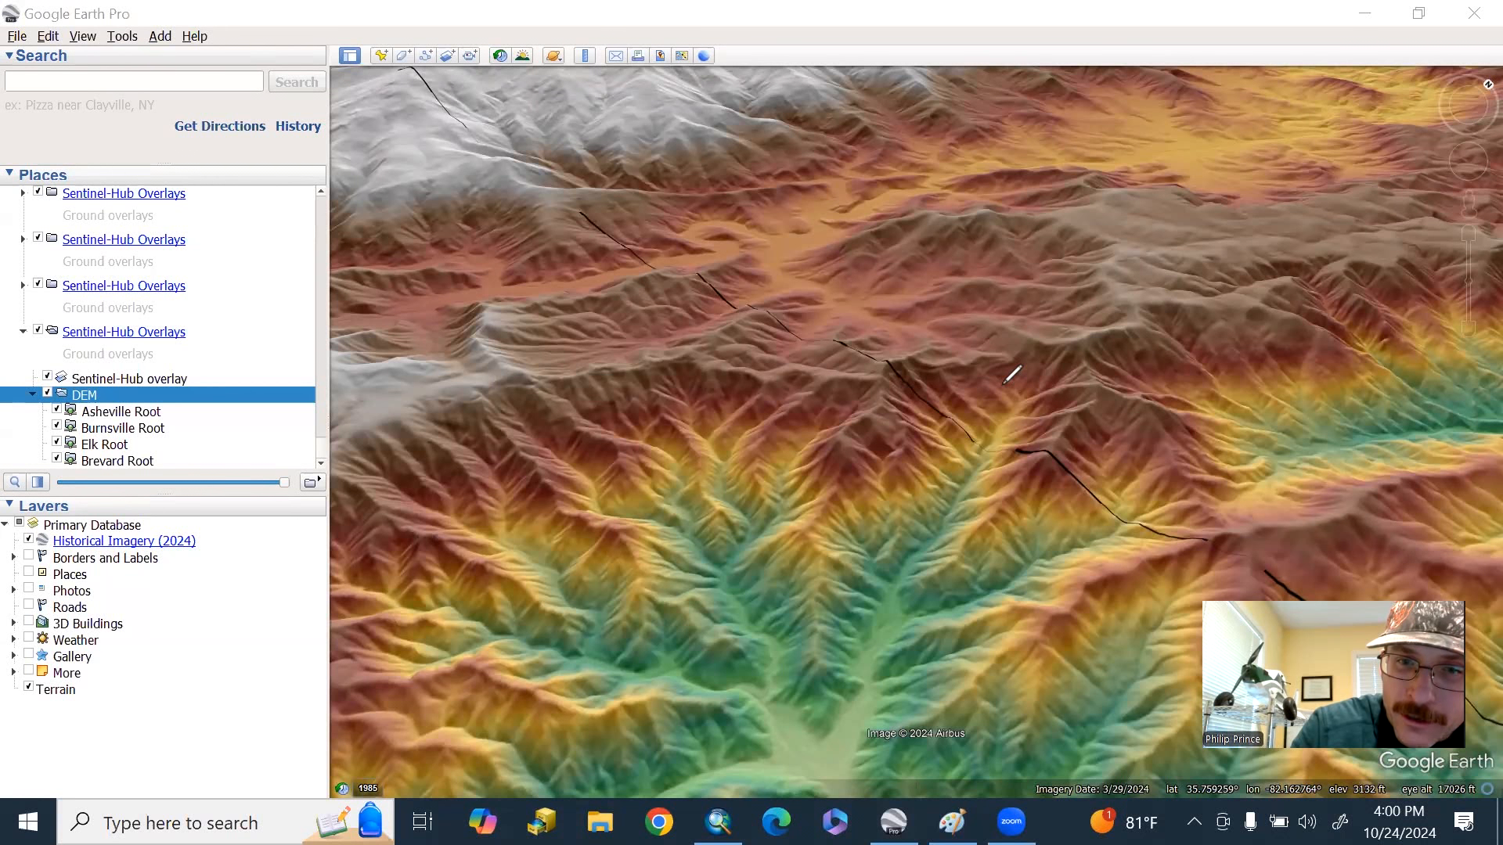
{"action": "left_click_drag", "start_coordinate": [1007, 384], "coordinate": [876, 619]}
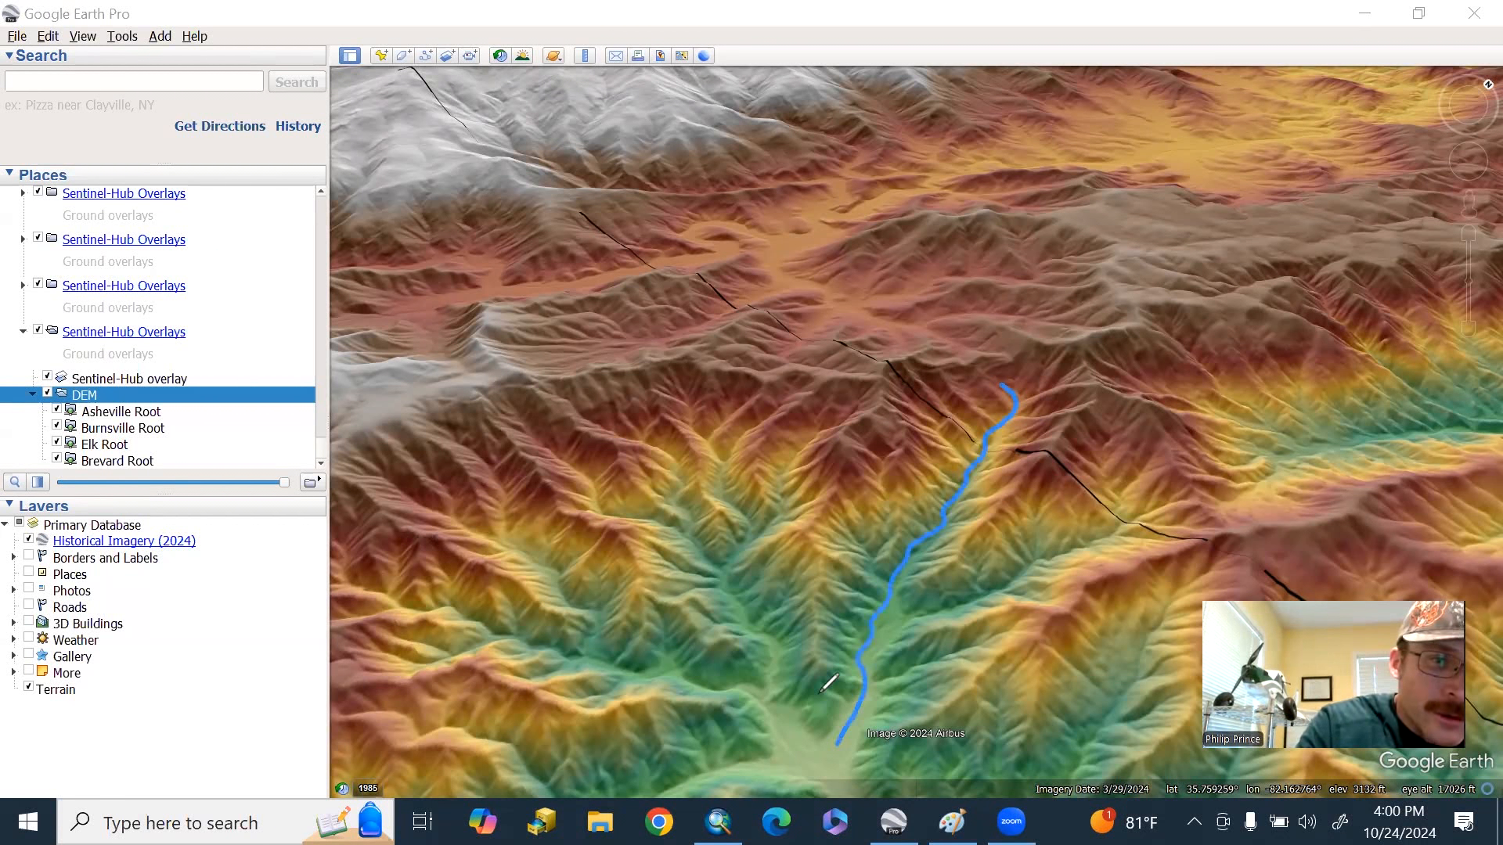
{"action": "mouse_move", "coordinate": [912, 606]}
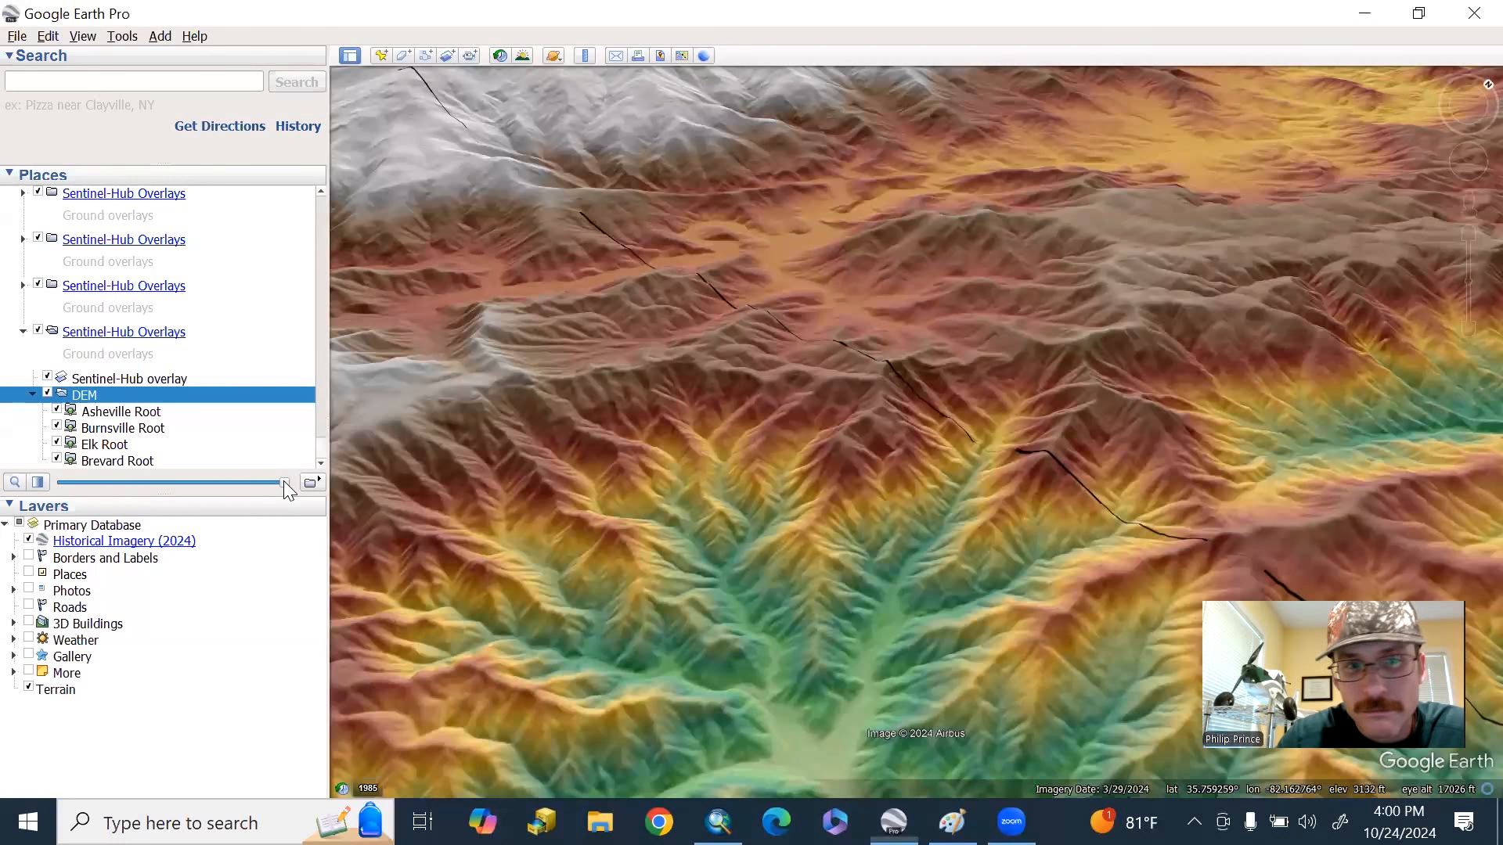
- Fade out the DEM overlay and follow the pale debris-flow scar downslope
{"action": "left_click_drag", "start_coordinate": [282, 482], "coordinate": [201, 482]}
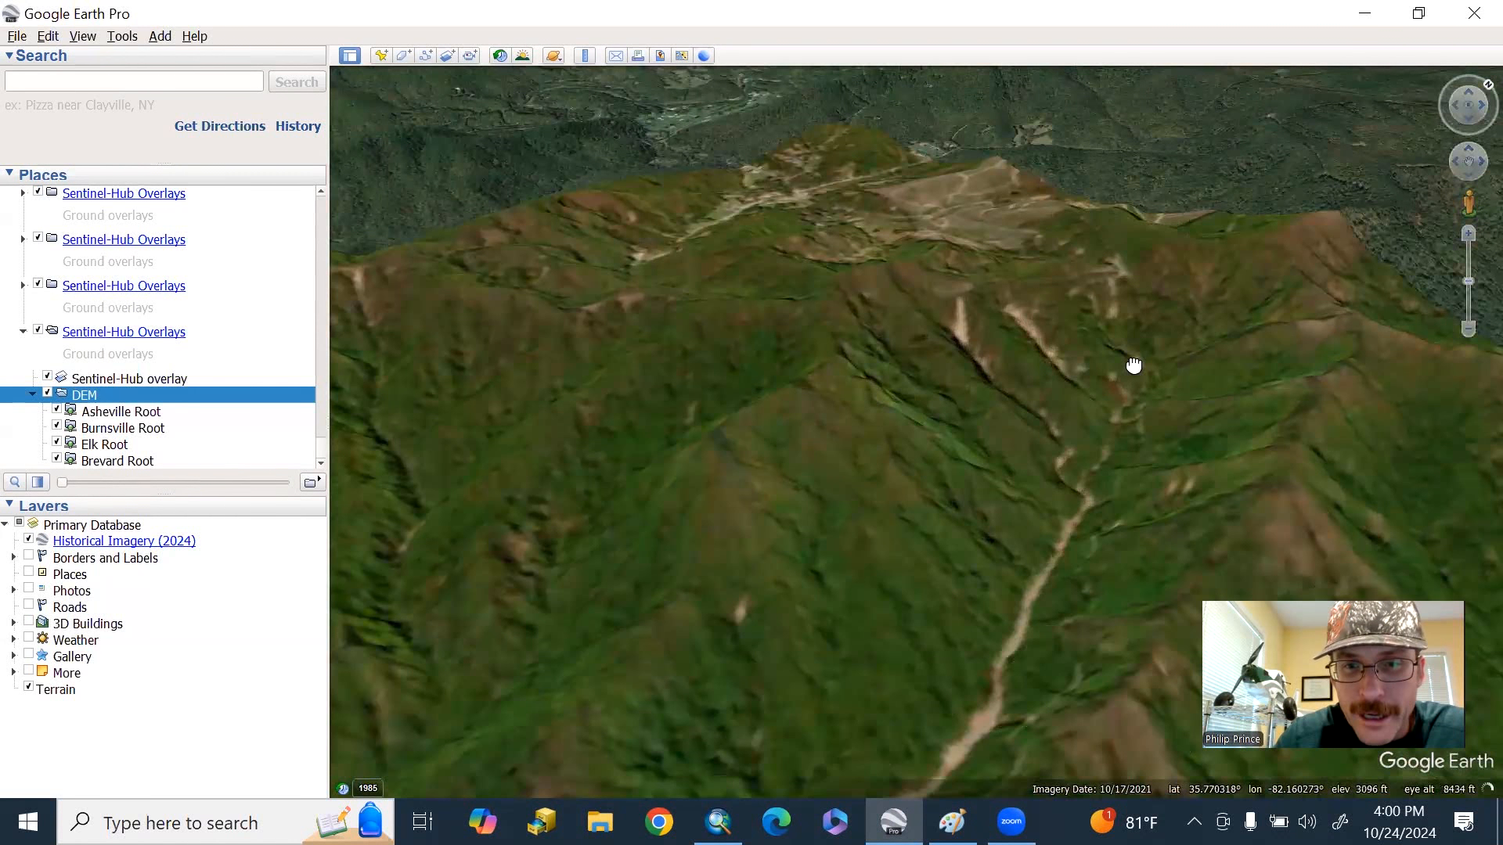
{"action": "left_click_drag", "start_coordinate": [1133, 365], "coordinate": [1014, 444]}
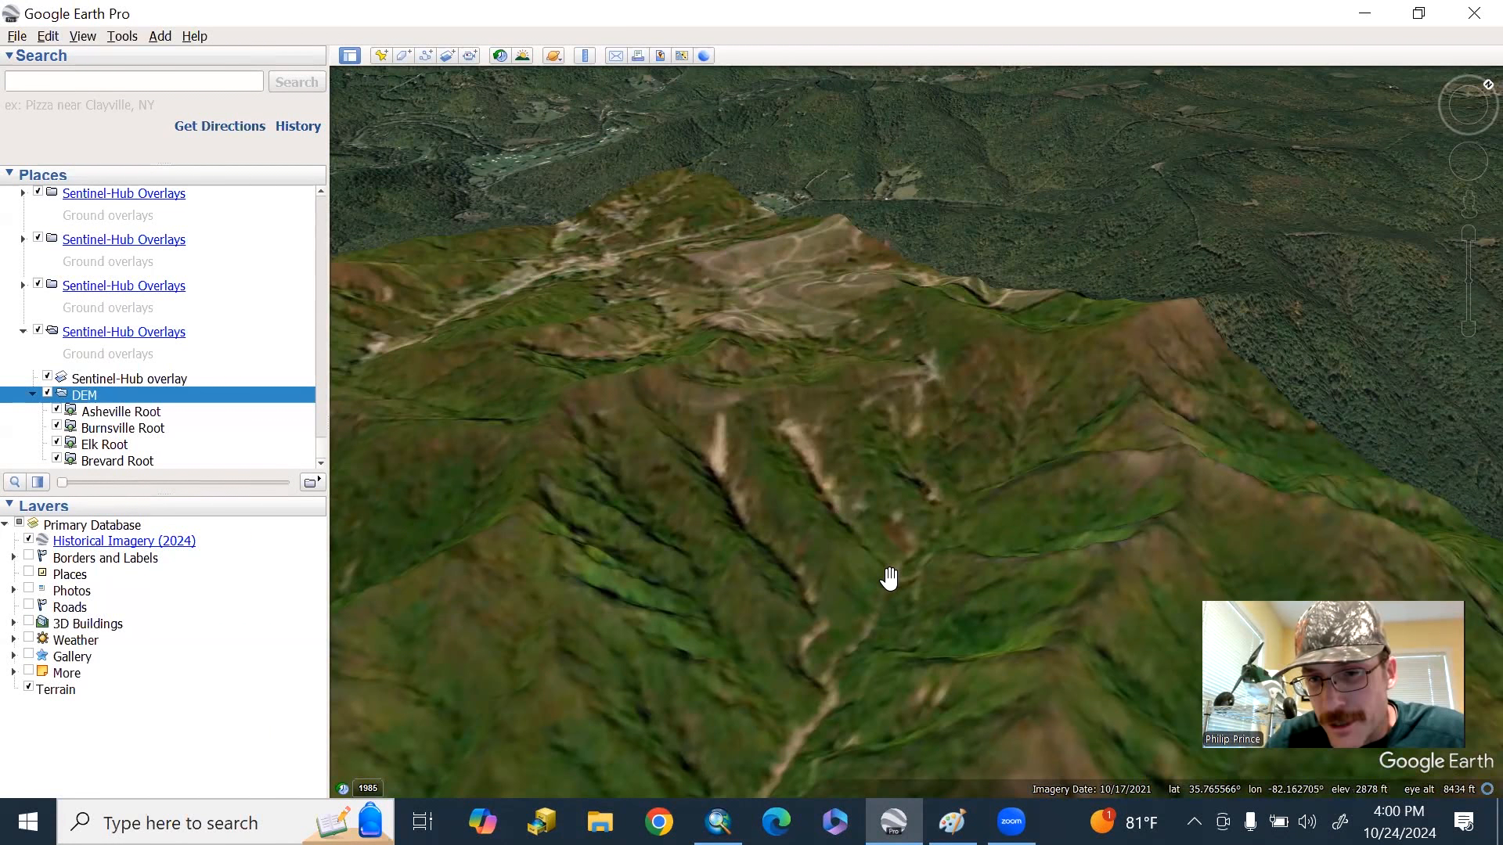
{"action": "left_click_drag", "start_coordinate": [889, 580], "coordinate": [902, 537]}
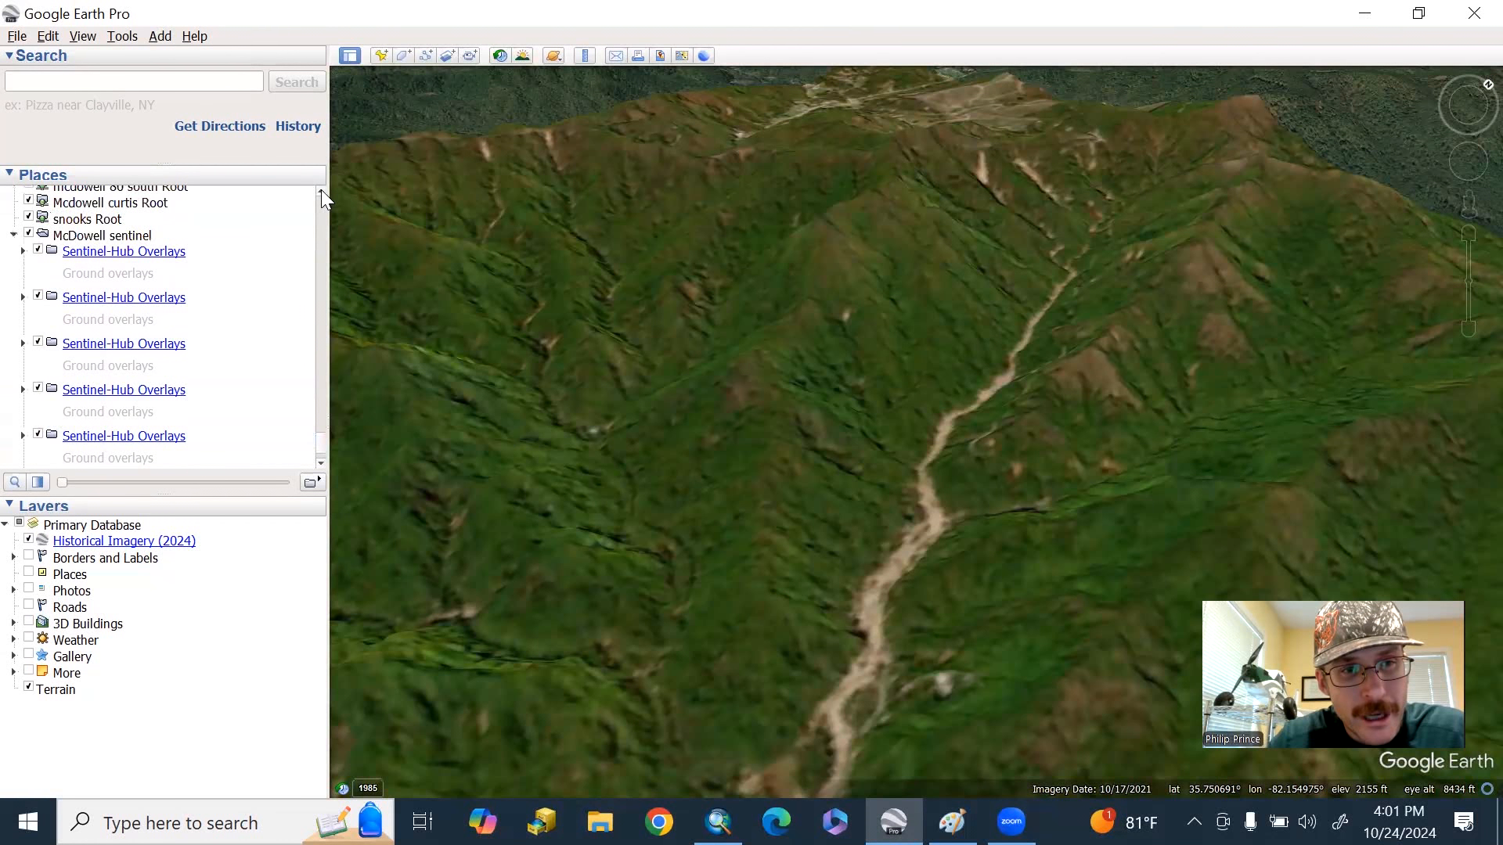
- Select the McDowell Sentinel imagery folder, adjust its slider, and pan to the stream junction
{"action": "left_click", "coordinate": [101, 234]}
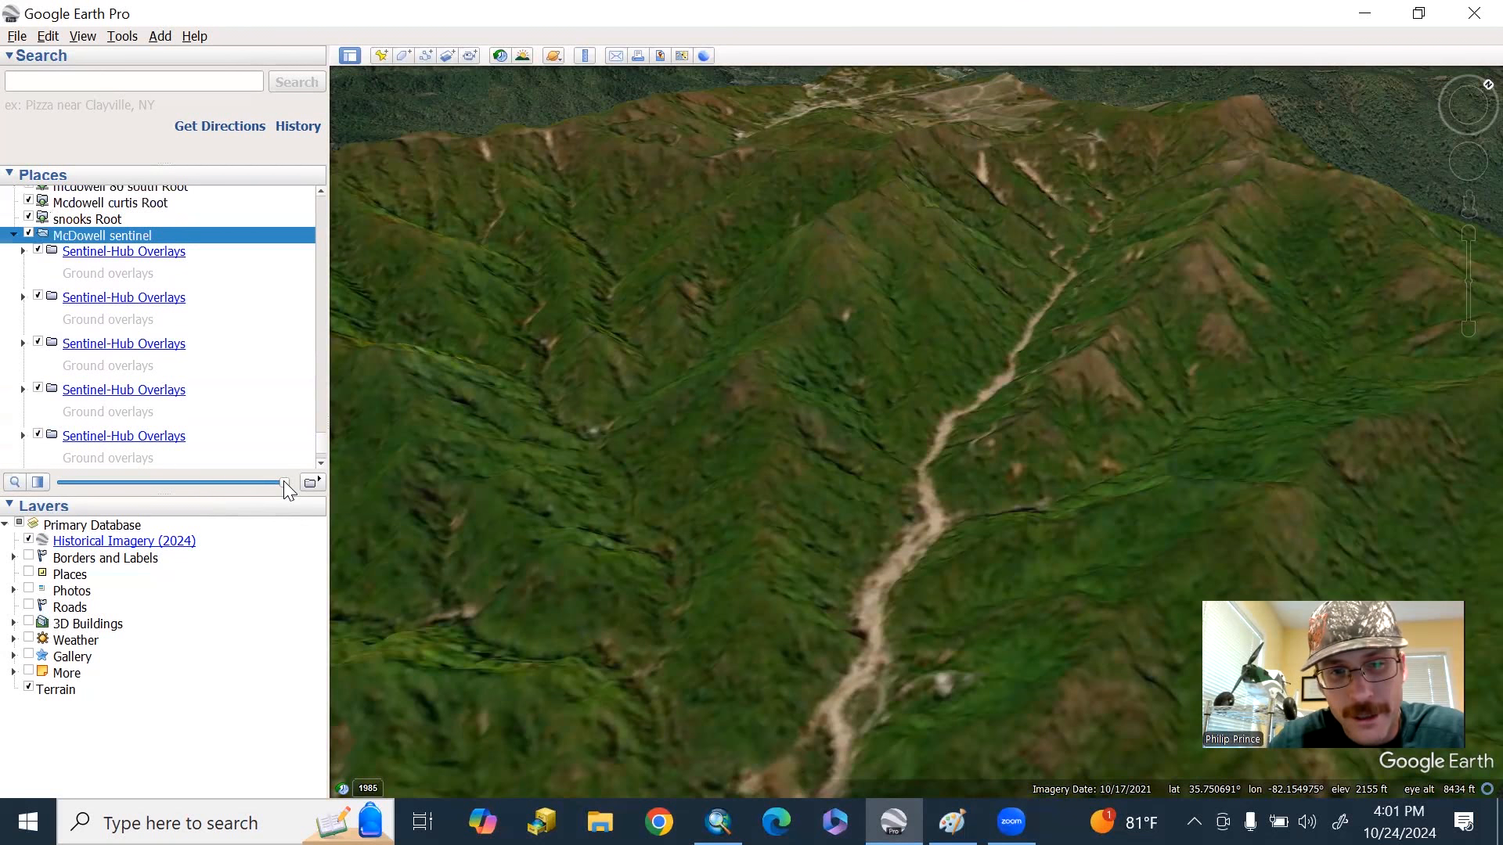
{"action": "left_click_drag", "start_coordinate": [278, 483], "coordinate": [197, 483]}
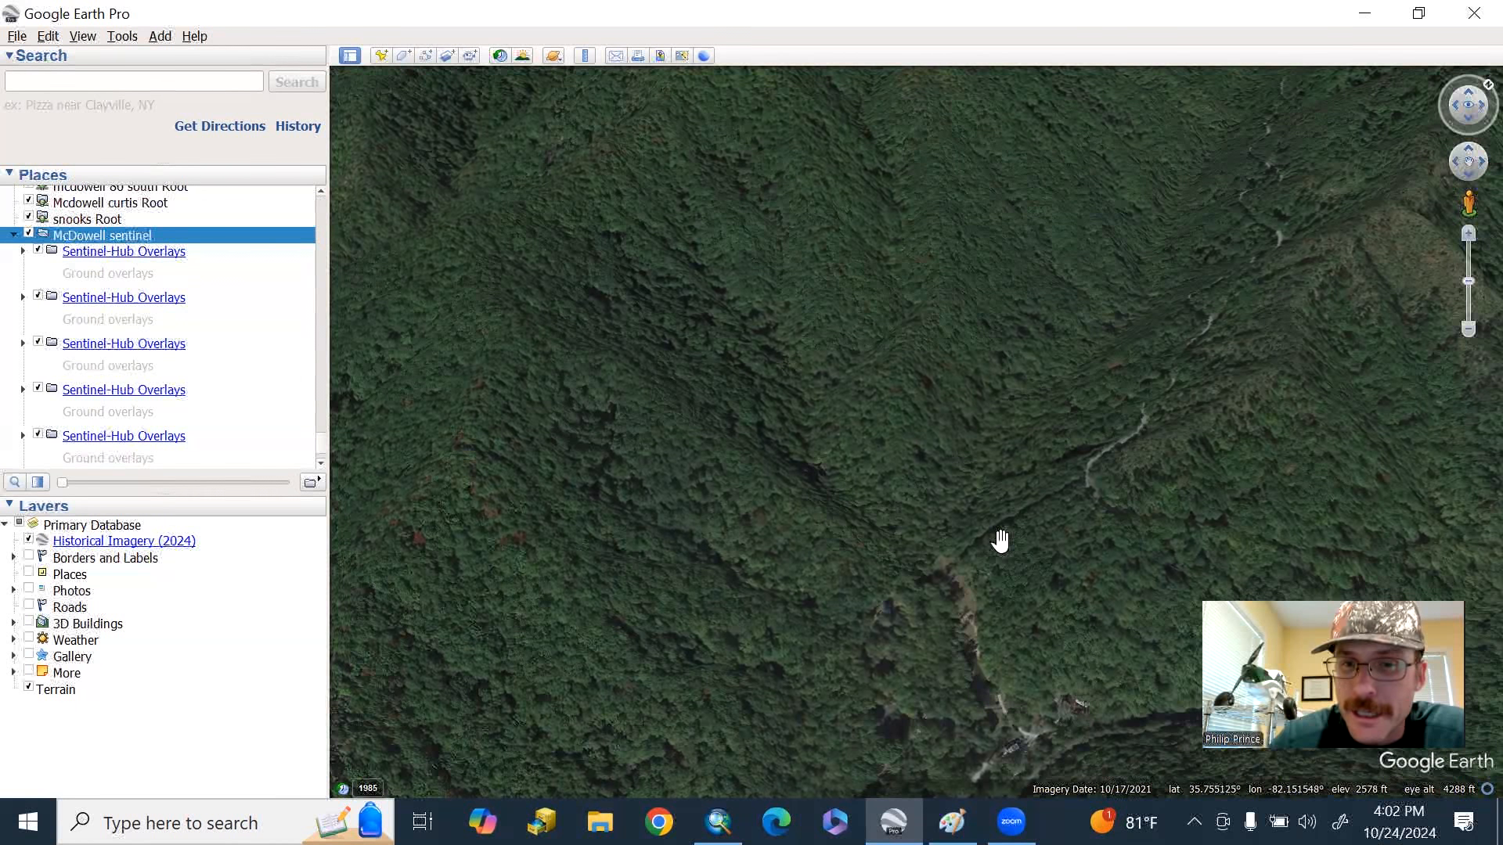
{"action": "left_click_drag", "start_coordinate": [999, 539], "coordinate": [1021, 419]}
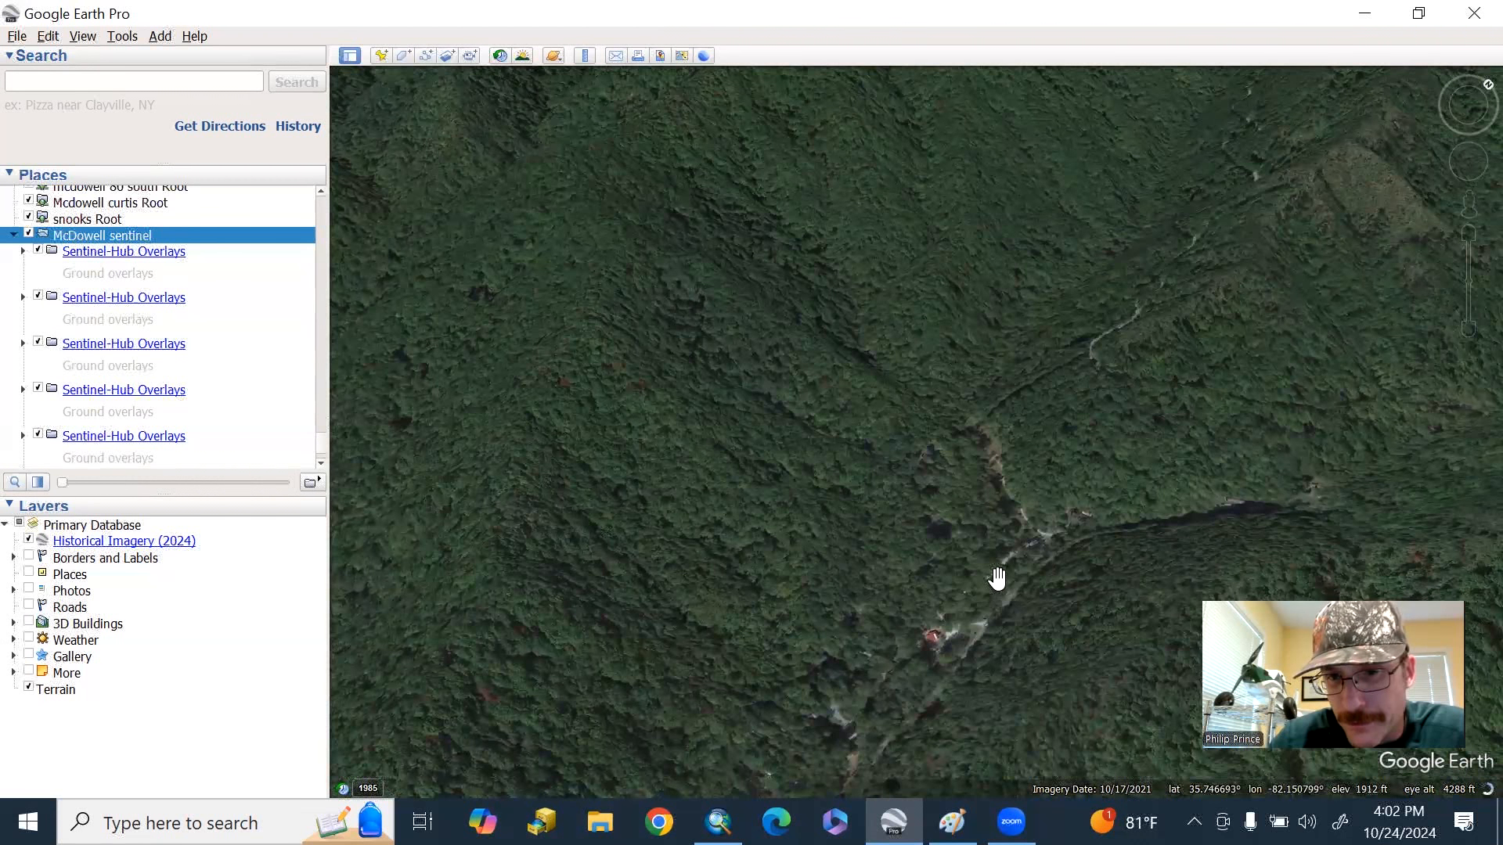
- Tilt into an oblique 3D view up the bare debris-flow channel
{"action": "left_click_drag", "start_coordinate": [996, 578], "coordinate": [965, 563]}
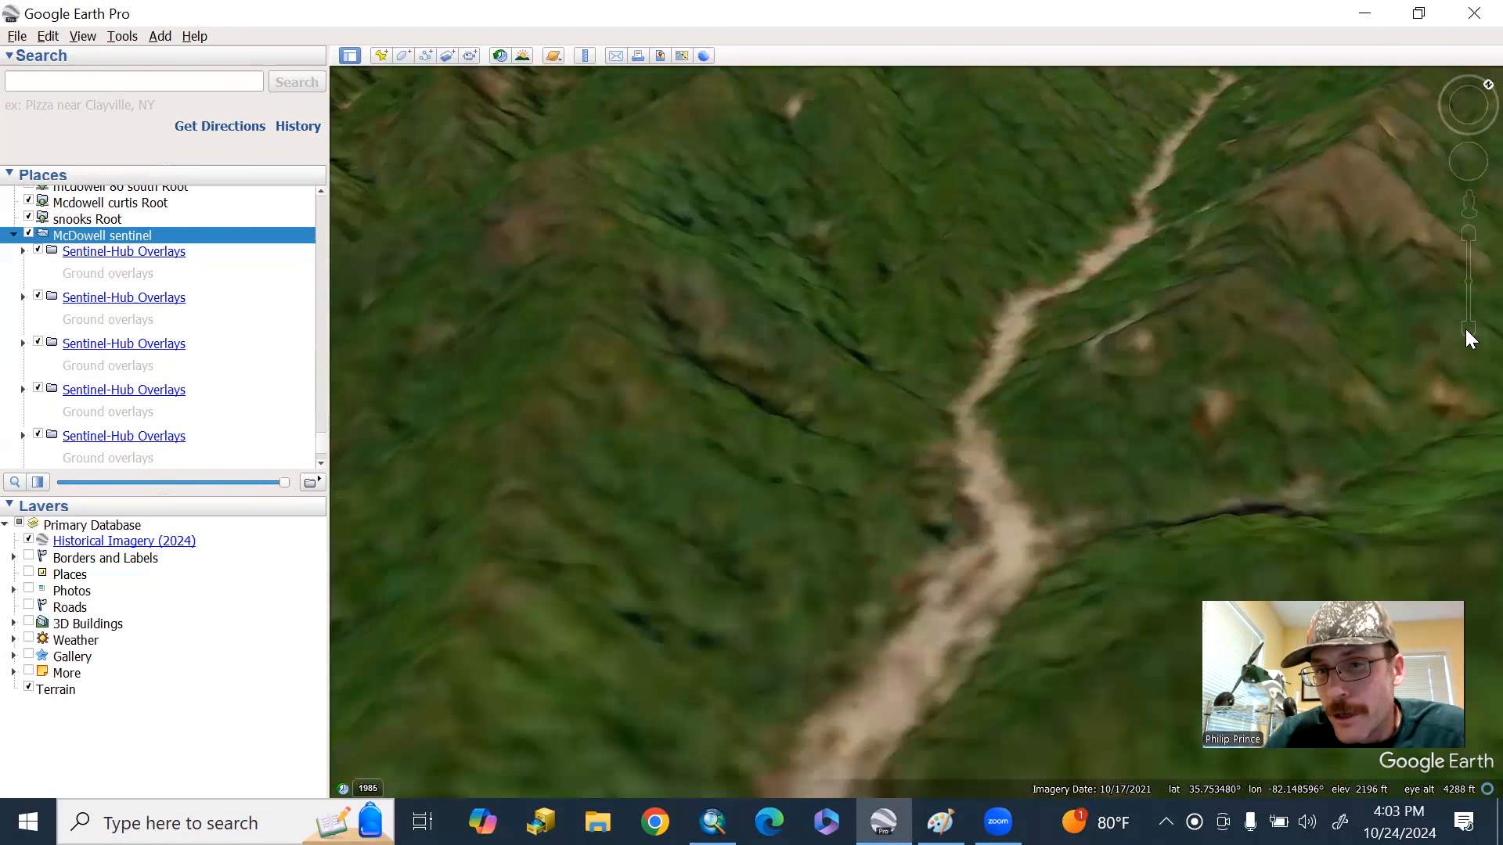
- Zoom out to show the whole debris-flow channel and surrounding slopes
{"action": "left_click", "coordinate": [1468, 330]}
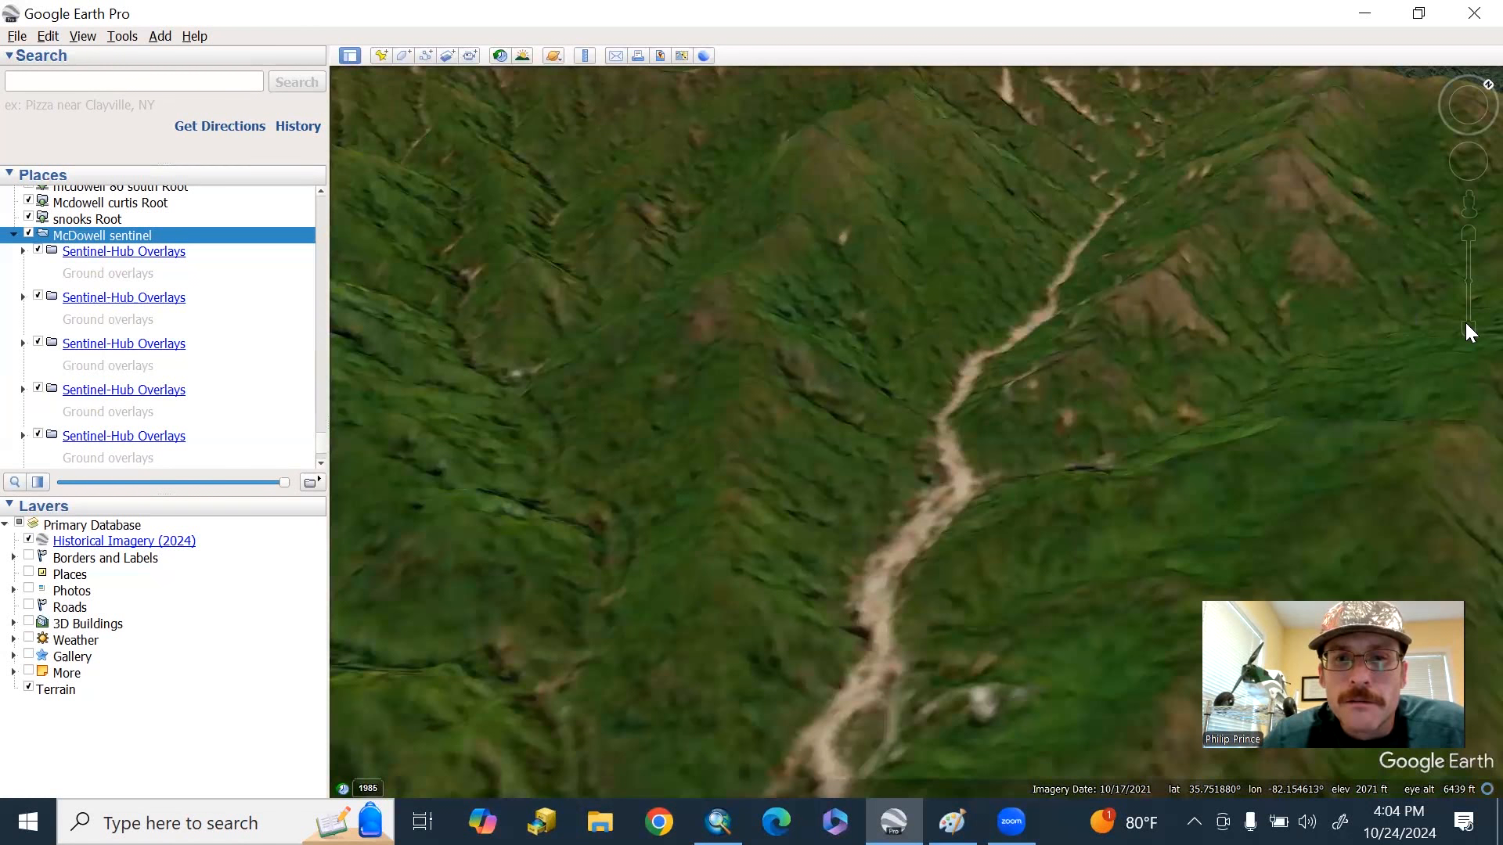
- Zoom out farther and shift the view across the surrounding mountain ridges
{"action": "left_click", "coordinate": [1467, 330]}
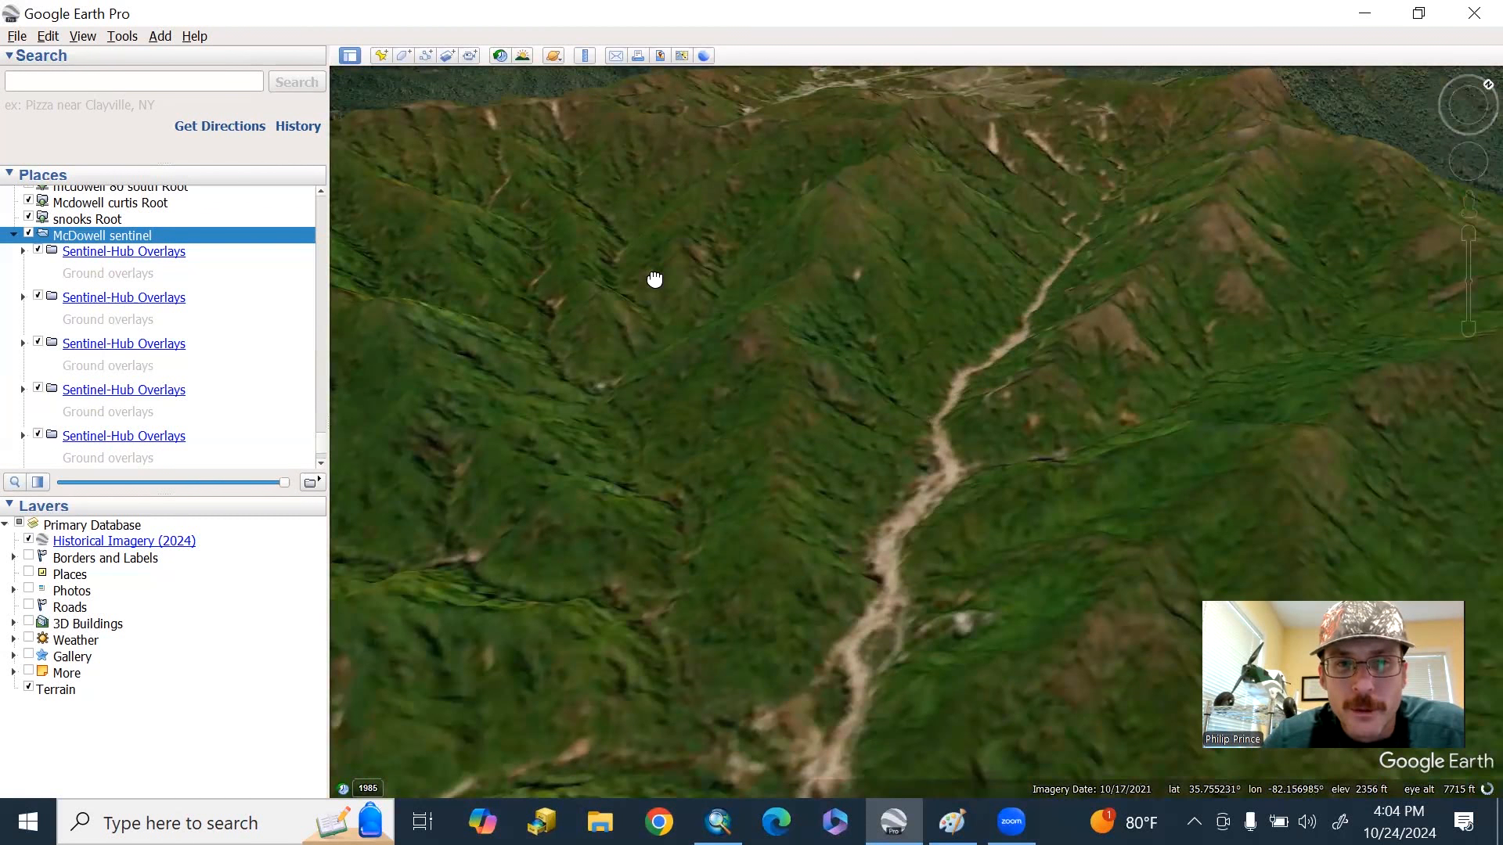
{"action": "left_click_drag", "start_coordinate": [654, 278], "coordinate": [794, 448]}
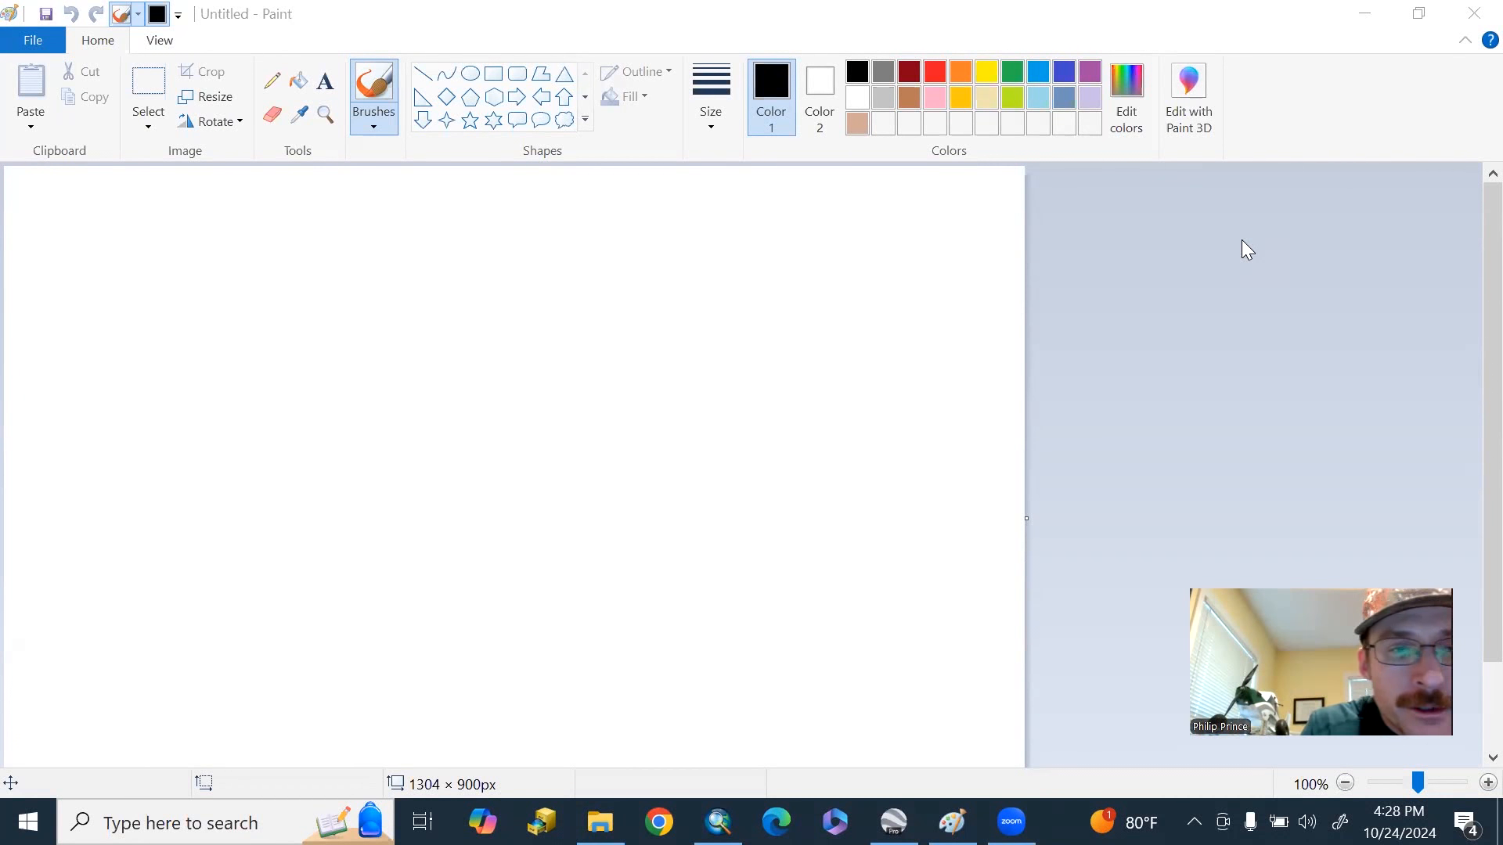
- Sketch the black ridgeline profile, then ready the Airbrush with grey as the colour
{"action": "left_click", "coordinate": [710, 96]}
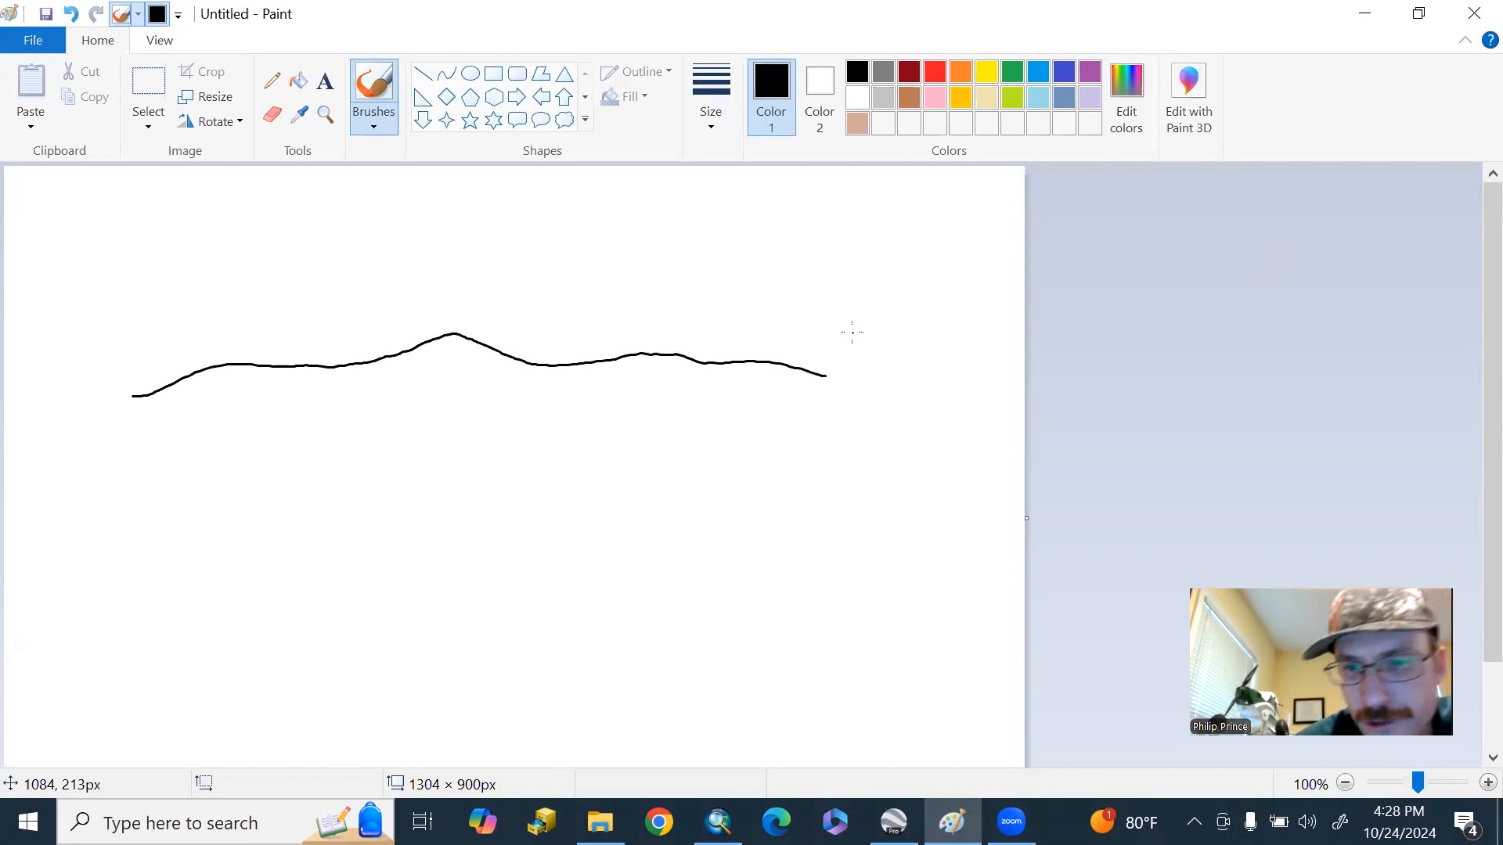
{"action": "left_click", "coordinate": [372, 96]}
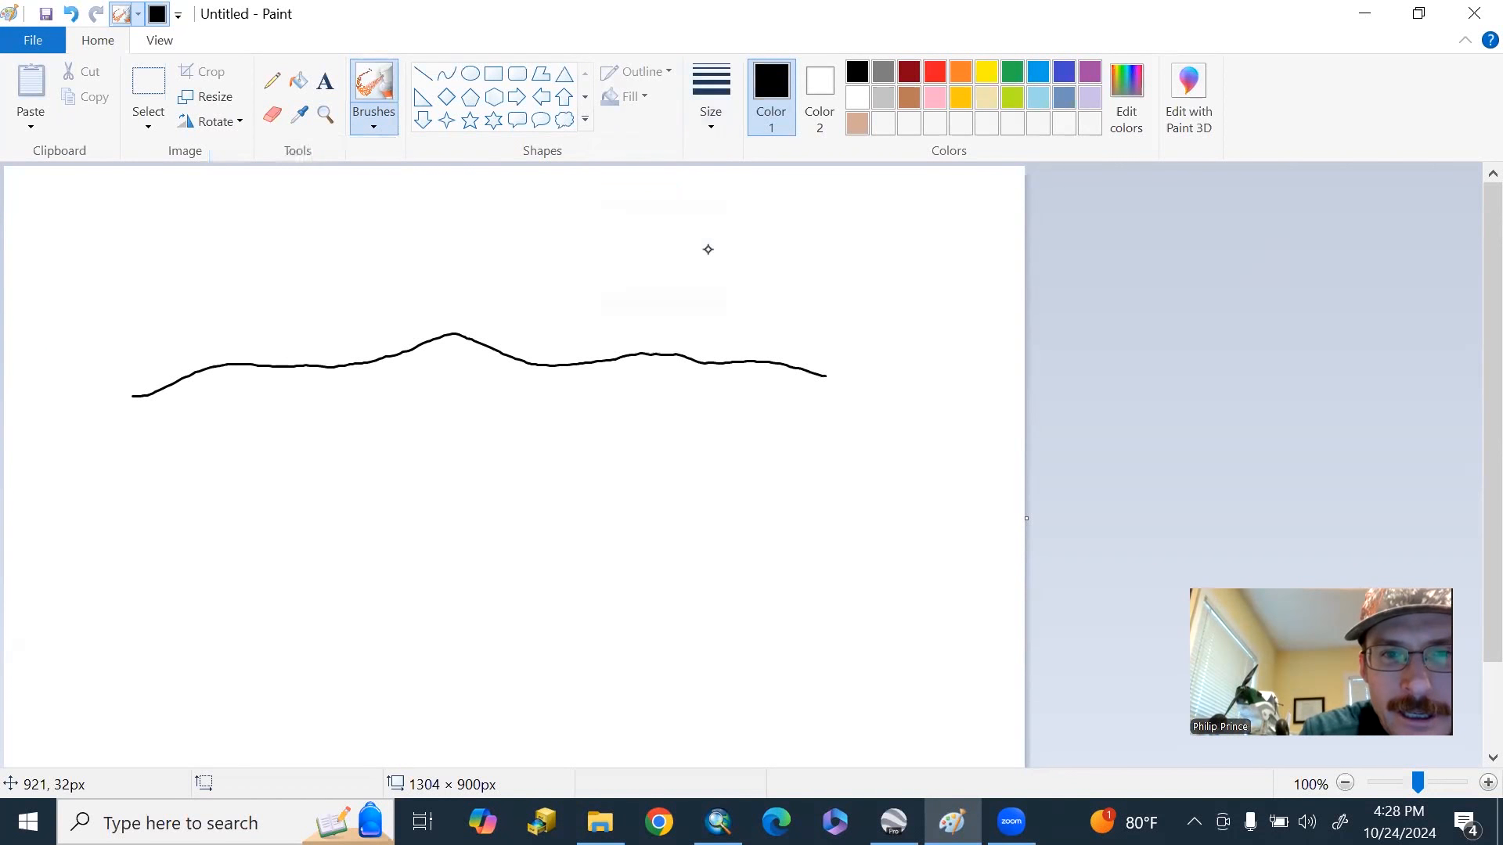
{"action": "left_click", "coordinate": [882, 71]}
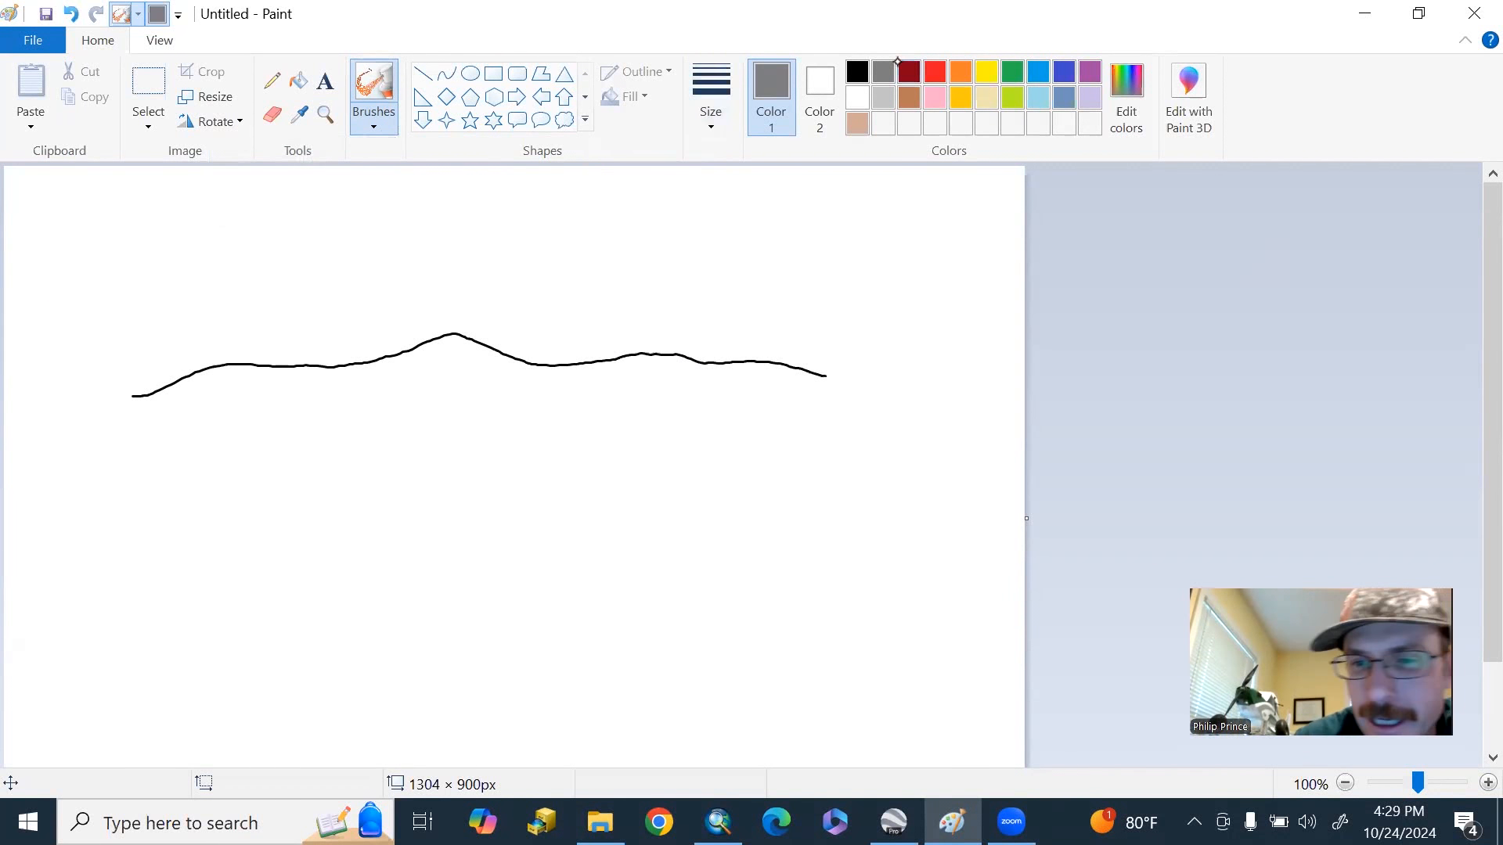
{"action": "mouse_move", "coordinate": [909, 71]}
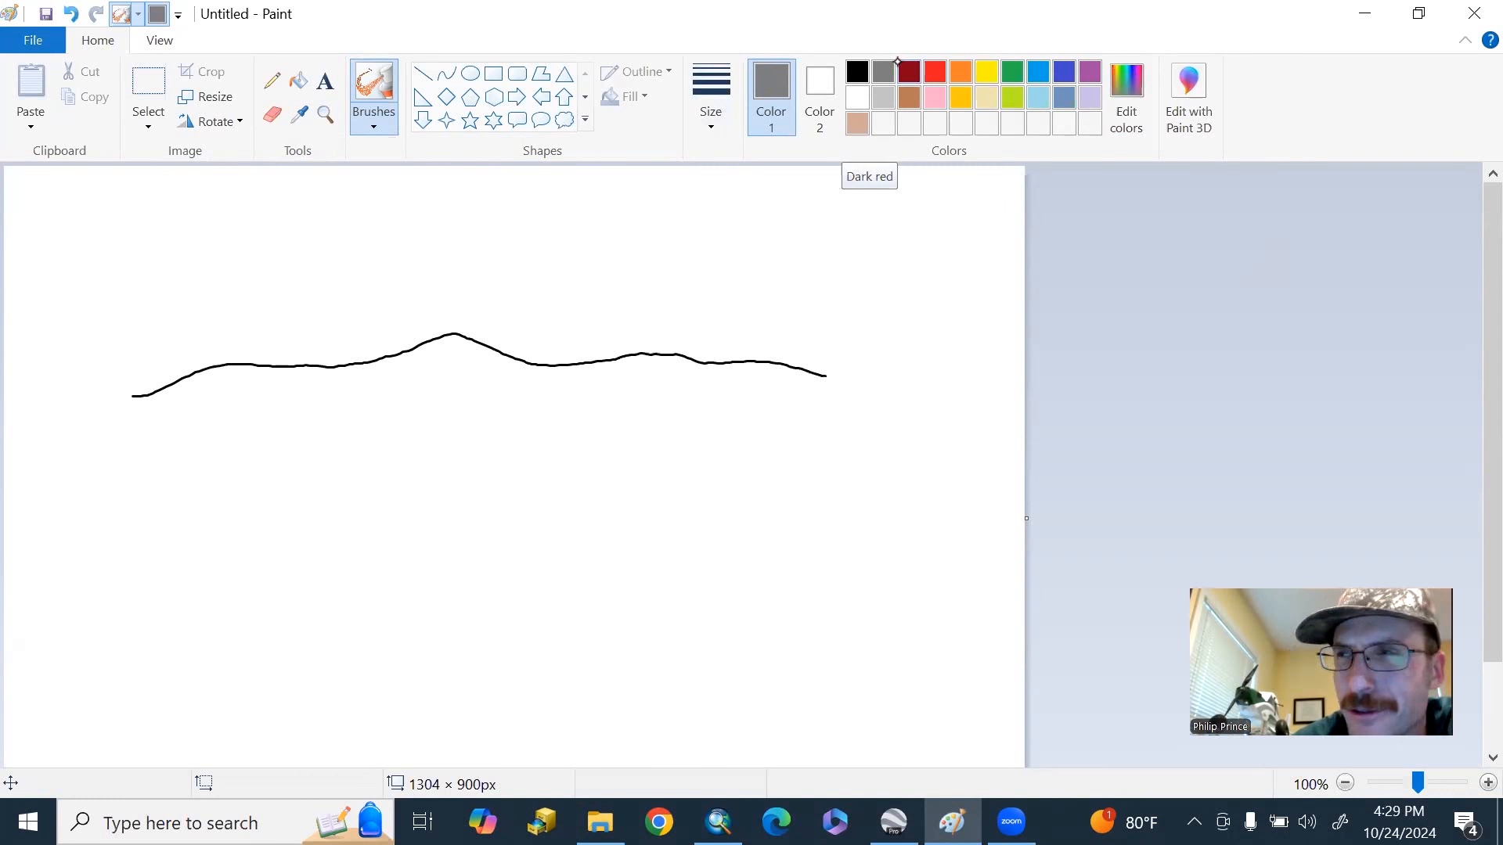
- Spray grey Airbrush shading below the peak, down the left slopes and on the right hillslope
{"action": "left_click_drag", "start_coordinate": [413, 374], "coordinate": [470, 426]}
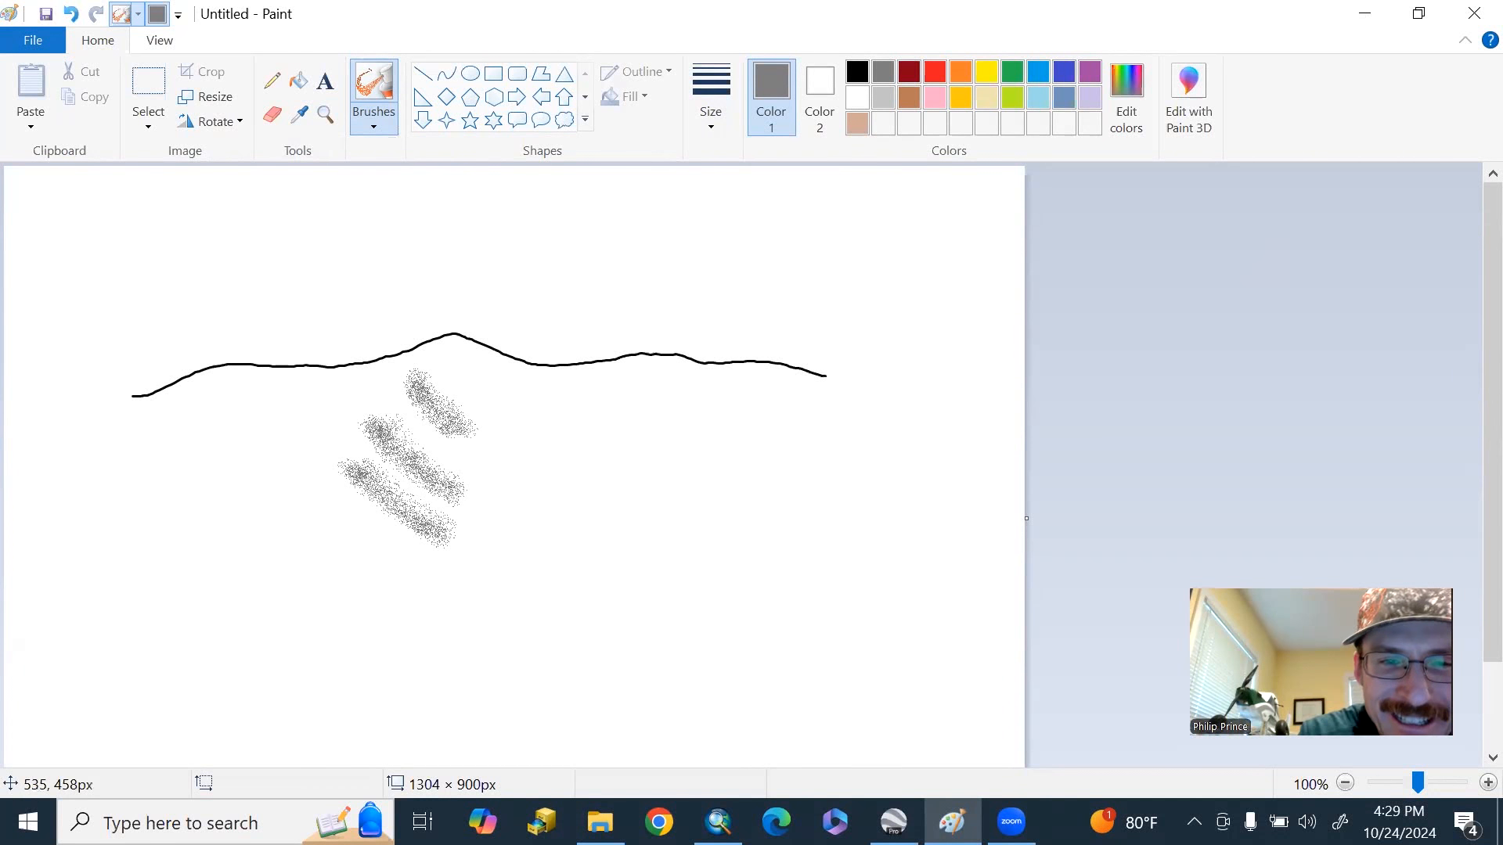
{"action": "left_click_drag", "start_coordinate": [384, 488], "coordinate": [403, 614]}
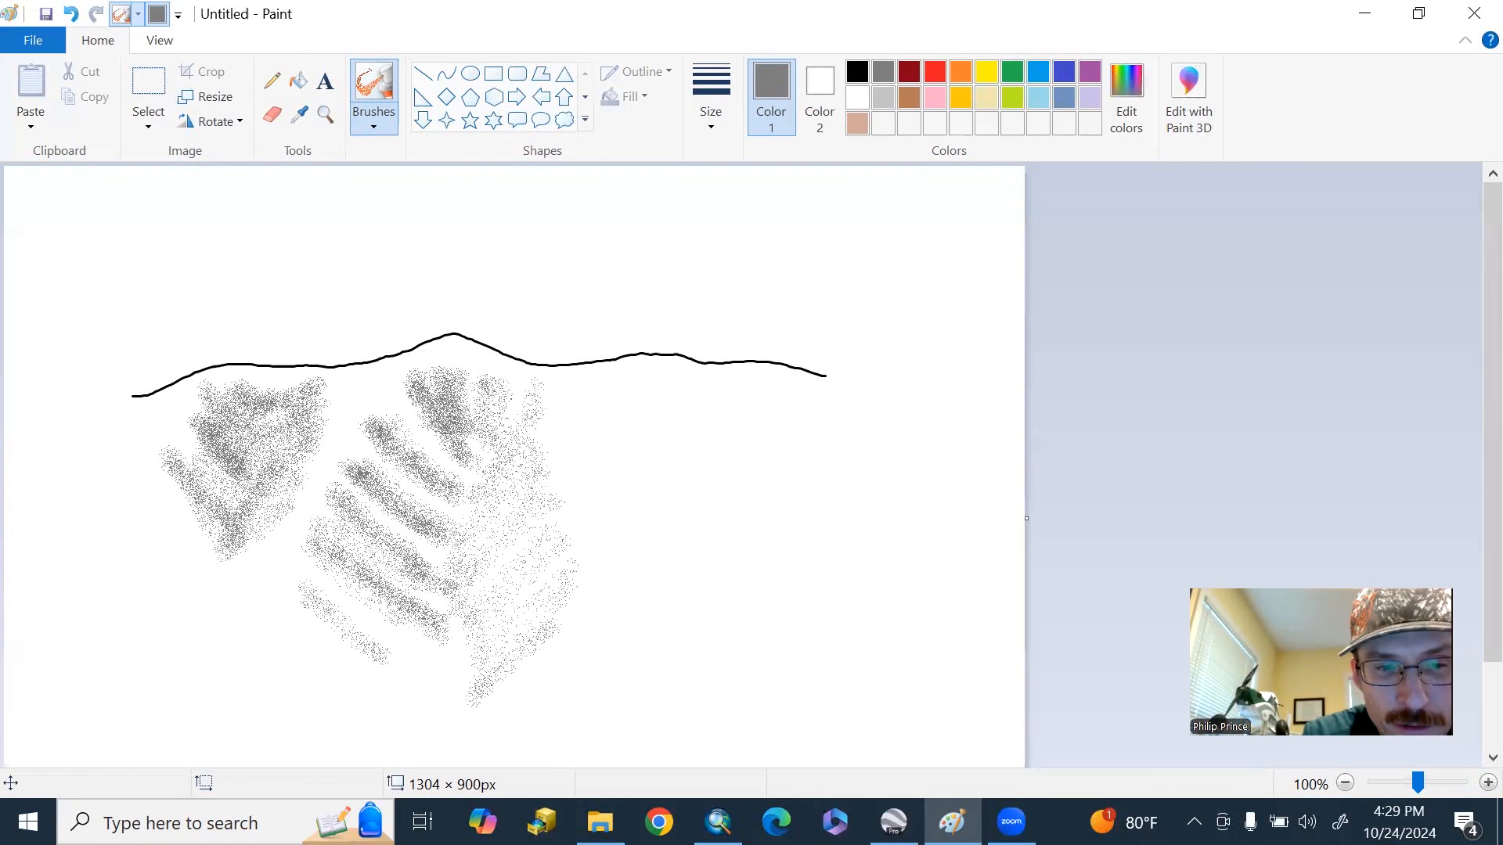
{"action": "left_click_drag", "start_coordinate": [278, 589], "coordinate": [413, 670]}
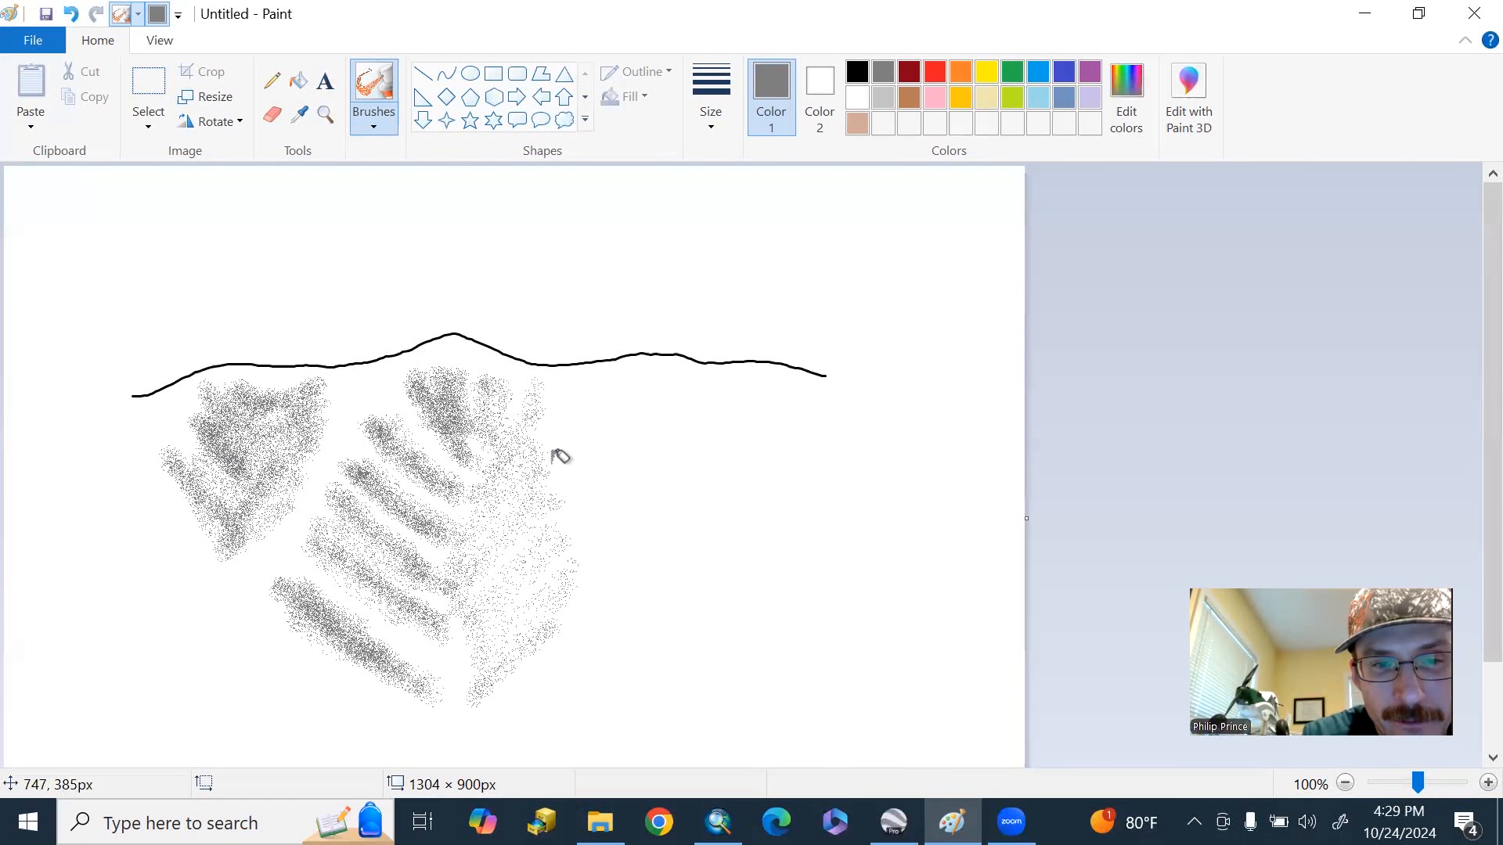
{"action": "left_click", "coordinate": [662, 393]}
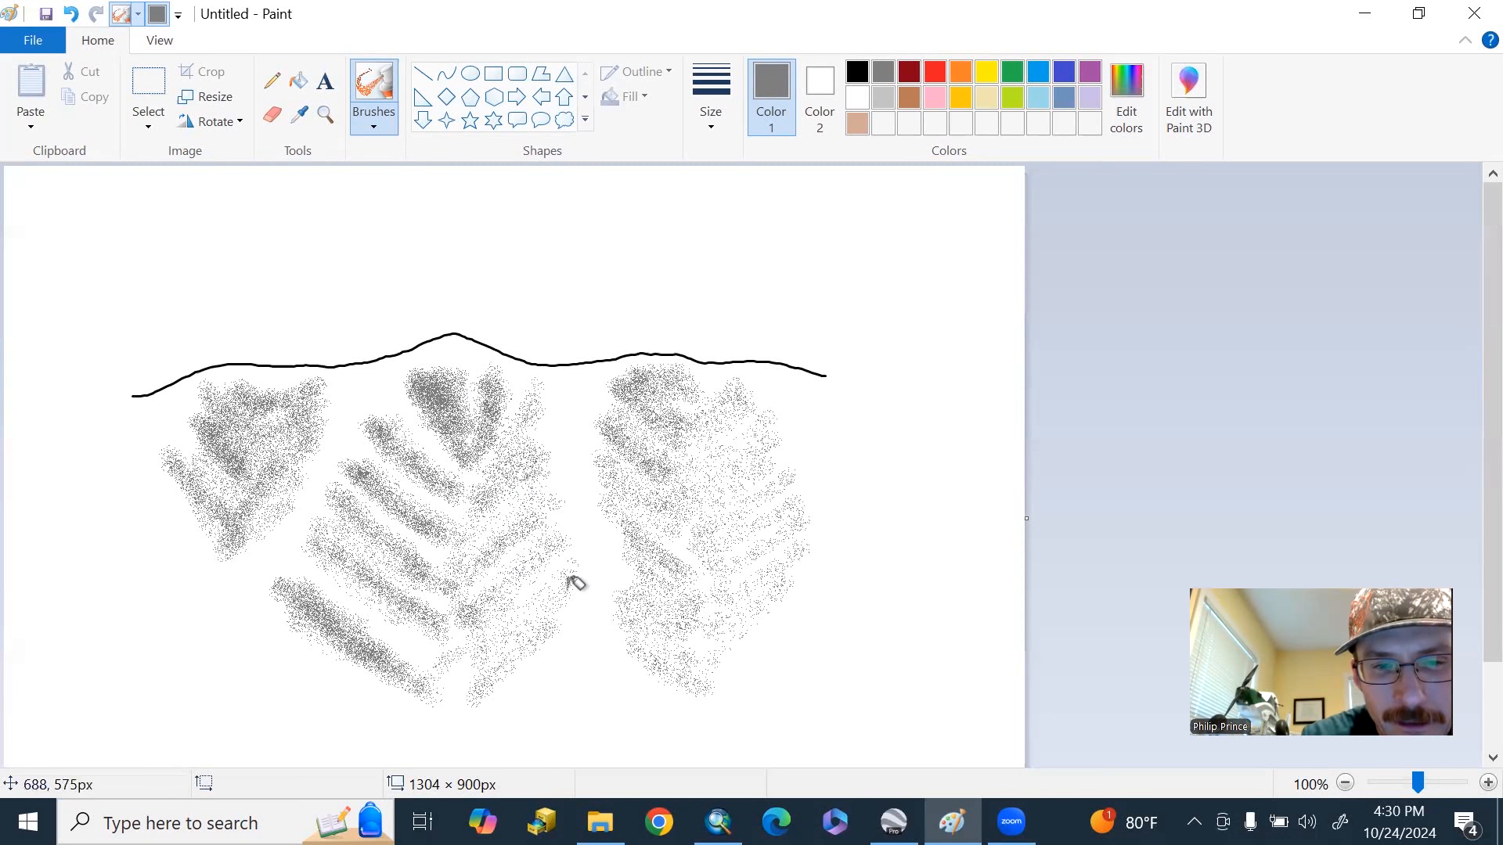
{"action": "mouse_move", "coordinate": [584, 532]}
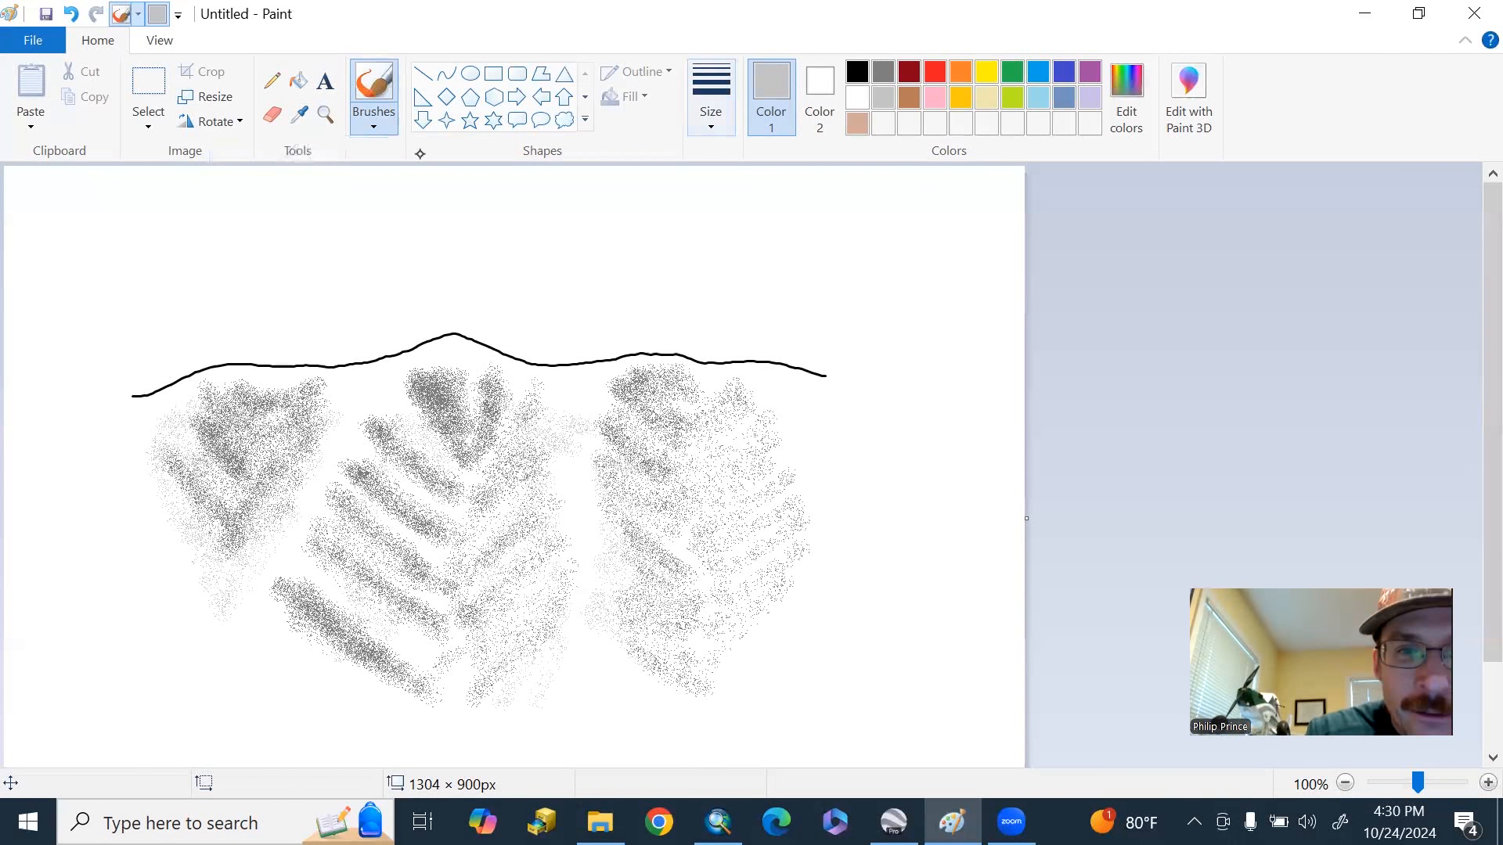
- Draw a blue stream down the central valley to the canvas bottom, with left and right tributaries
{"action": "left_click", "coordinate": [1037, 72]}
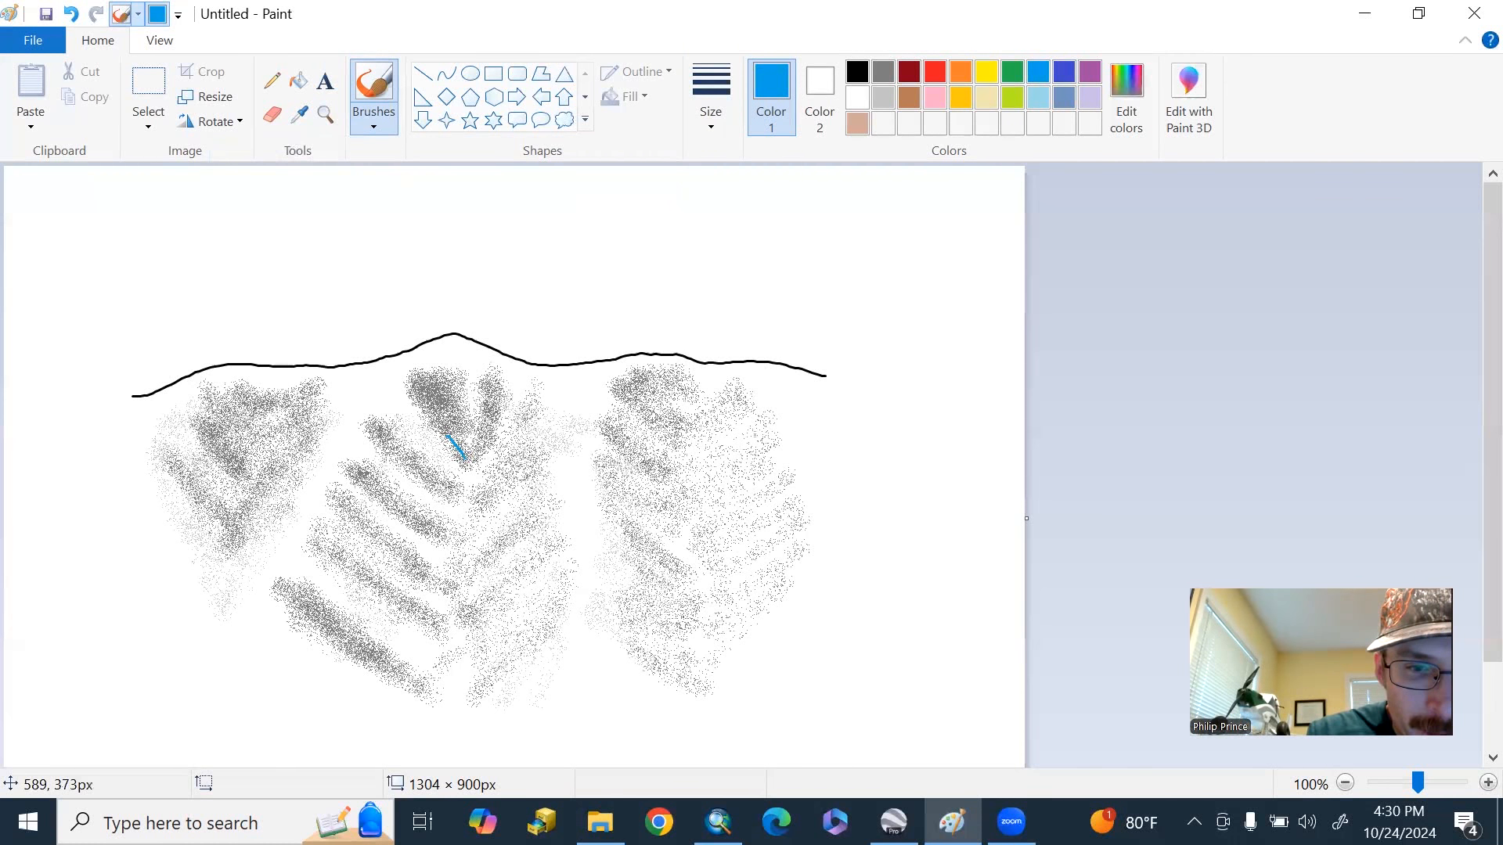
{"action": "left_click_drag", "start_coordinate": [452, 440], "coordinate": [458, 616]}
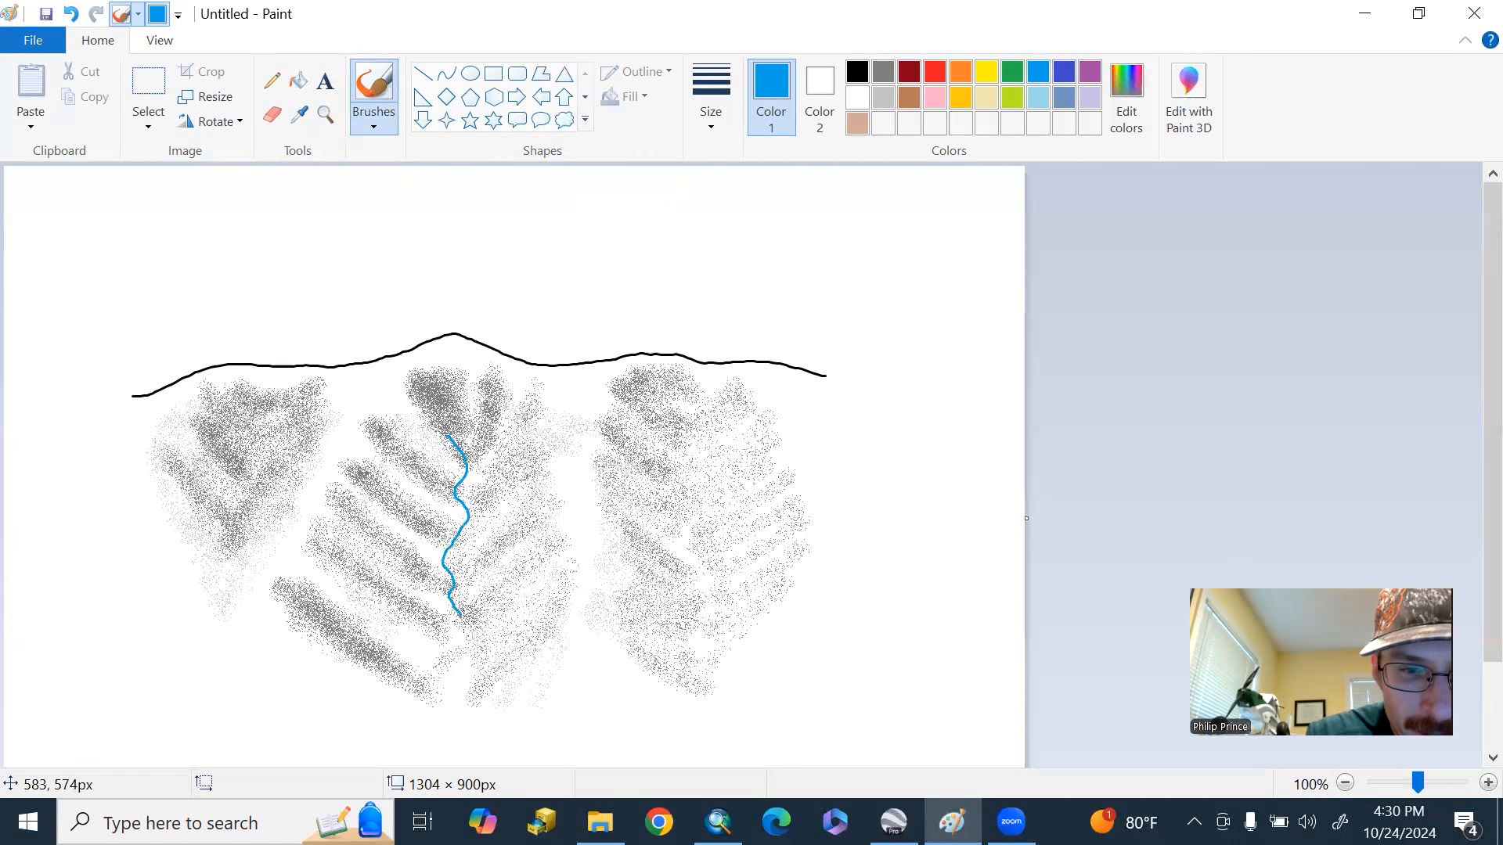
{"action": "left_click_drag", "start_coordinate": [460, 614], "coordinate": [388, 762]}
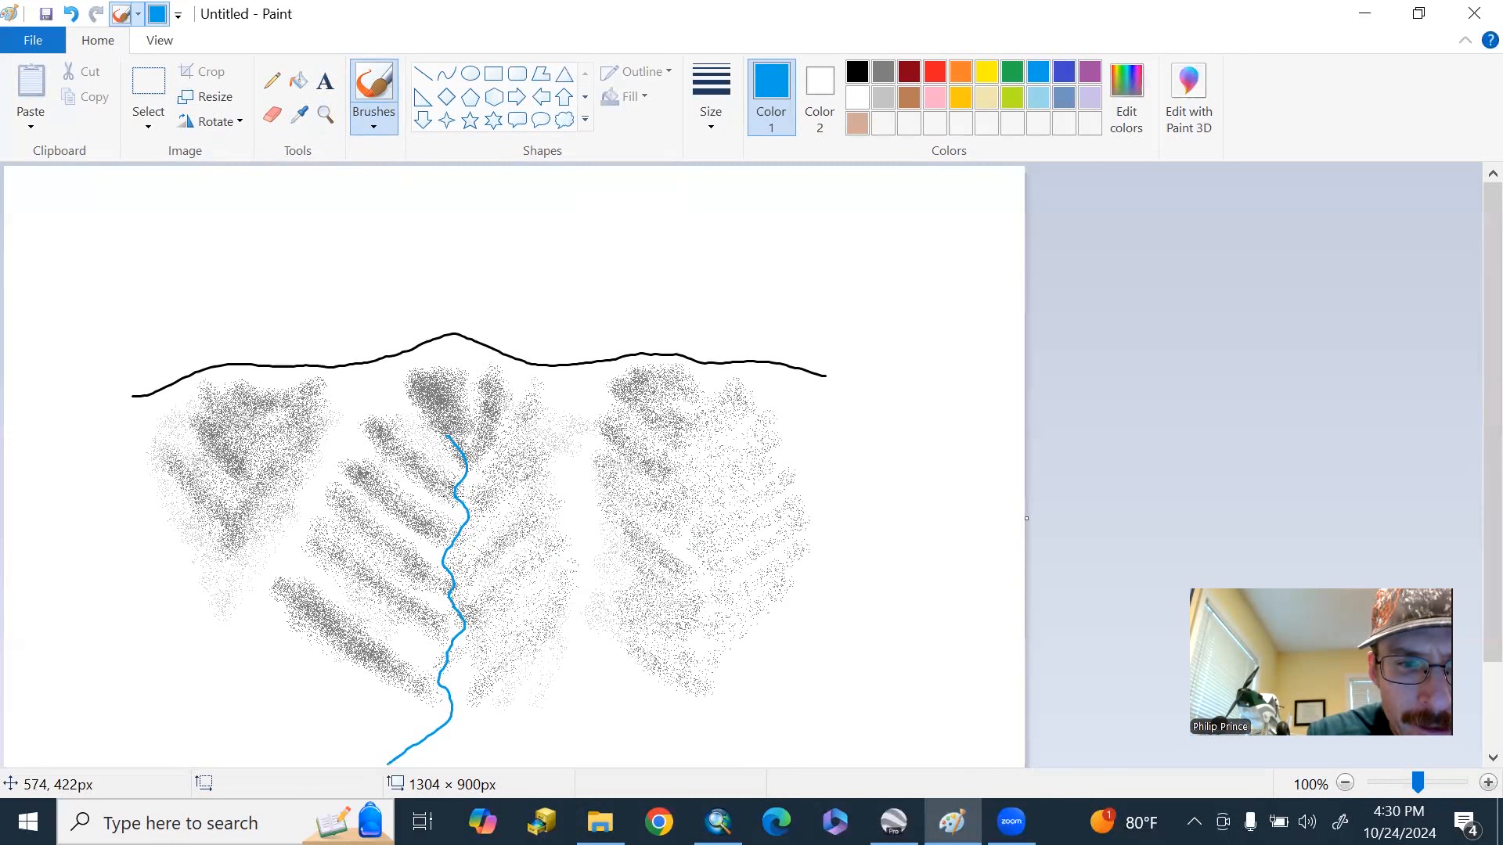
{"action": "left_click_drag", "start_coordinate": [403, 469], "coordinate": [465, 503]}
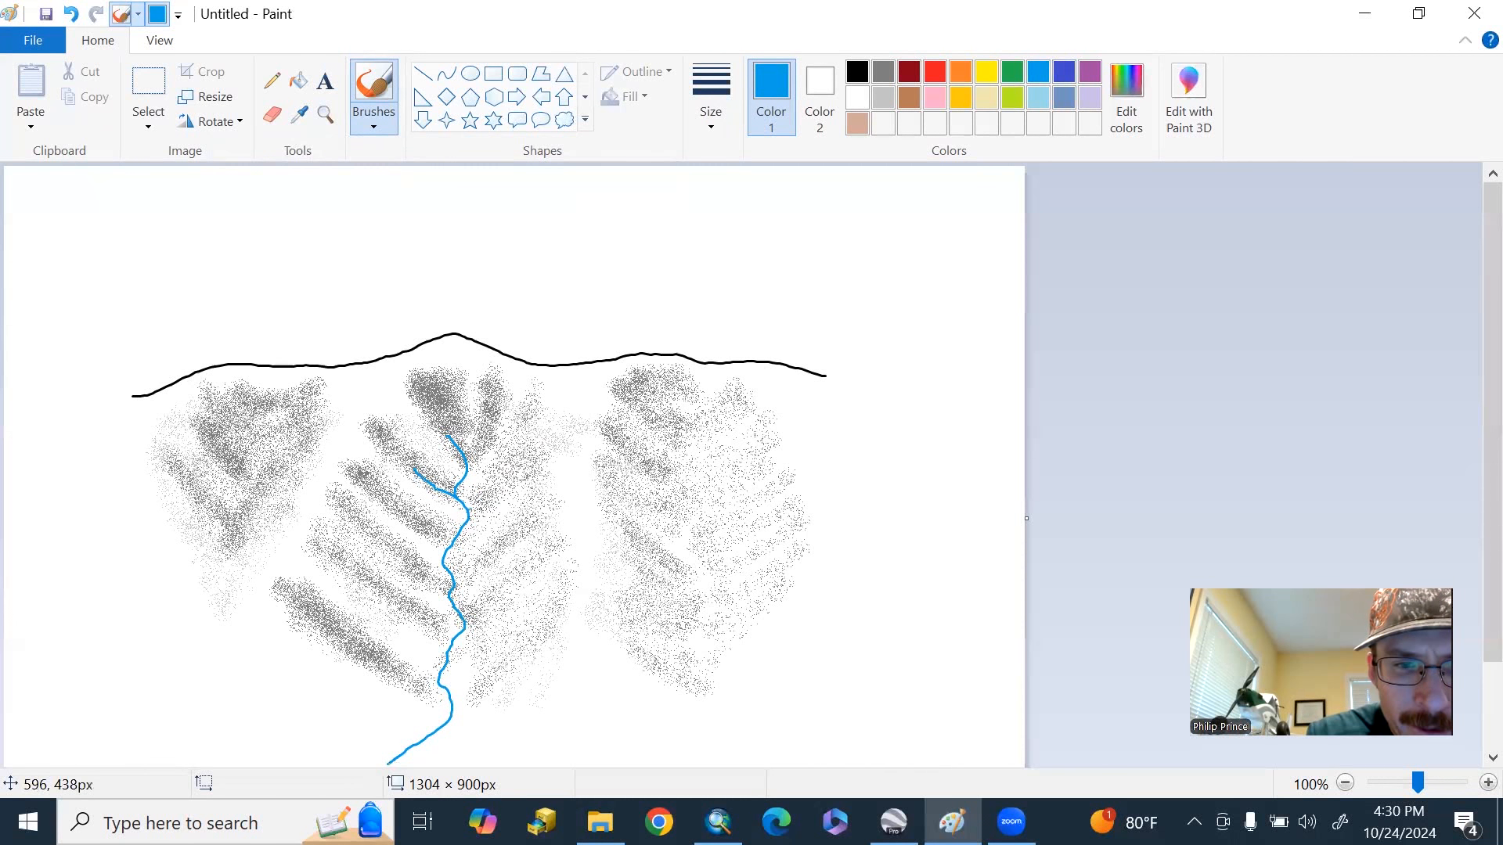
{"action": "left_click_drag", "start_coordinate": [455, 479], "coordinate": [513, 470]}
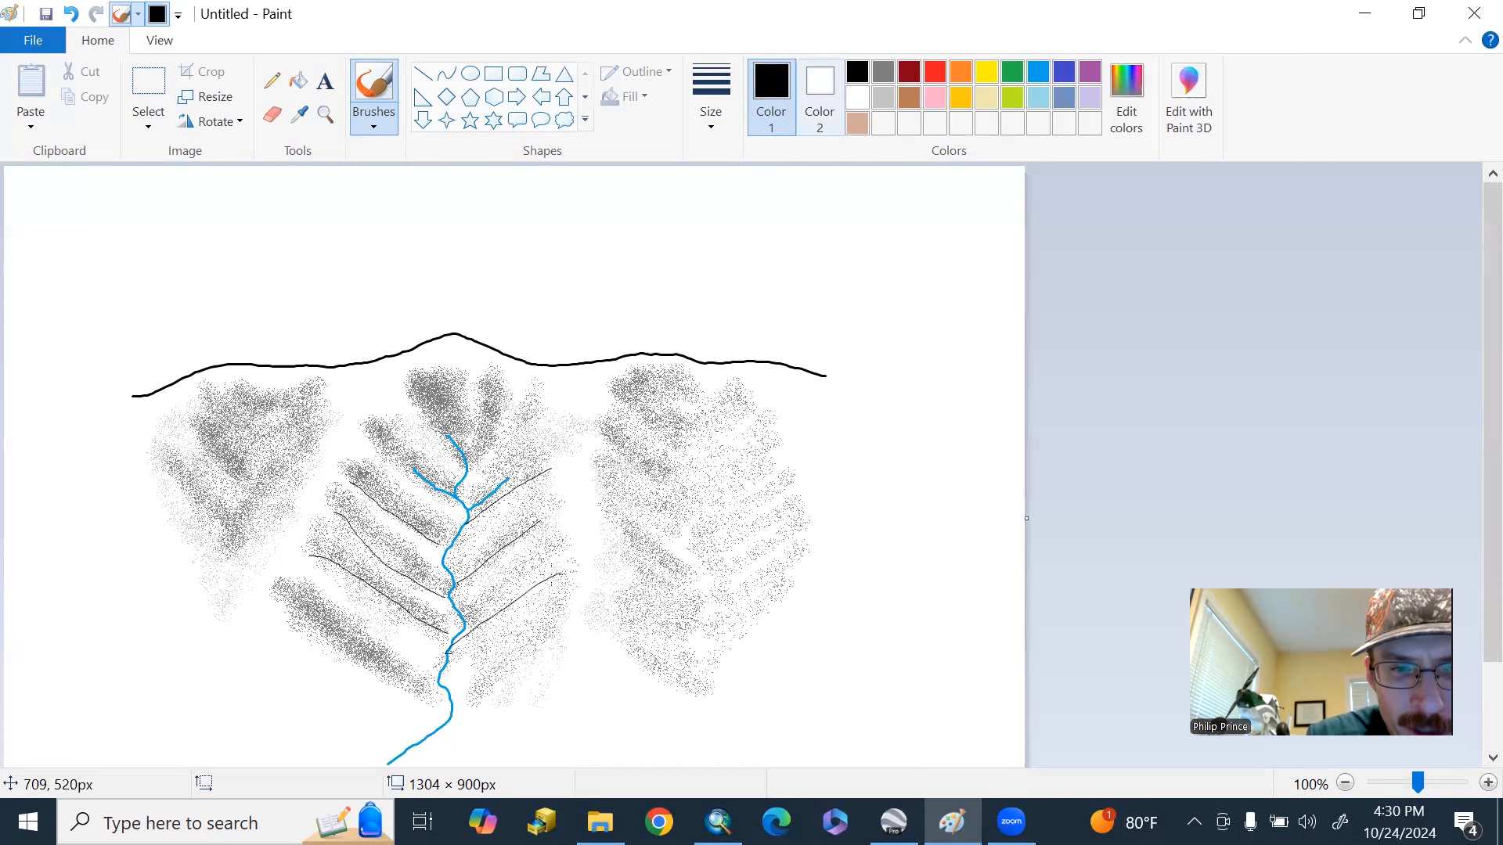
{"action": "mouse_move", "coordinate": [429, 564]}
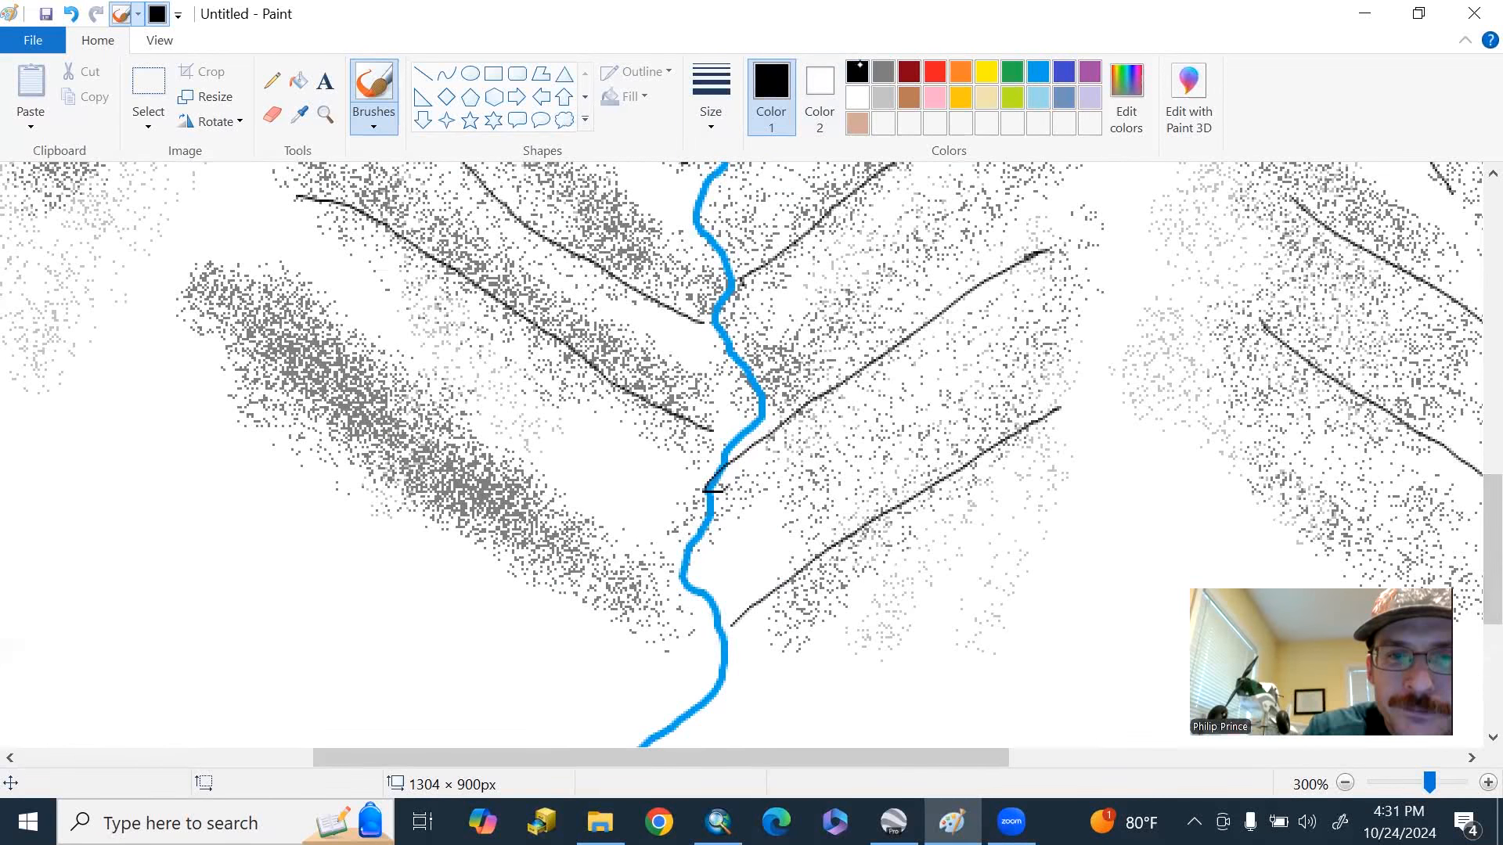
{"action": "mouse_move", "coordinate": [856, 71]}
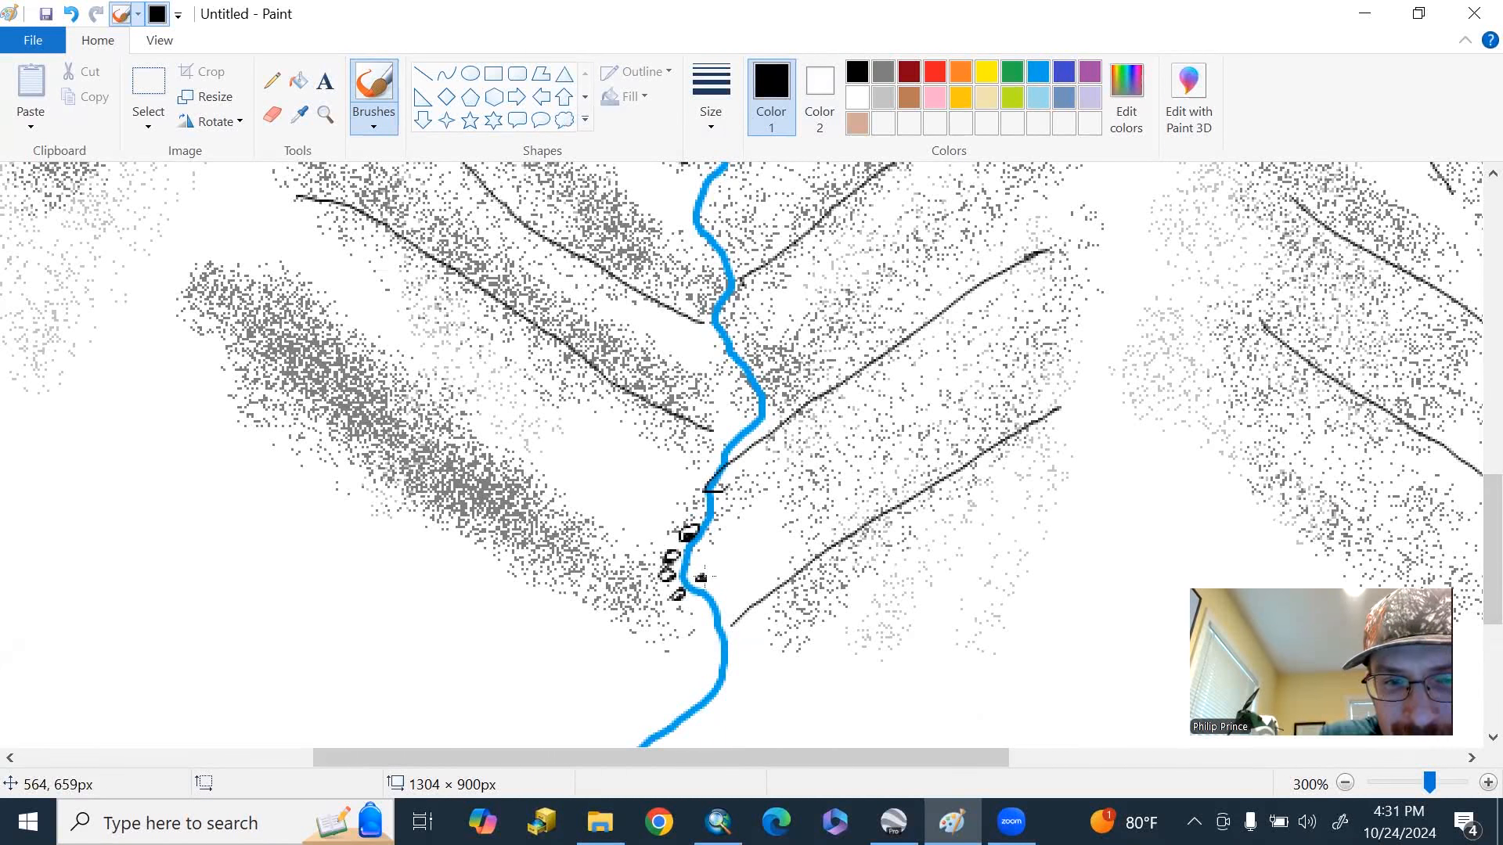
- Draw small boulder outlines beside and up along the blue stream, with black reselected
{"action": "left_click", "coordinate": [709, 551]}
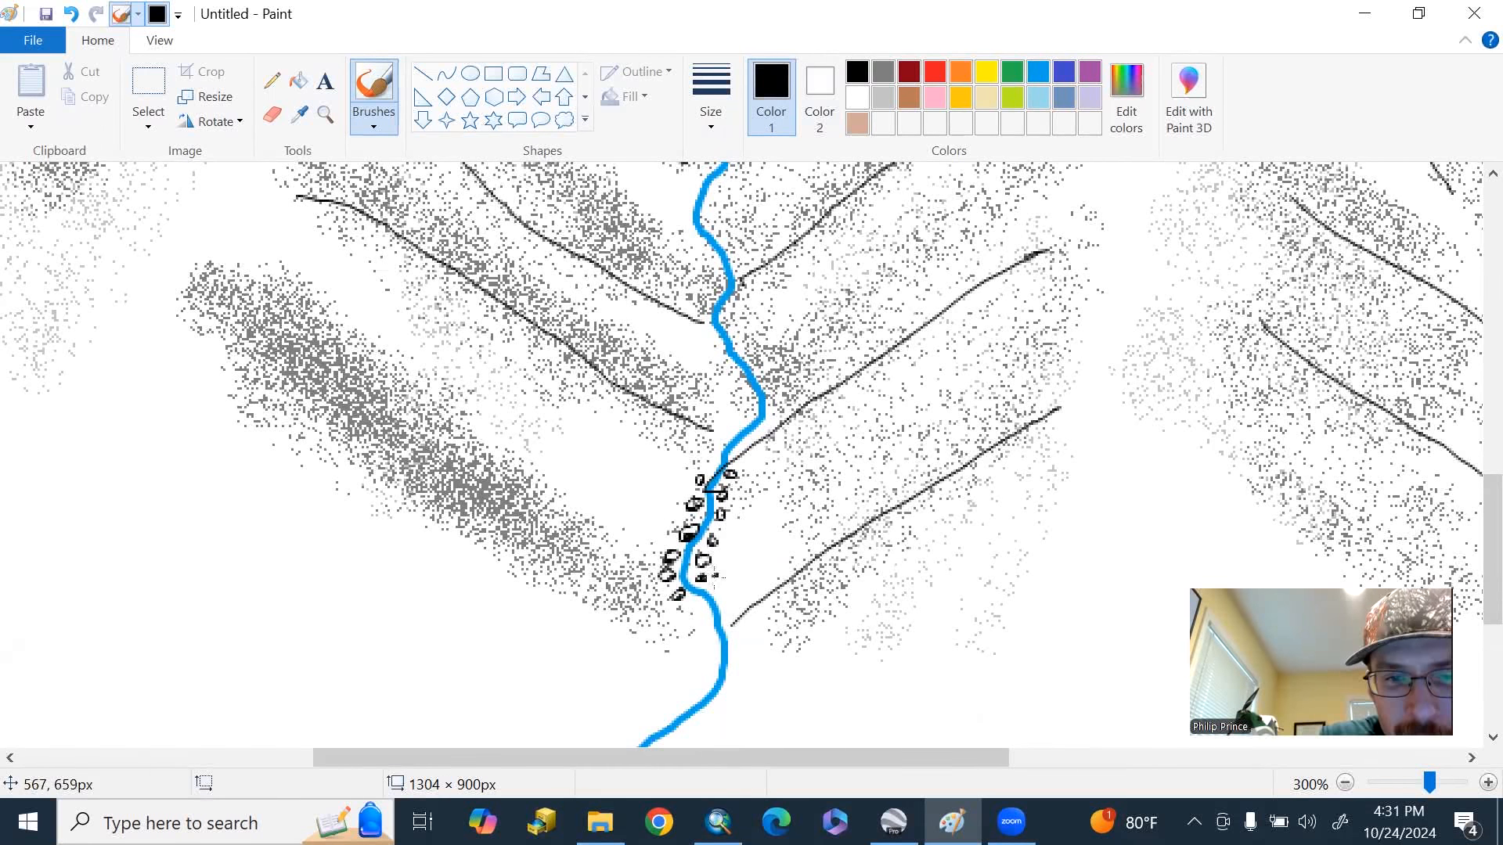
{"action": "left_click", "coordinate": [685, 609]}
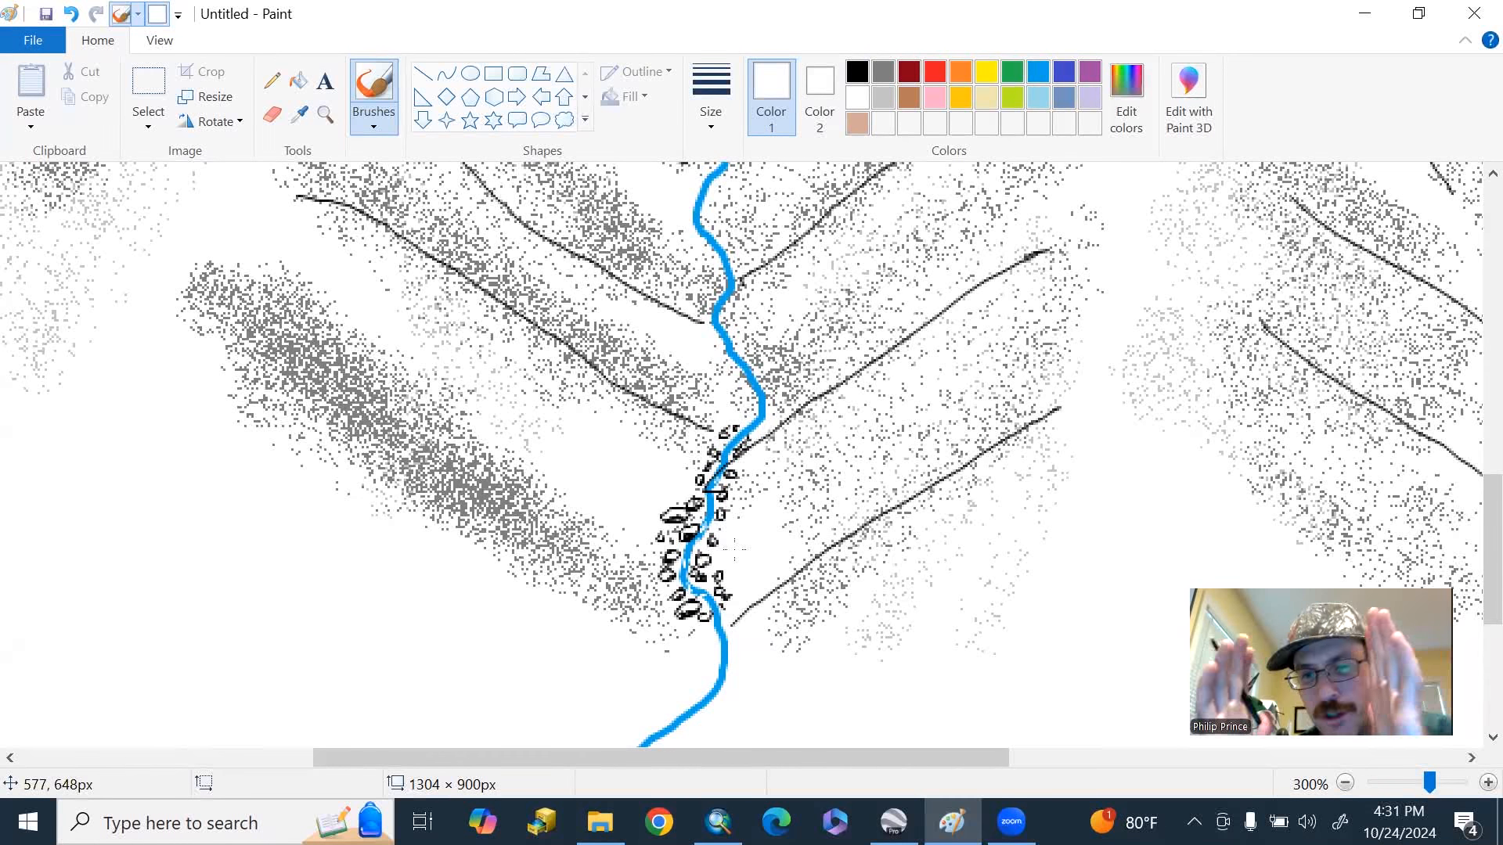
{"action": "left_click", "coordinate": [855, 71]}
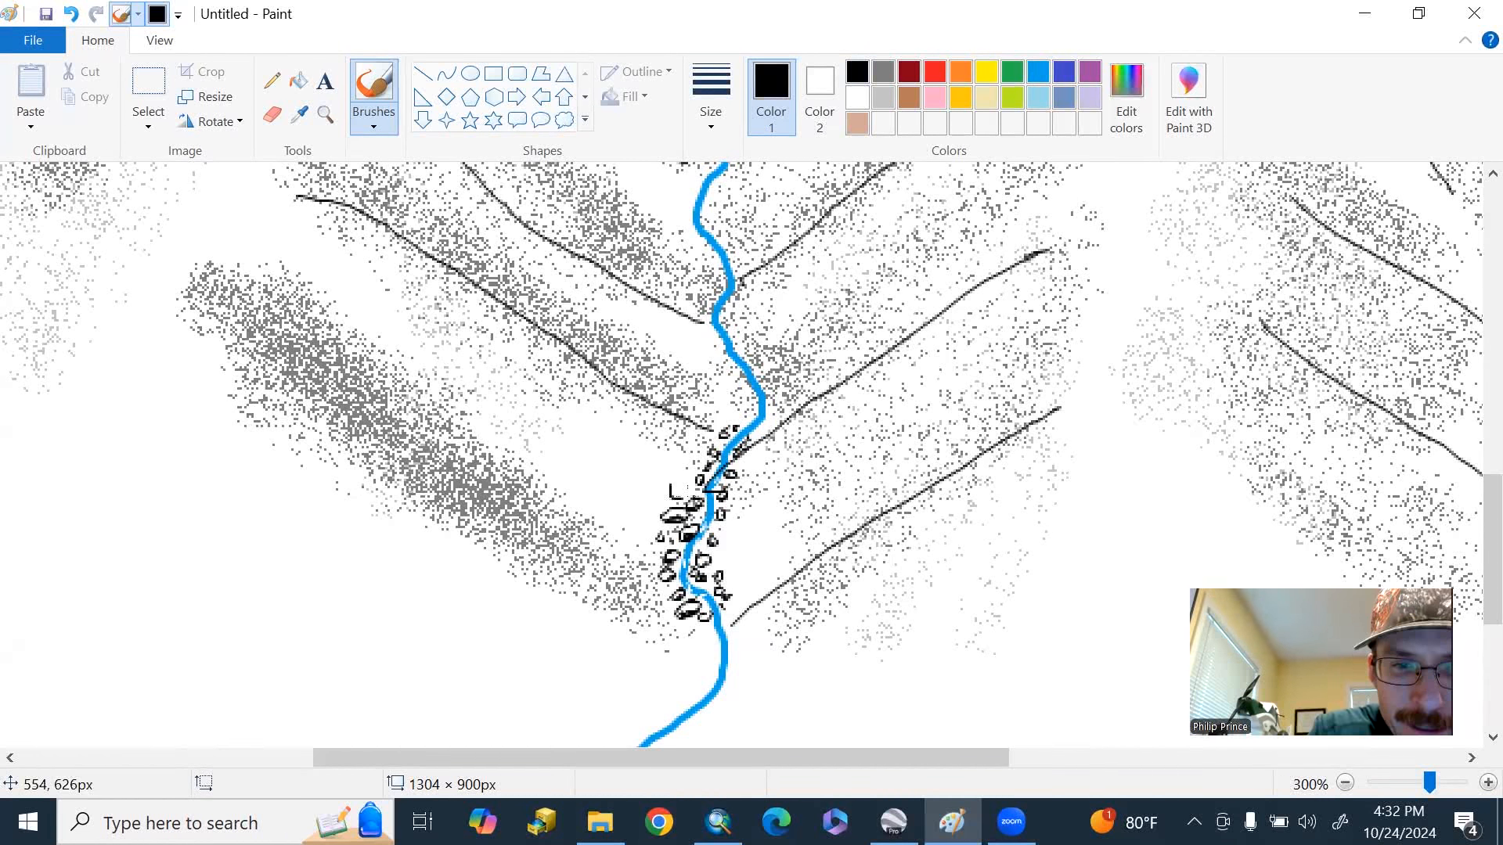
{"action": "left_click", "coordinate": [671, 492]}
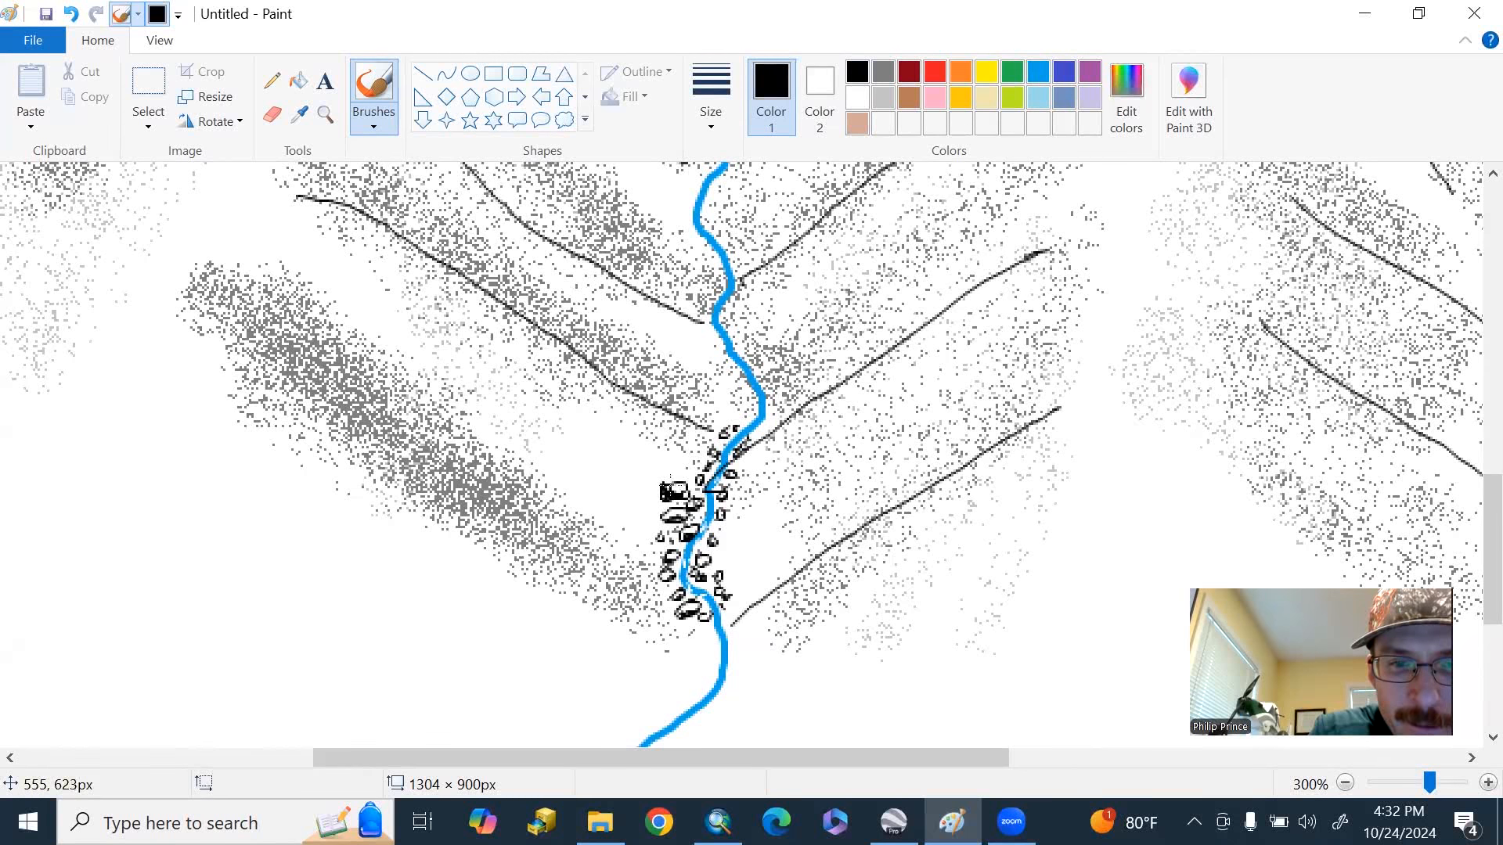
- Fill boulders beside the stream in black and dark red, then return to black
{"action": "left_click", "coordinate": [671, 493]}
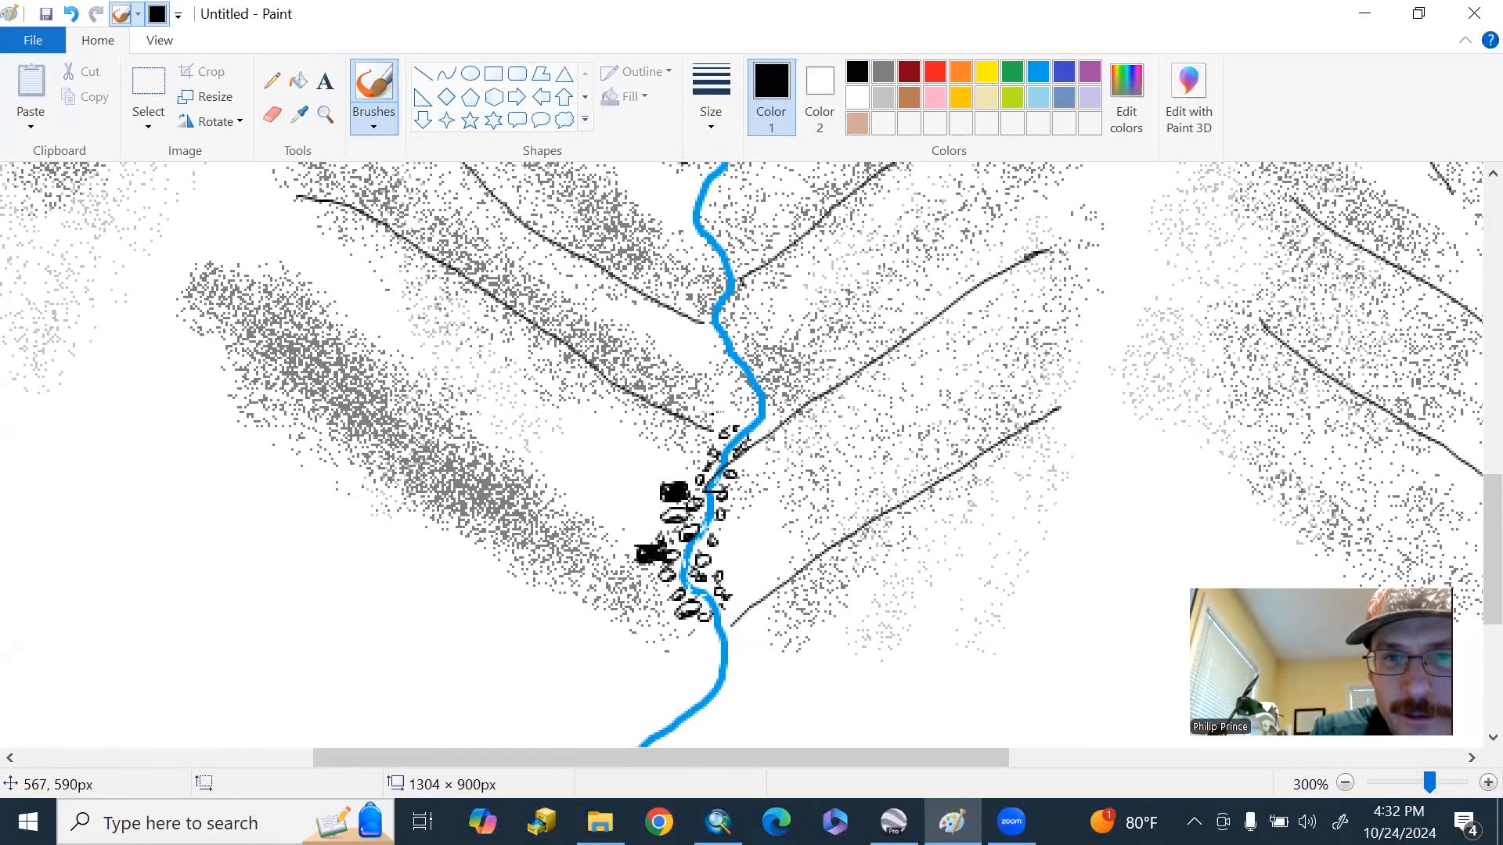
{"action": "left_click", "coordinate": [908, 69]}
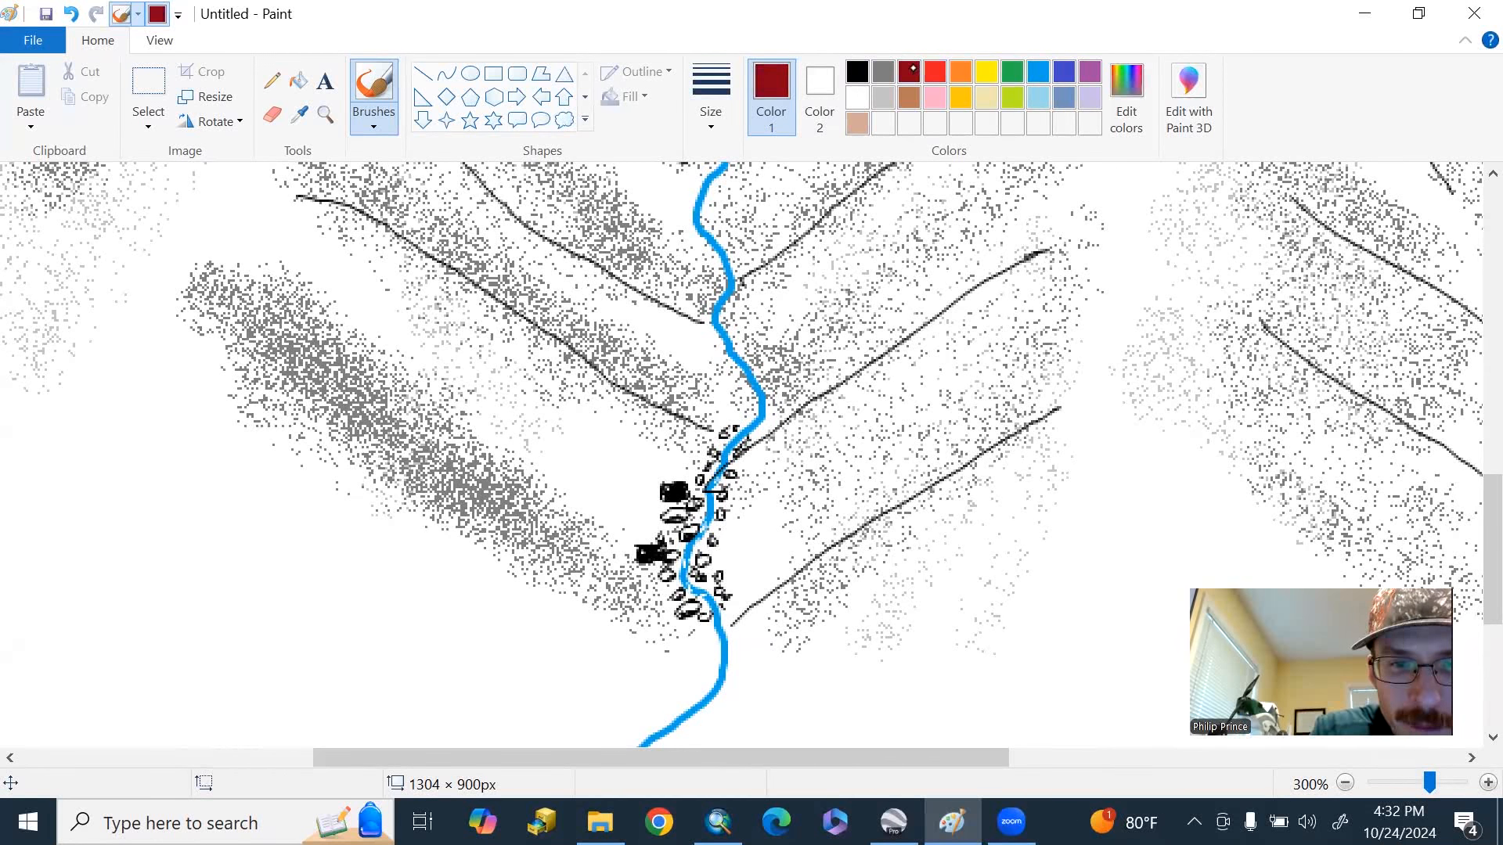
{"action": "left_click", "coordinate": [671, 492]}
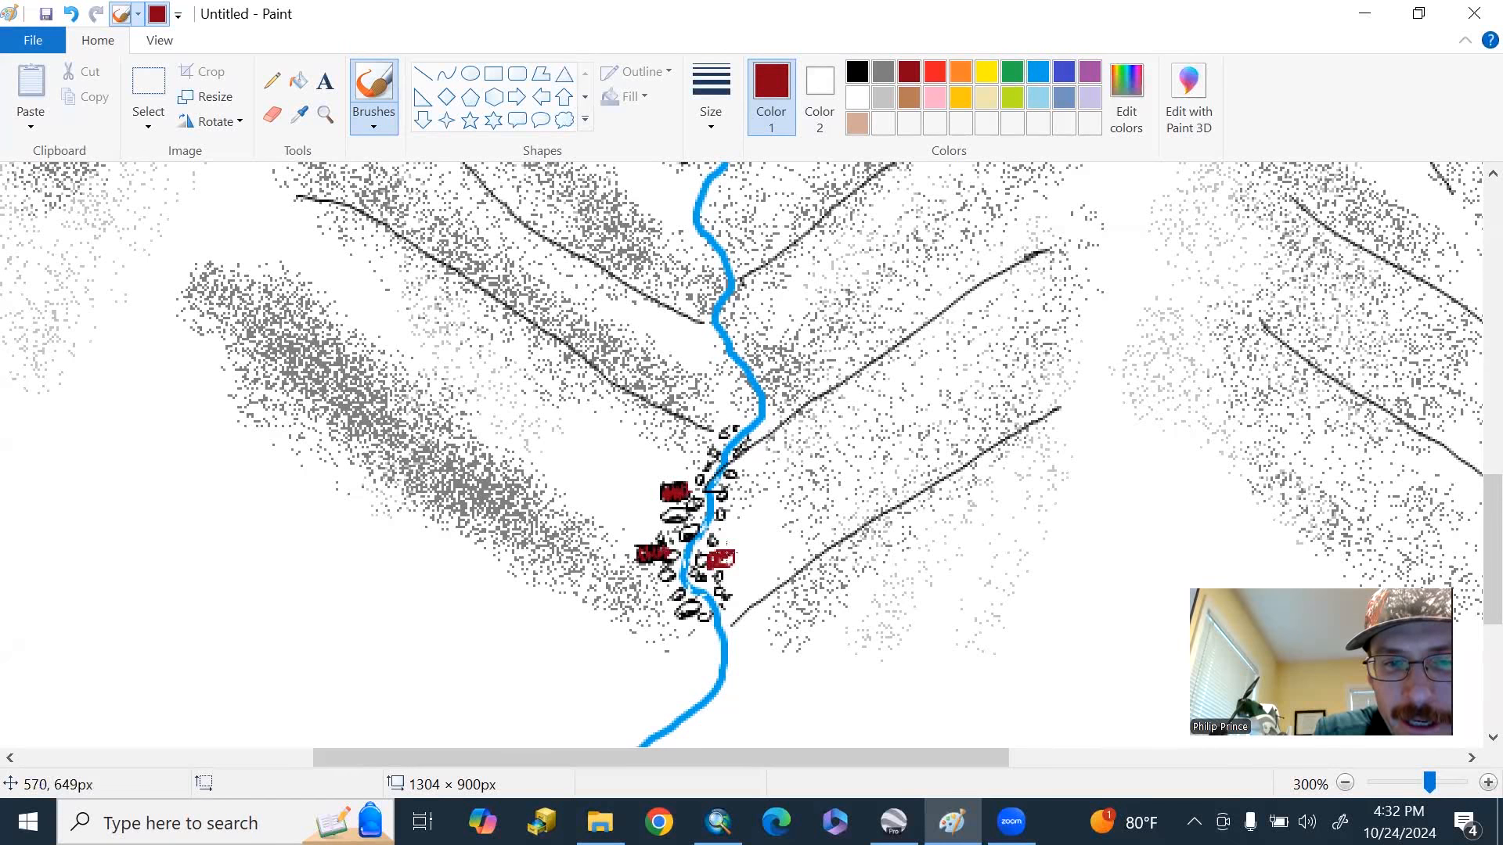
{"action": "left_click", "coordinate": [854, 71]}
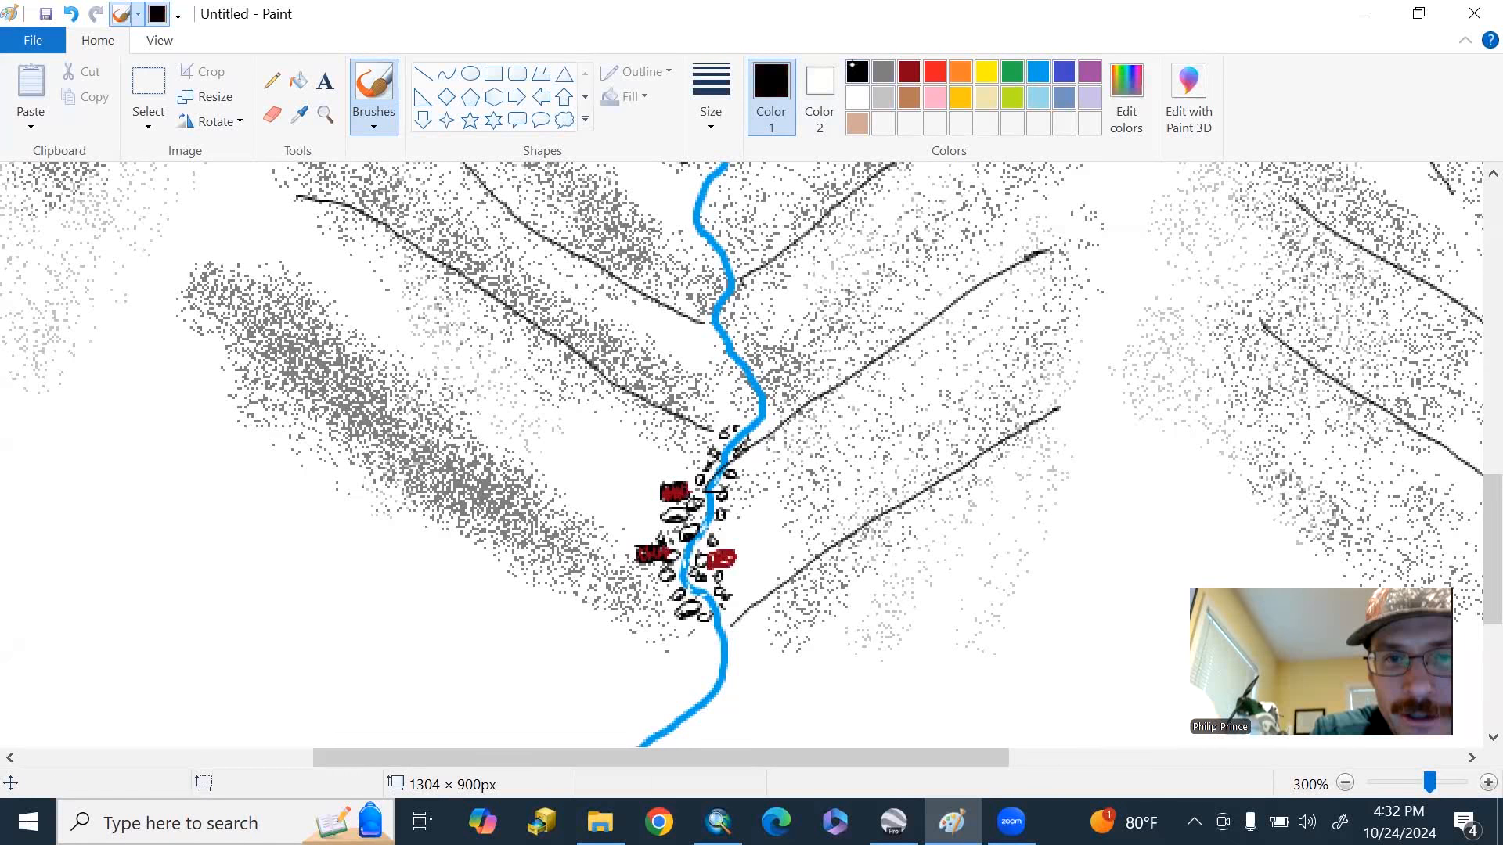
{"action": "left_click", "coordinate": [723, 556]}
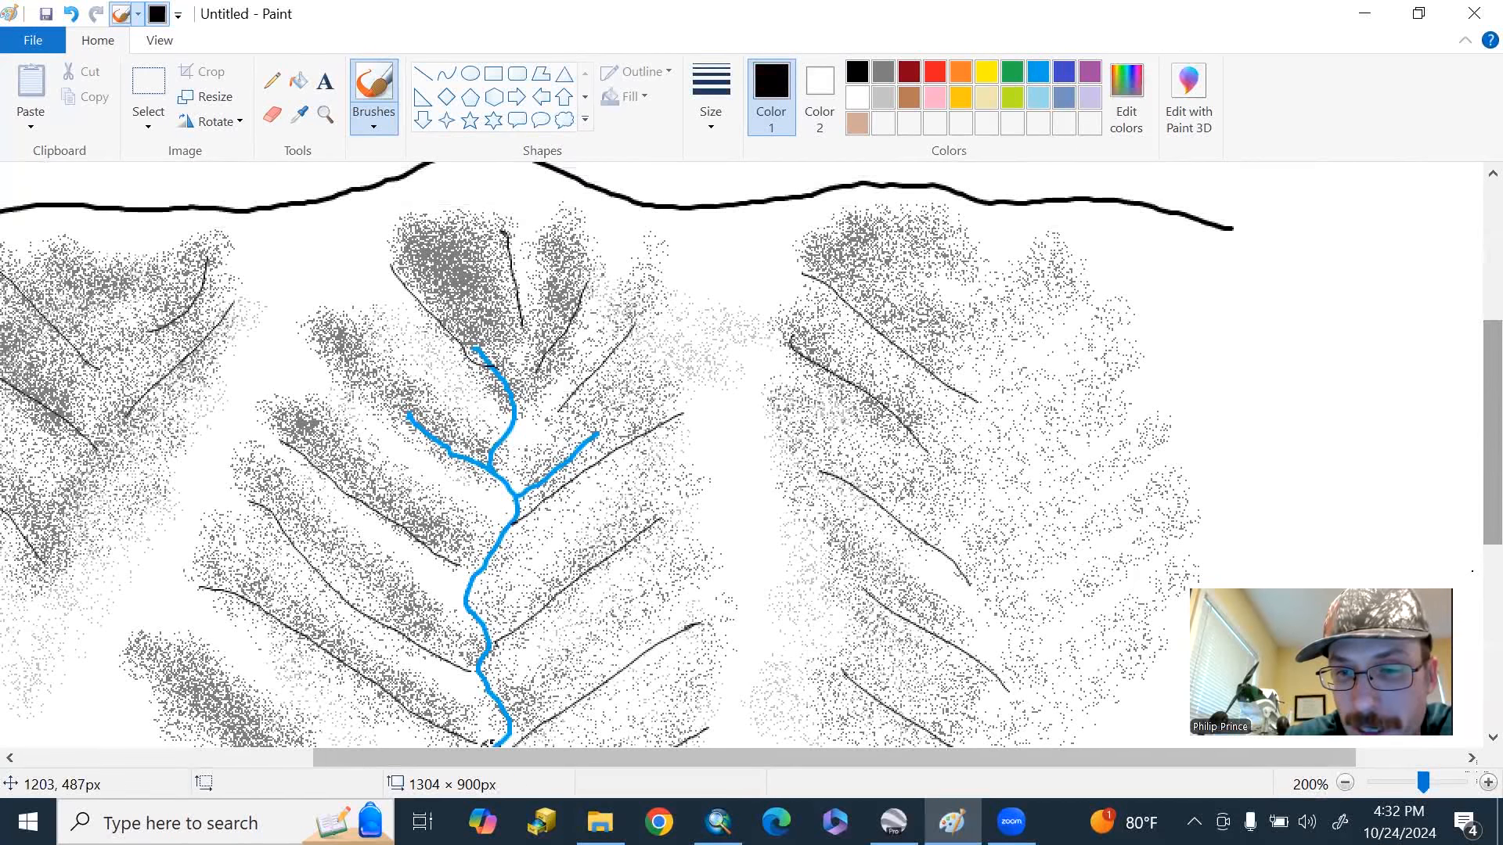
- Paint a brown debris flow down the central channel using a textured brush
{"action": "left_click", "coordinate": [1345, 782]}
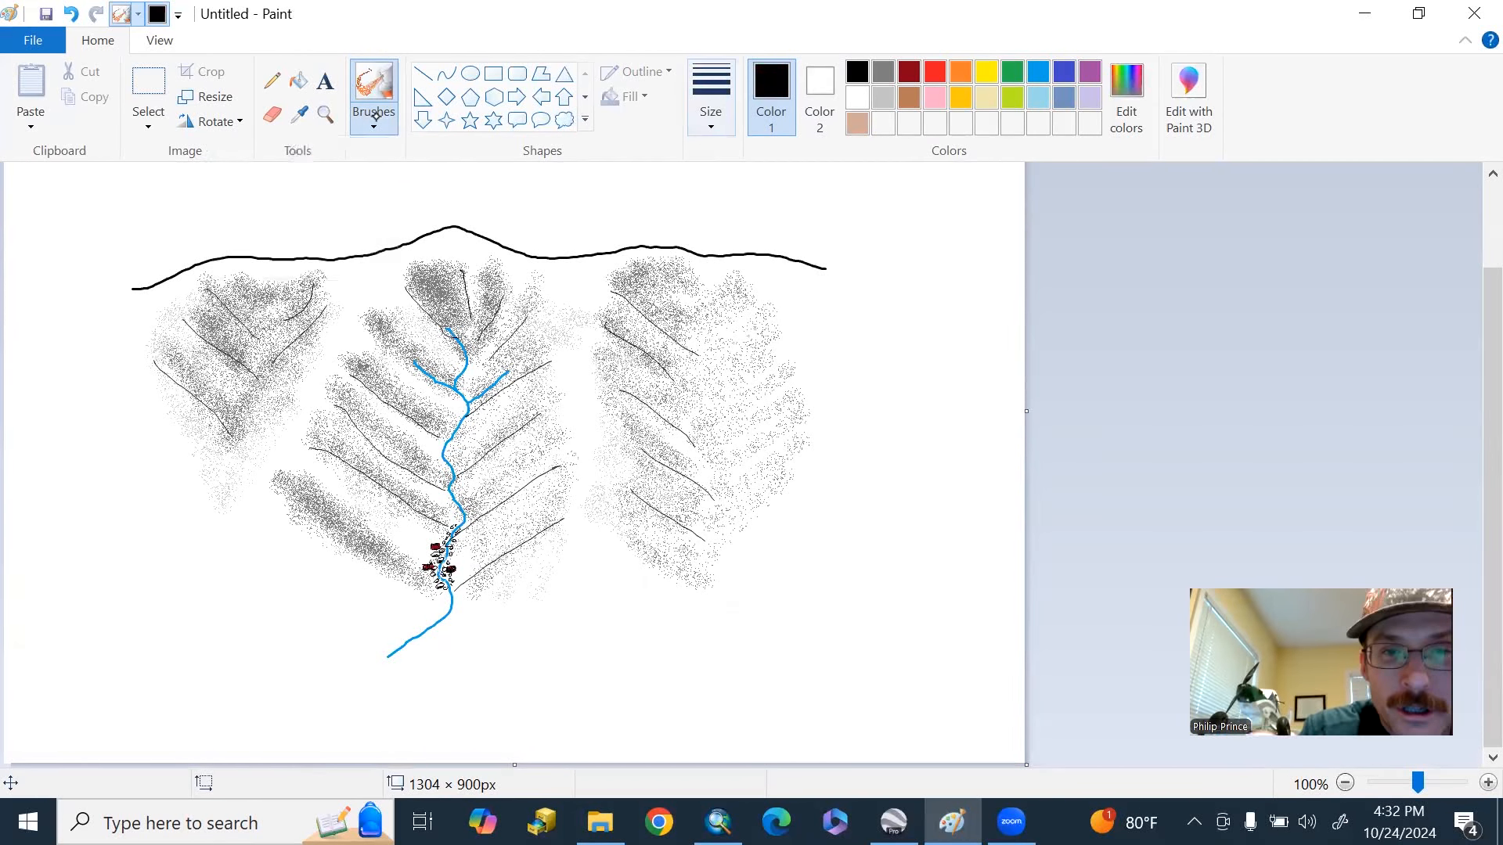
{"action": "left_click", "coordinate": [710, 96]}
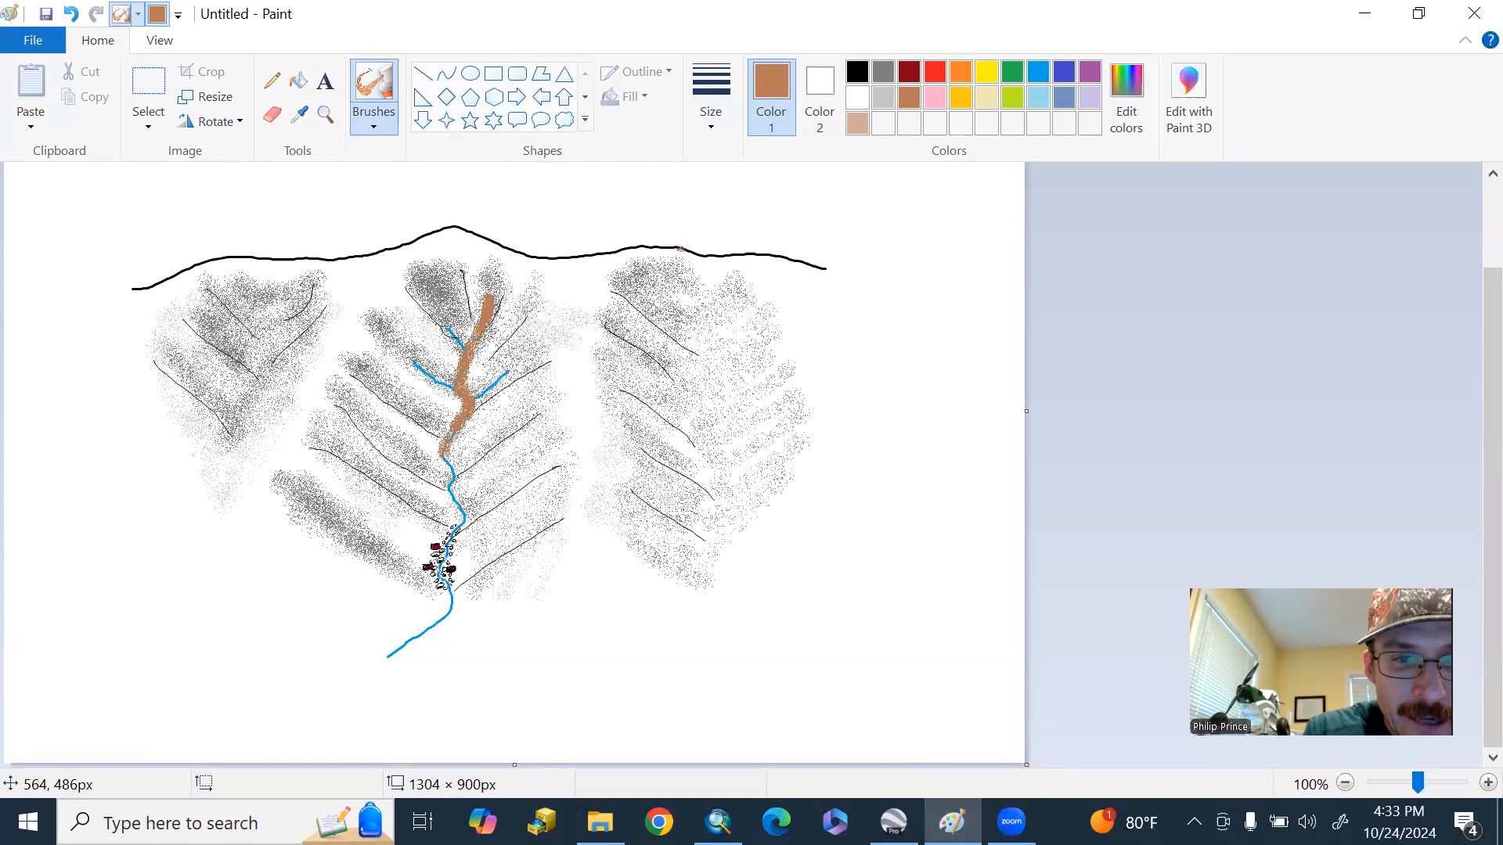
{"action": "left_click_drag", "start_coordinate": [470, 421], "coordinate": [451, 537]}
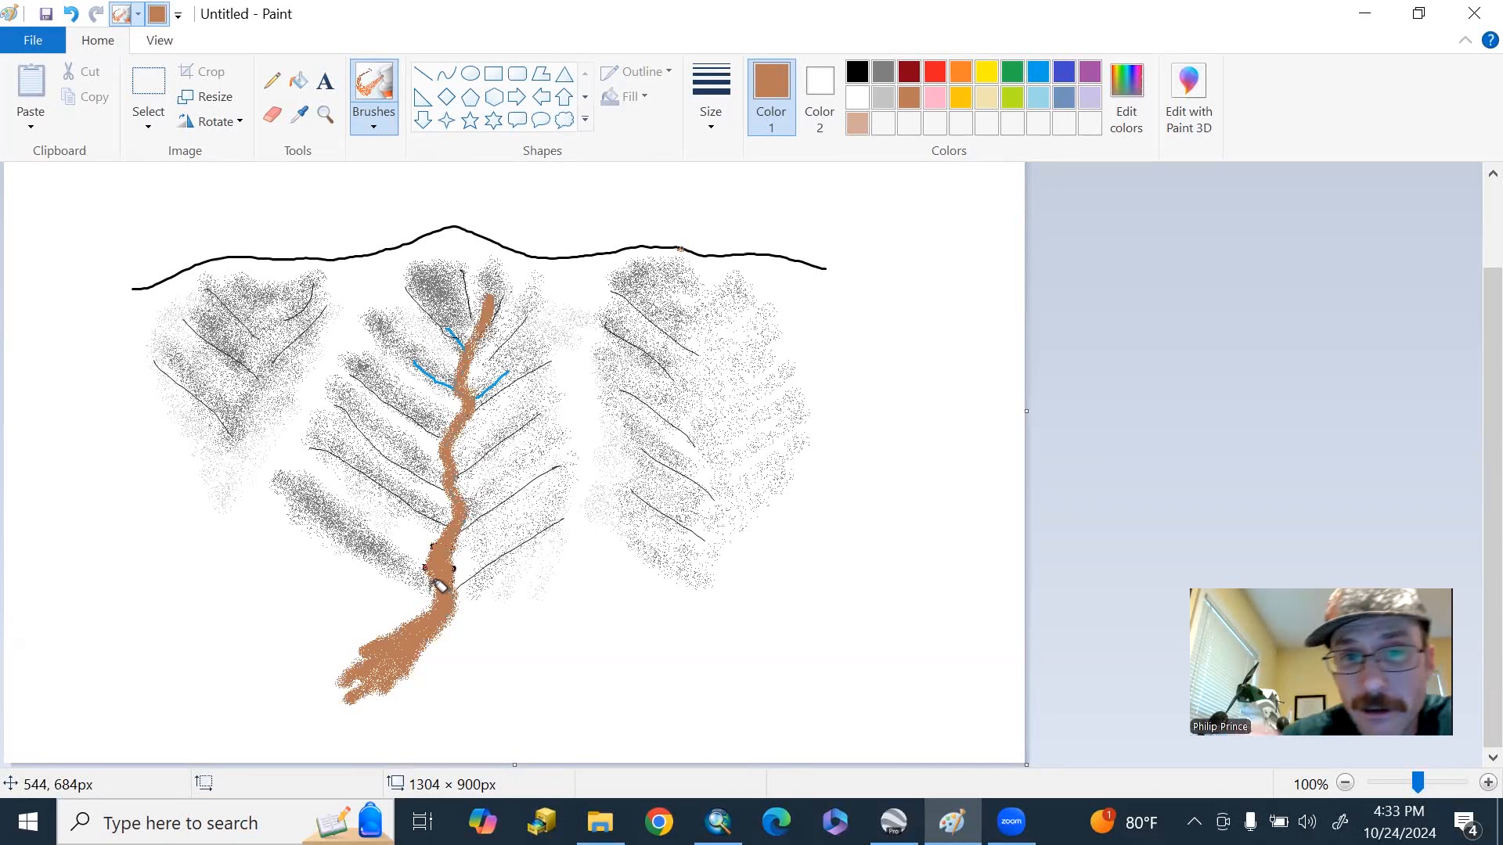
{"action": "mouse_move", "coordinate": [484, 319]}
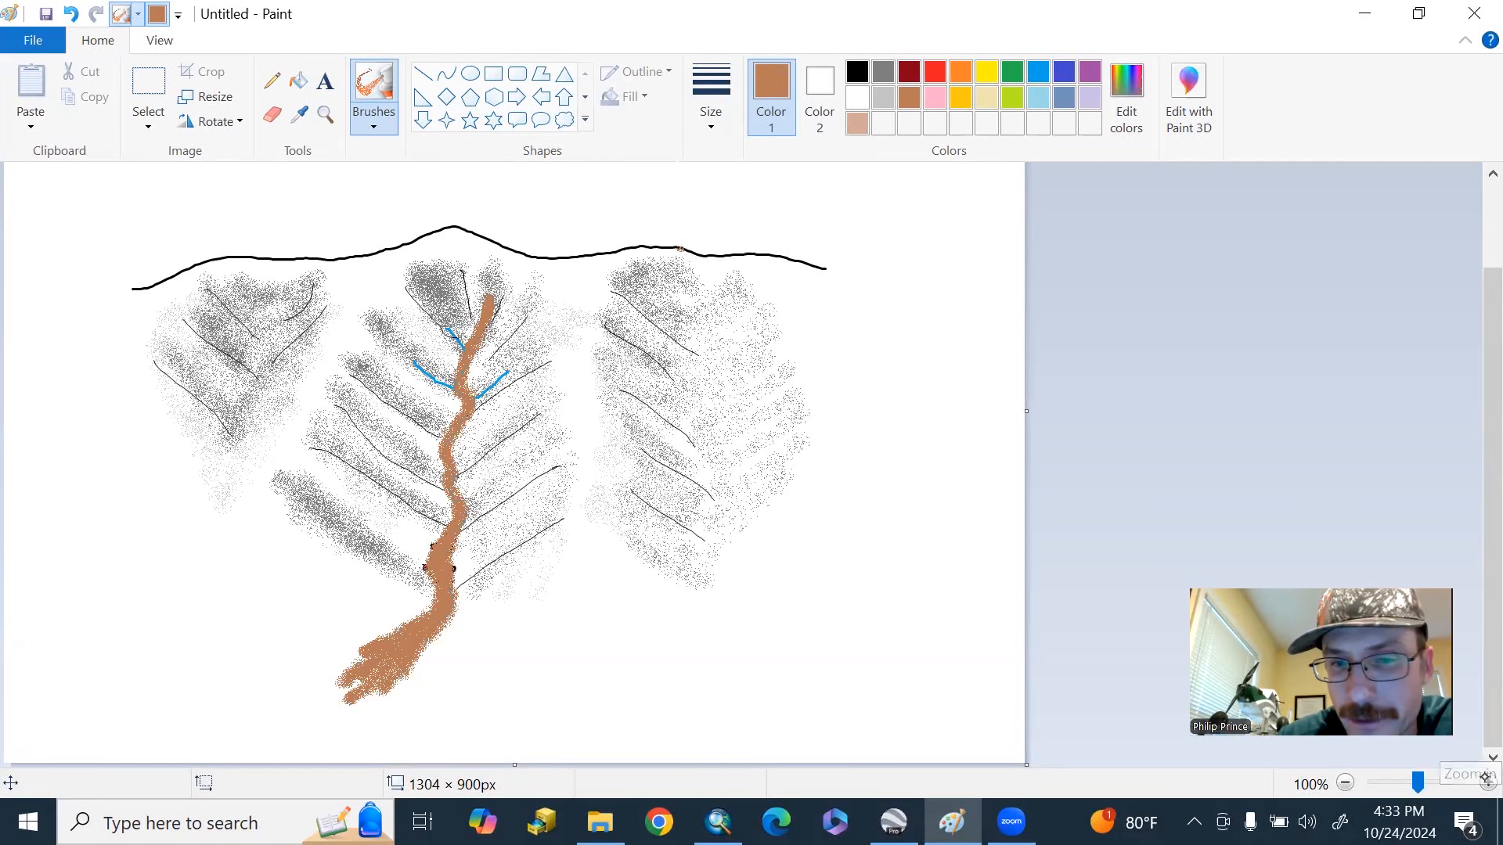
- Zoom in on the debris flow and edge its banks with dark marks using the plain brush
{"action": "left_click", "coordinate": [1479, 782]}
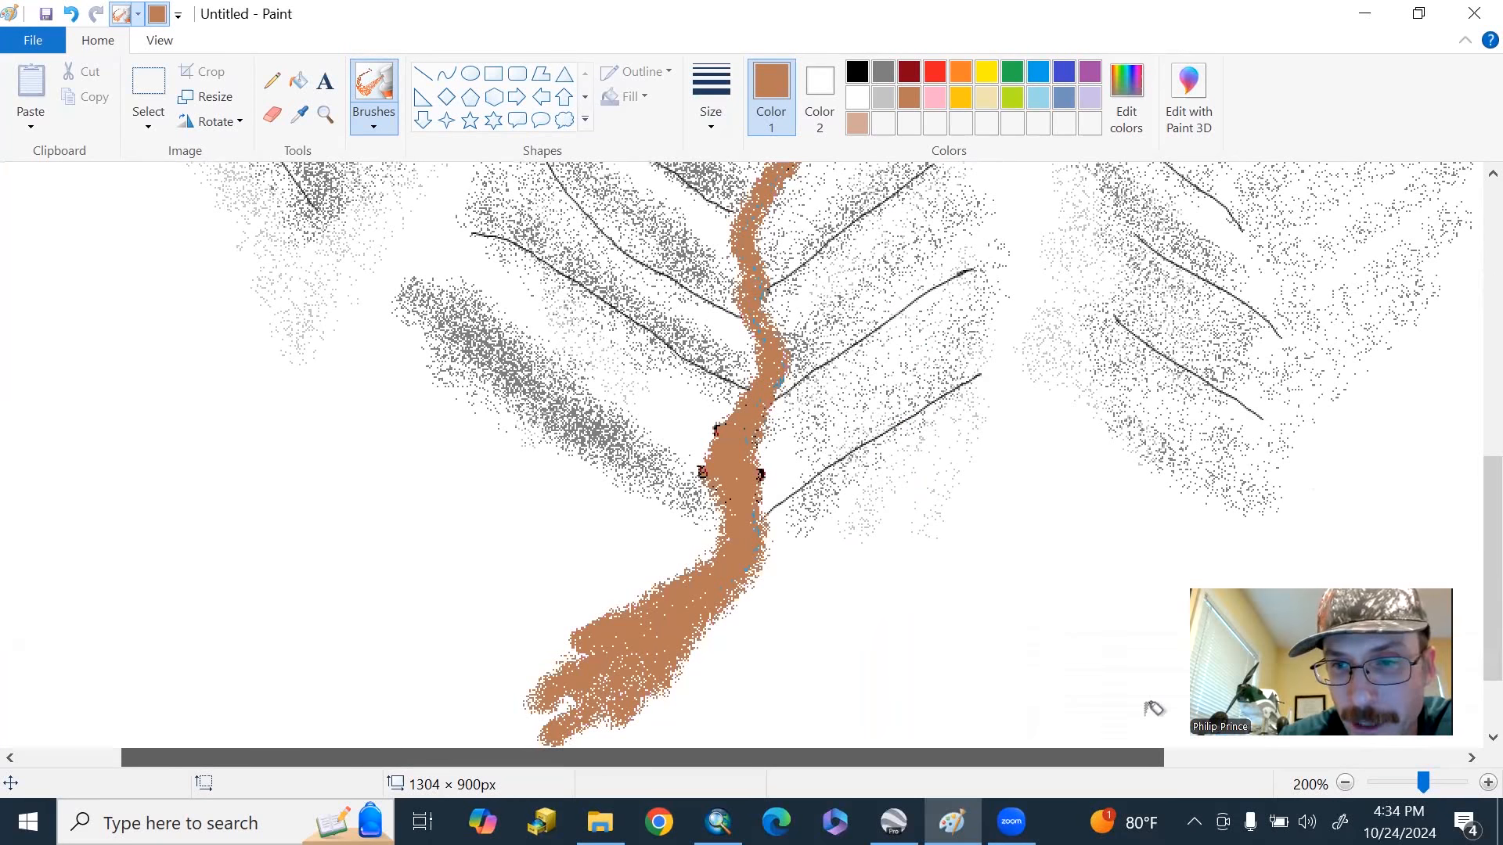
{"action": "scroll", "scroll_direction": "down", "scroll_amount": 3}
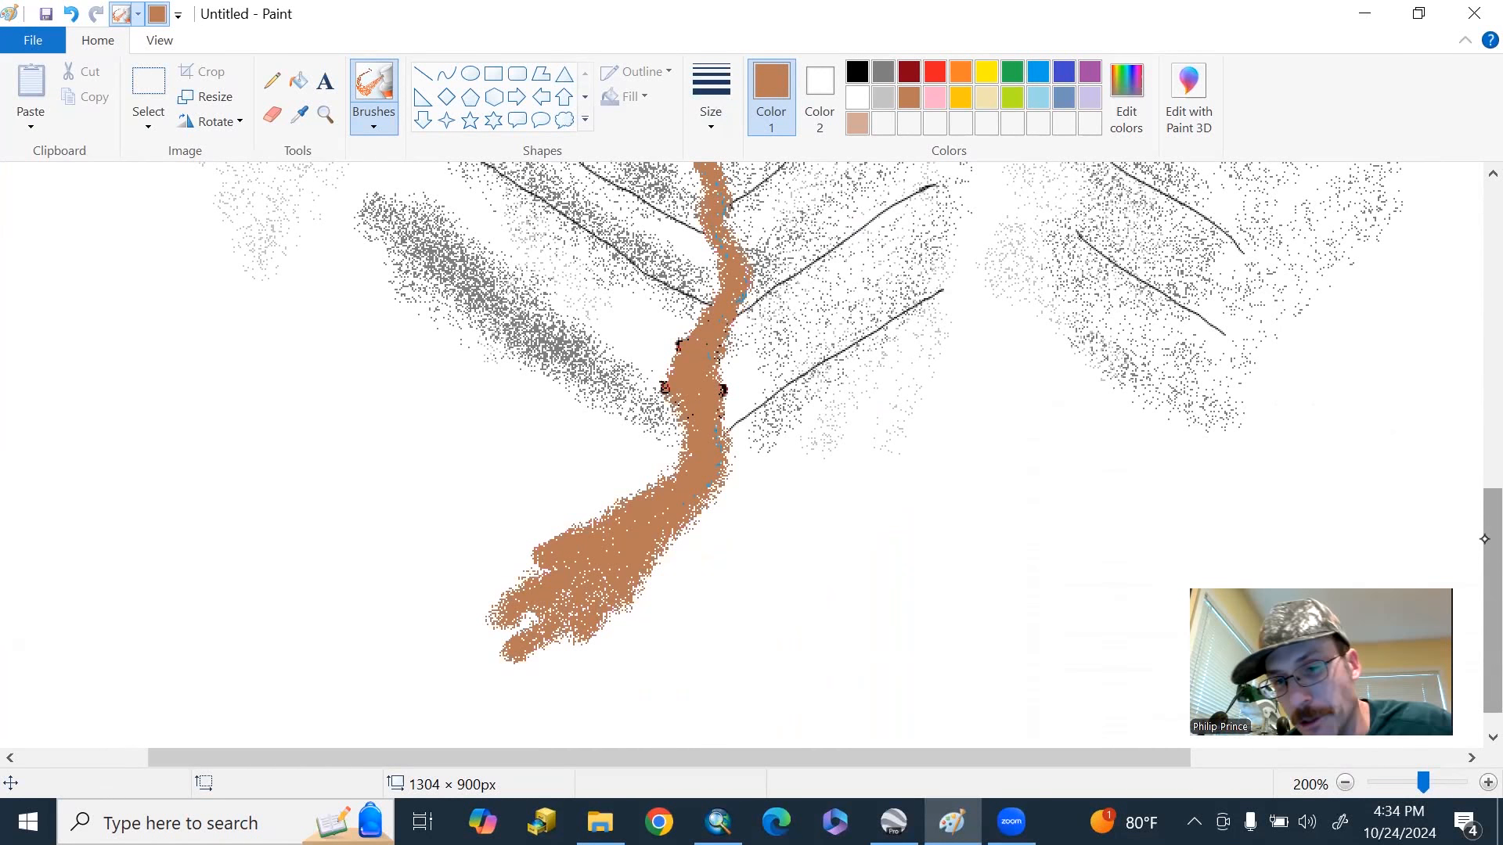
{"action": "left_click", "coordinate": [710, 99]}
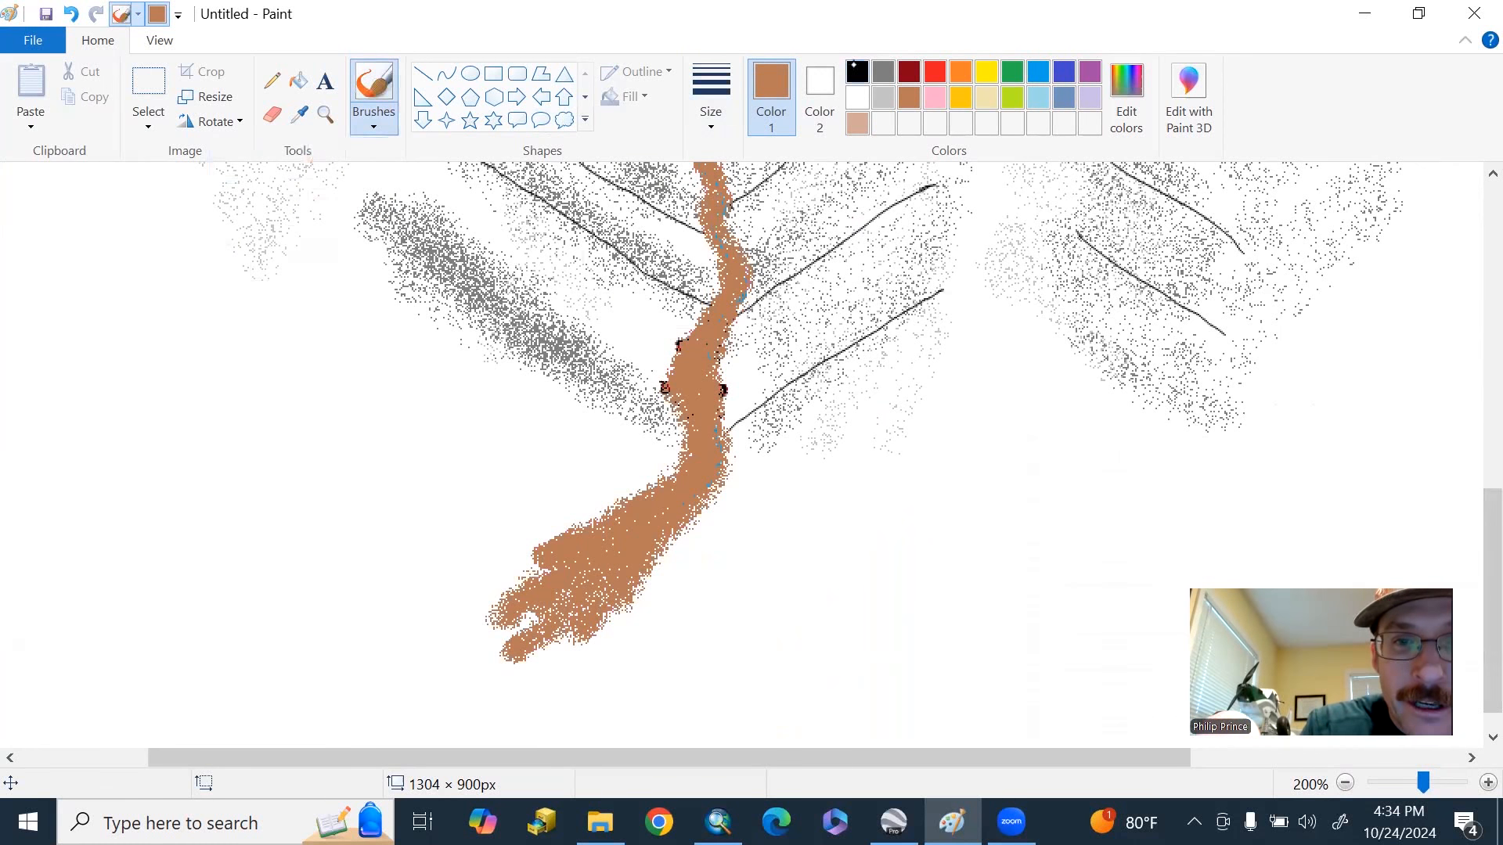
{"action": "left_click", "coordinate": [856, 70]}
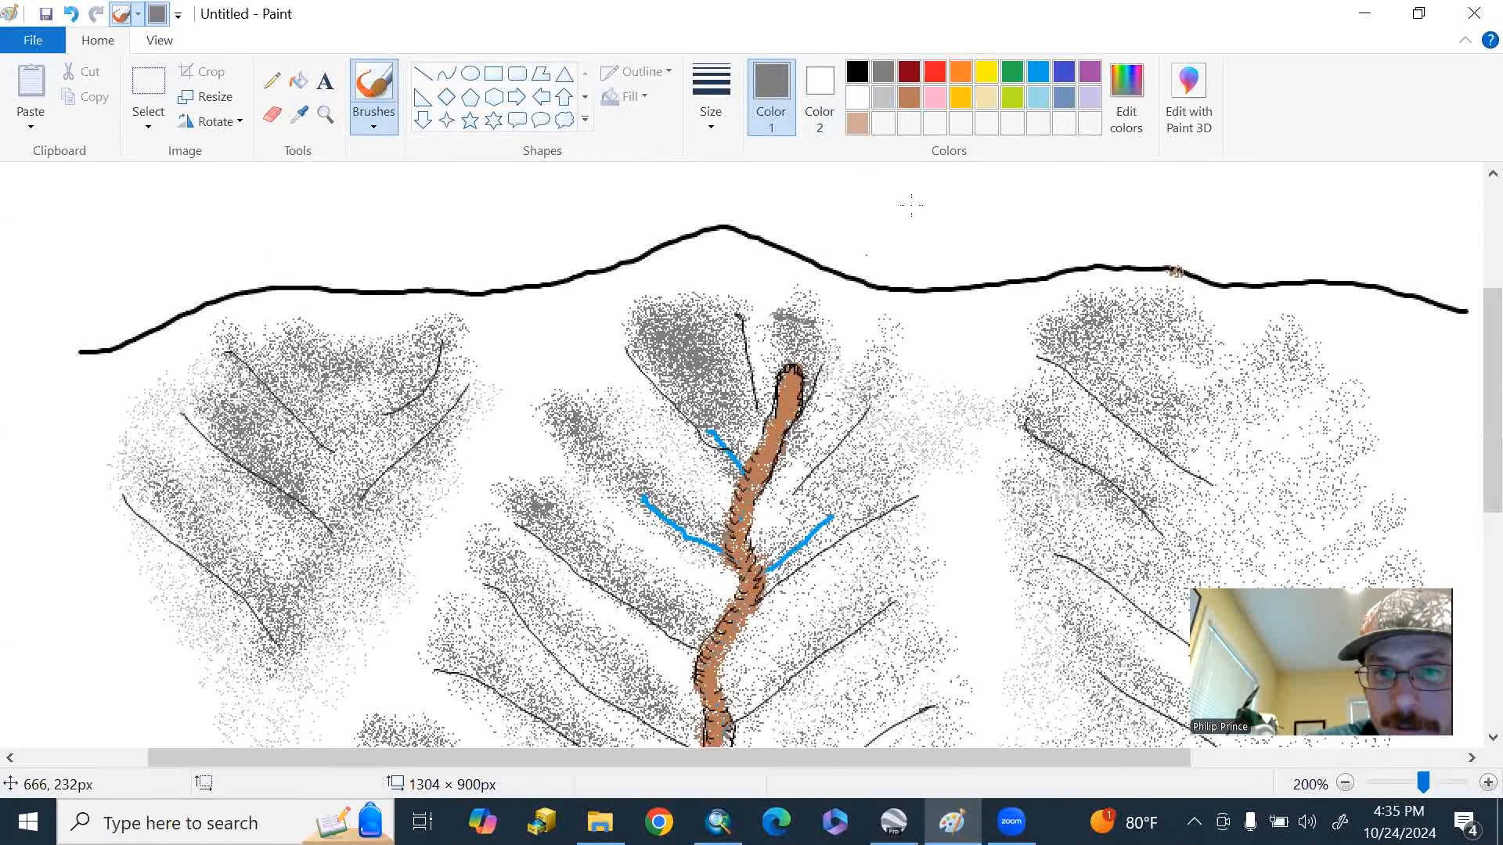
- Choose a custom dark grey, shade the scarps and lower fan edges, and select blue
{"action": "left_click", "coordinate": [1125, 96]}
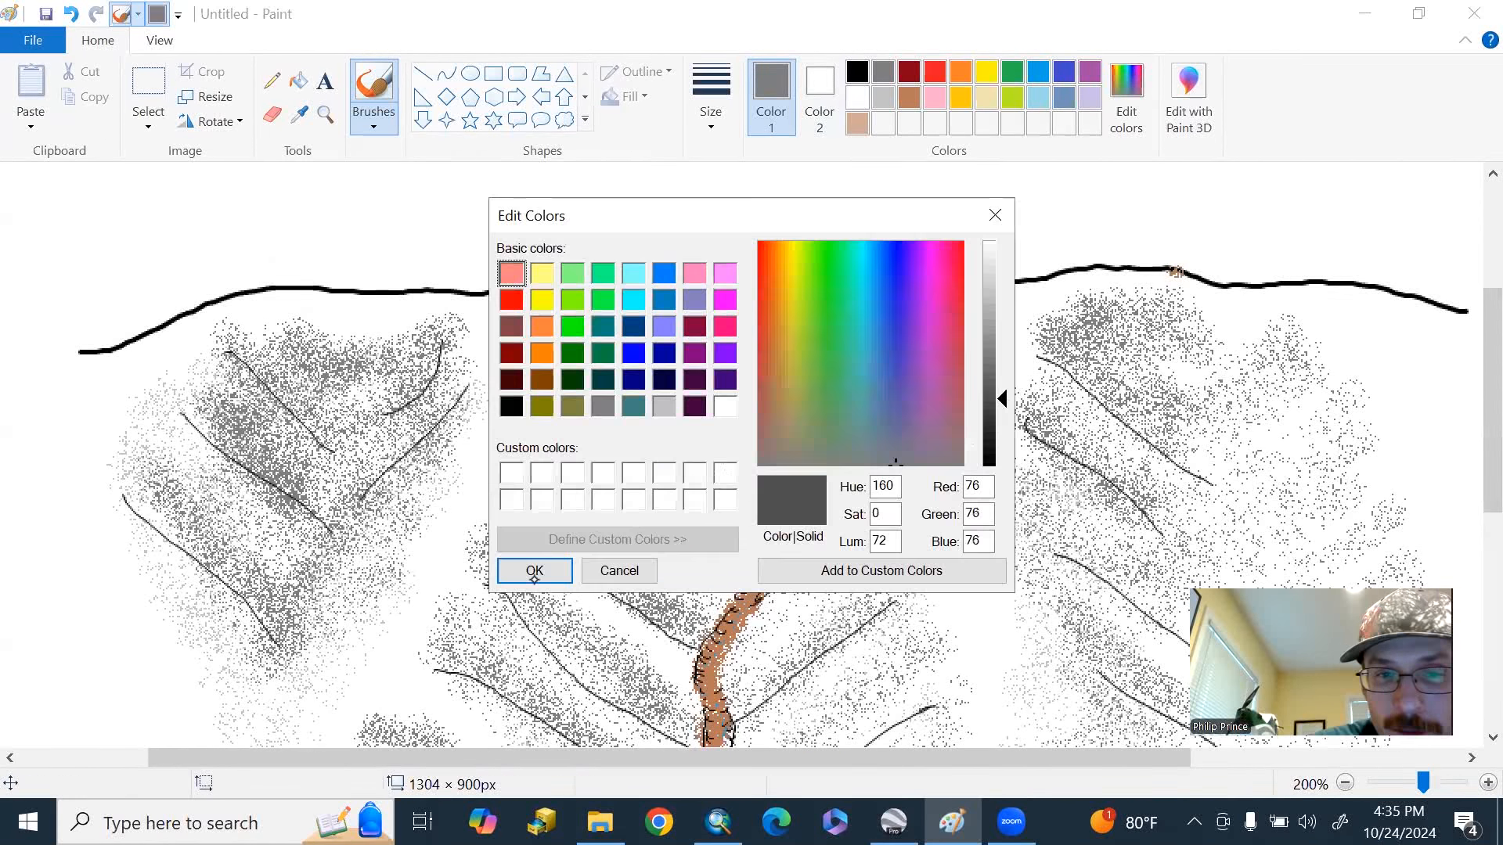
{"action": "left_click", "coordinate": [533, 570]}
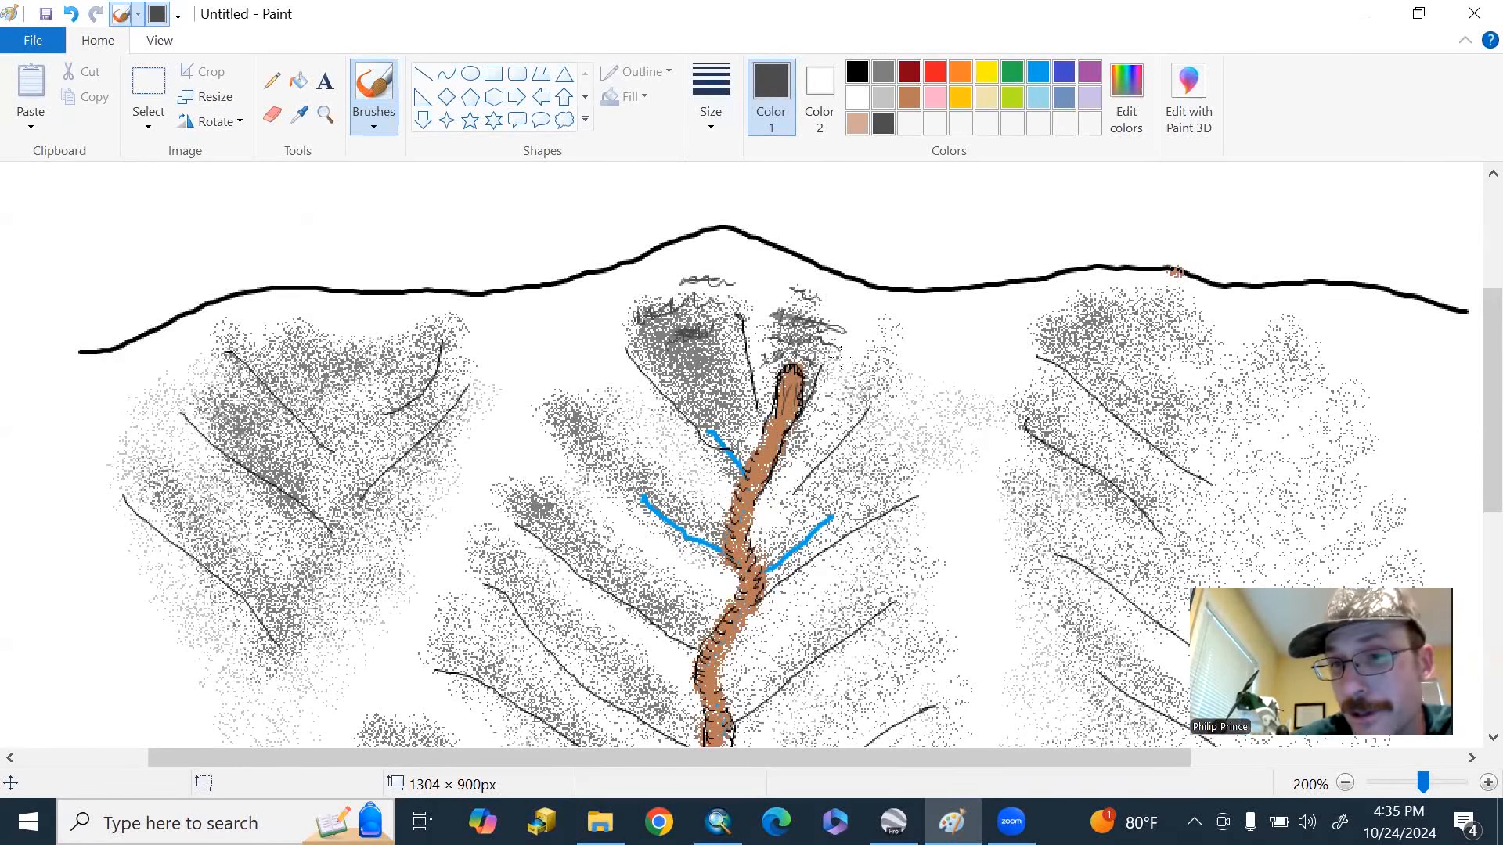
{"action": "scroll", "scroll_direction": "down", "scroll_amount": 3}
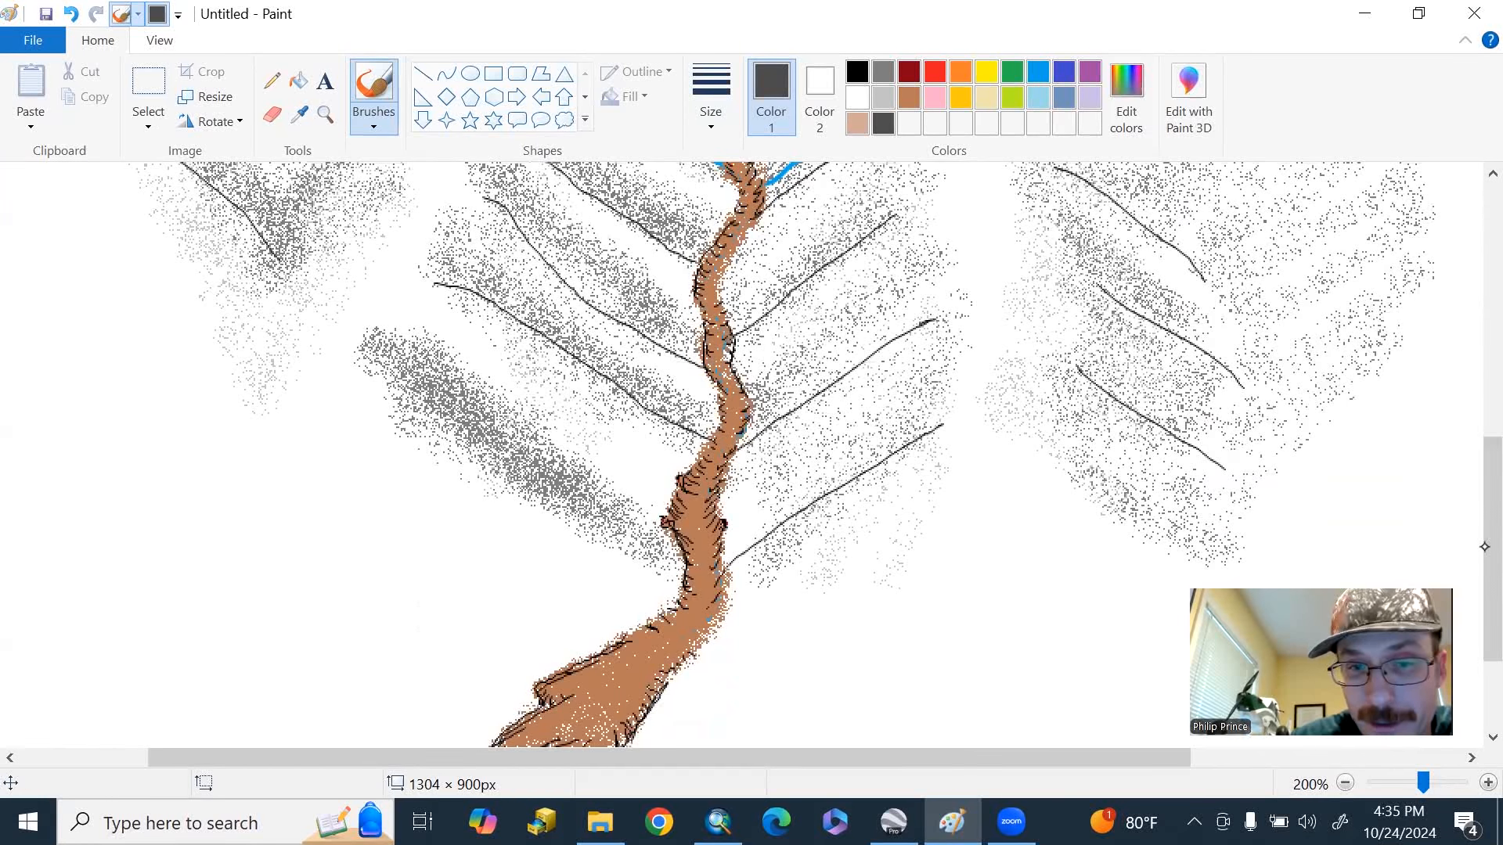
{"action": "scroll", "scroll_direction": "down", "scroll_amount": 3}
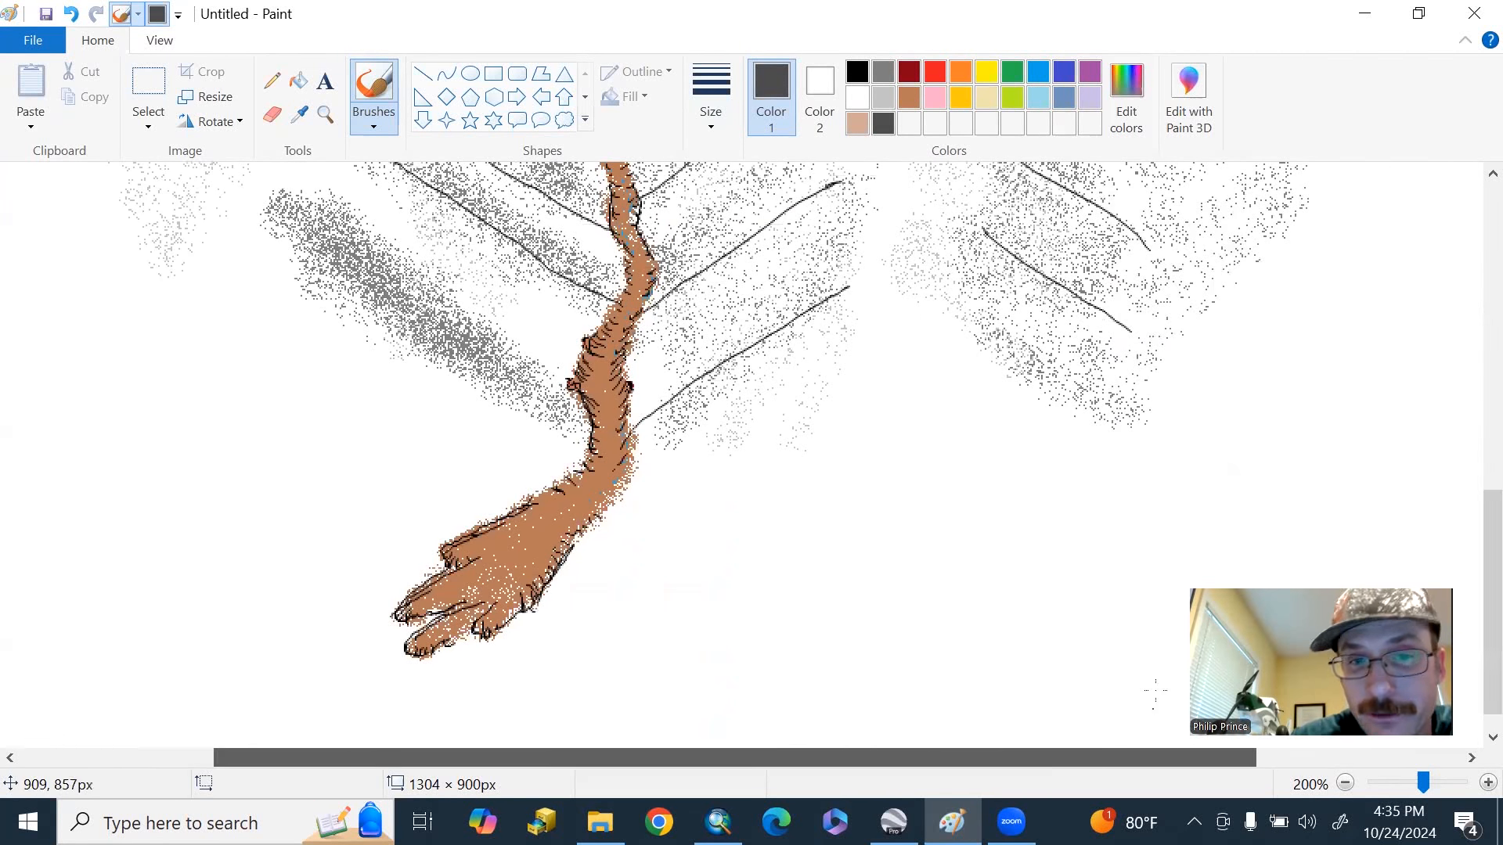
{"action": "left_click", "coordinate": [710, 95]}
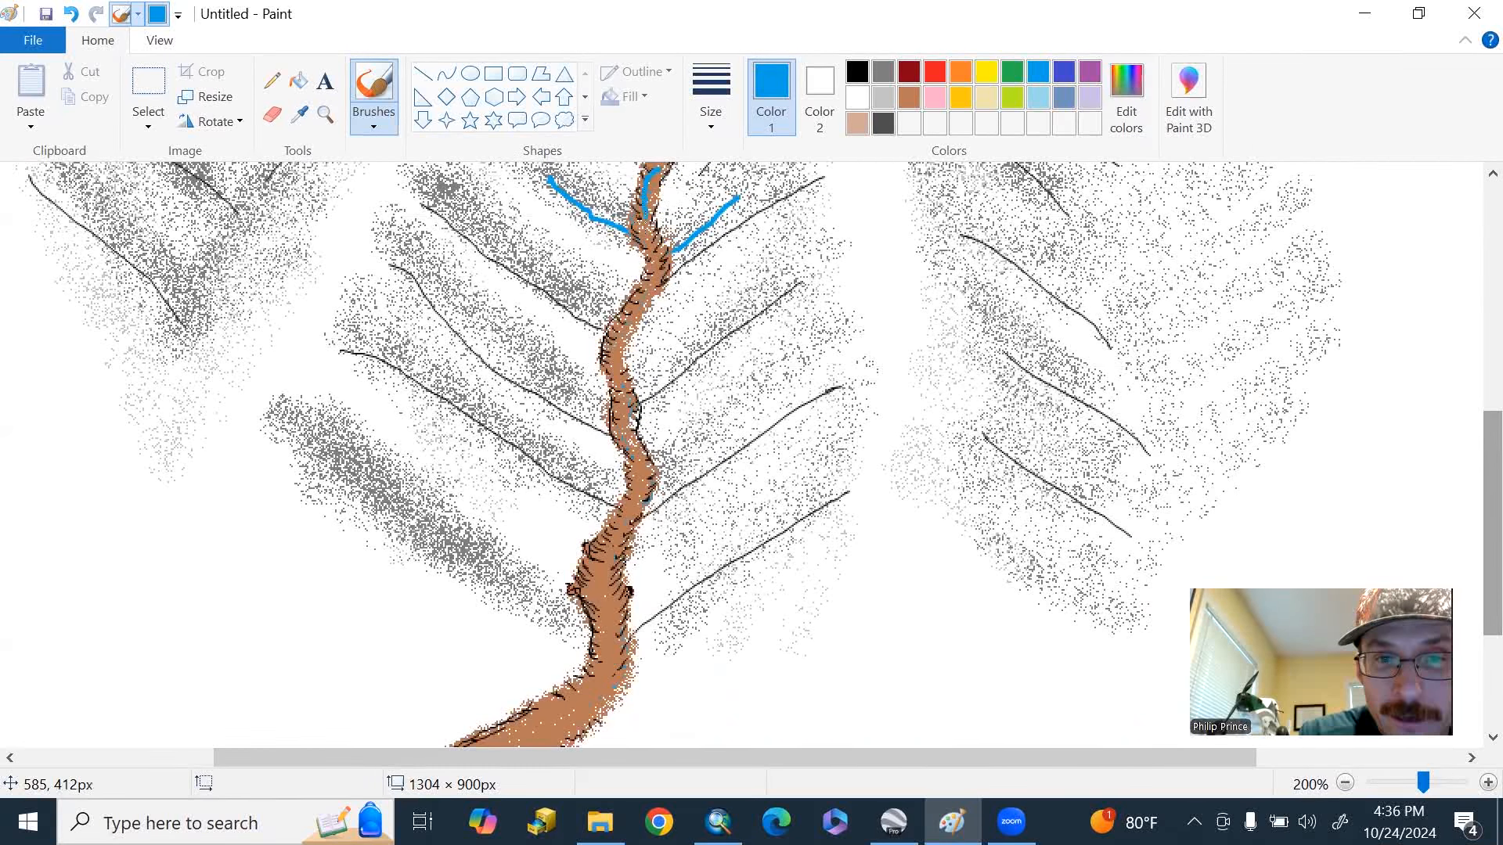
- Draw a blue stream line down the centre of the brown debris flow past its fan
{"action": "left_click_drag", "start_coordinate": [647, 196], "coordinate": [633, 470]}
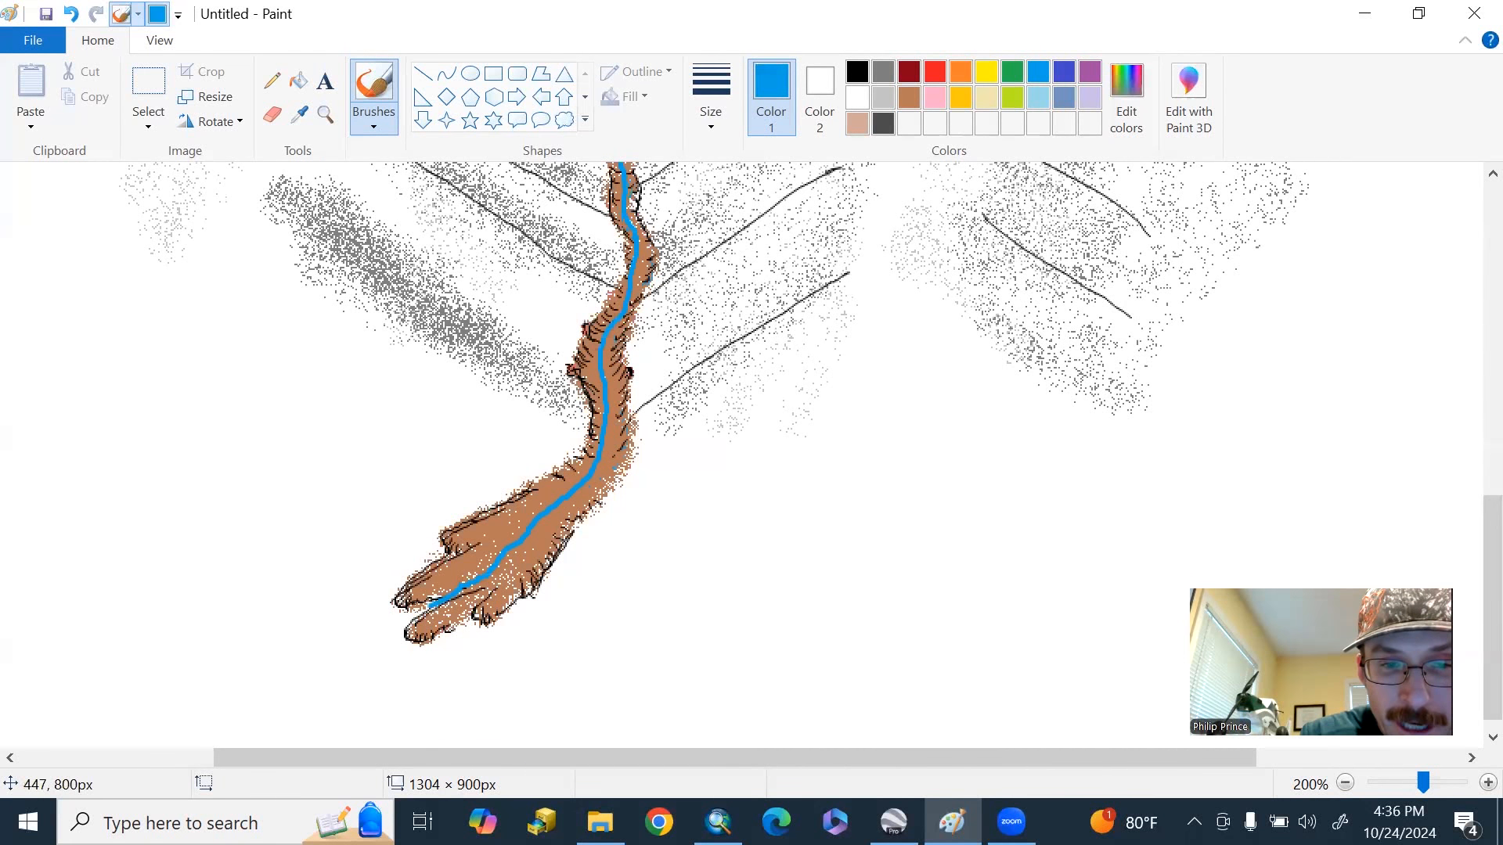
{"action": "left_click", "coordinate": [1345, 782]}
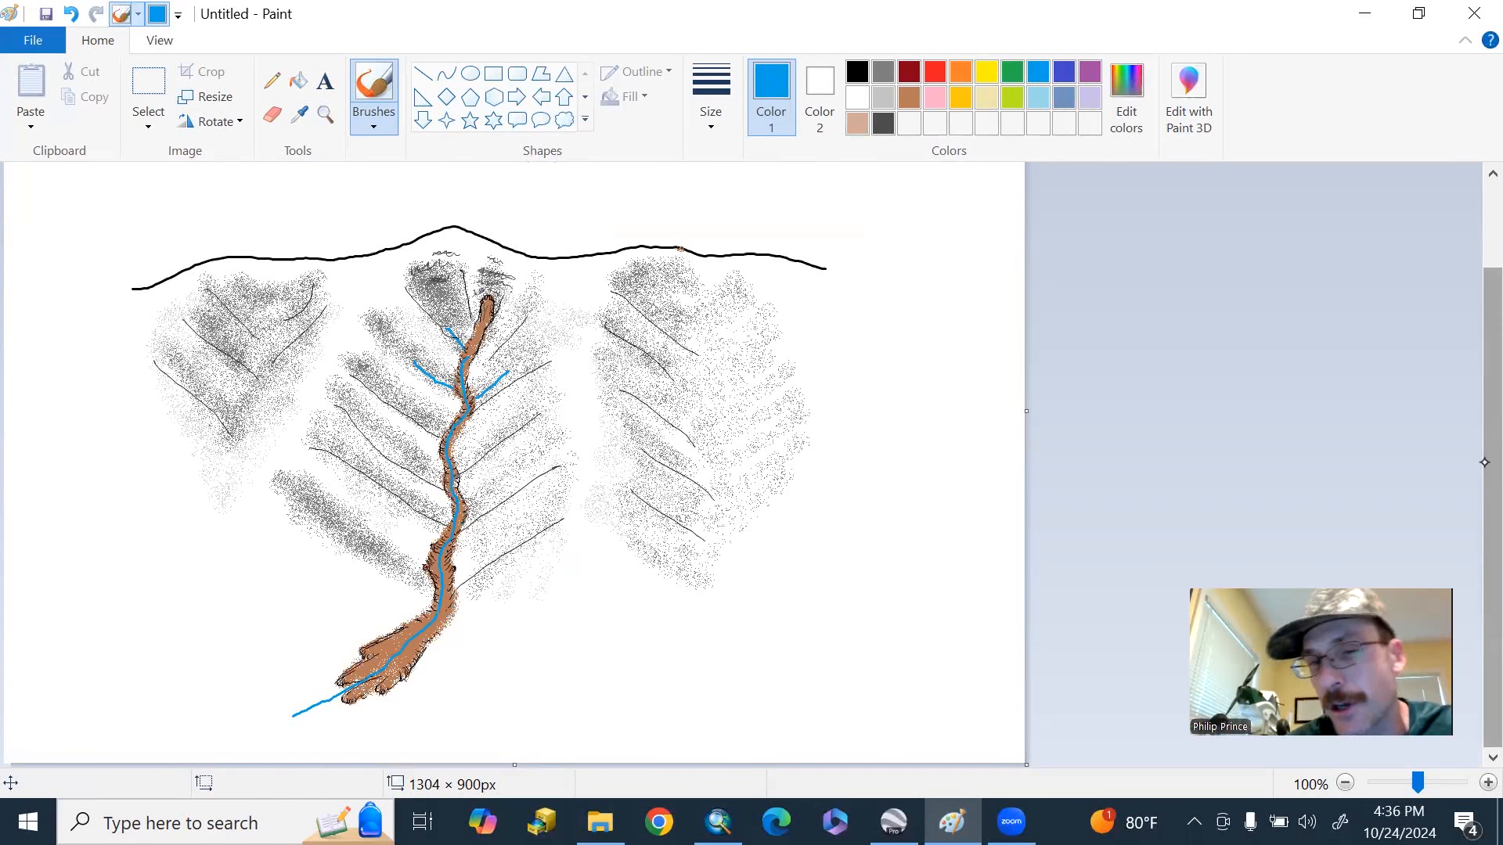
- Circle a spot on the lower brown channel in black with two callout lines toward the right
{"action": "left_click", "coordinate": [710, 96]}
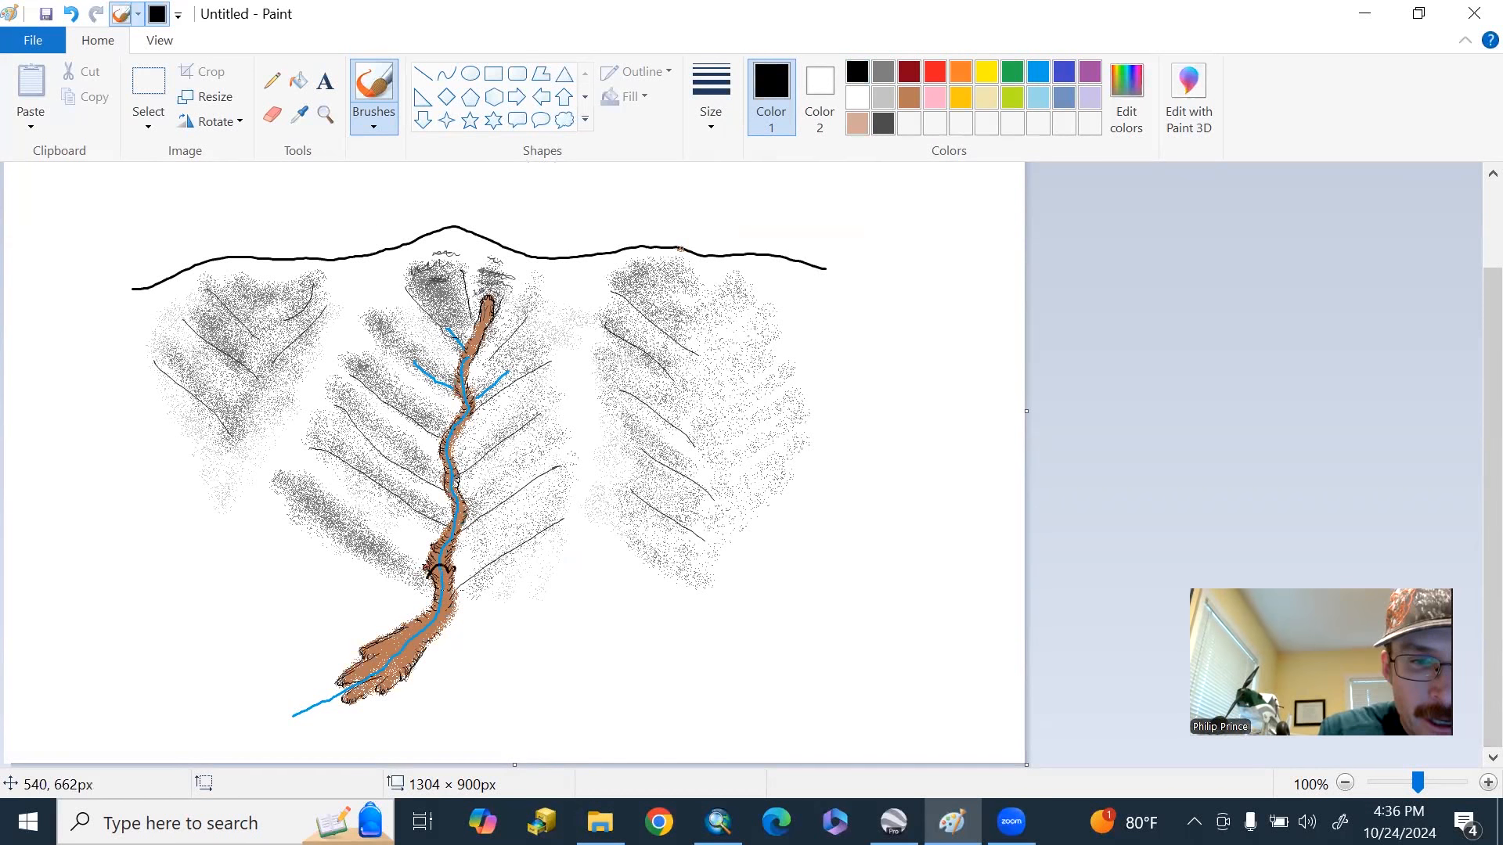
{"action": "left_click_drag", "start_coordinate": [451, 580], "coordinate": [599, 642]}
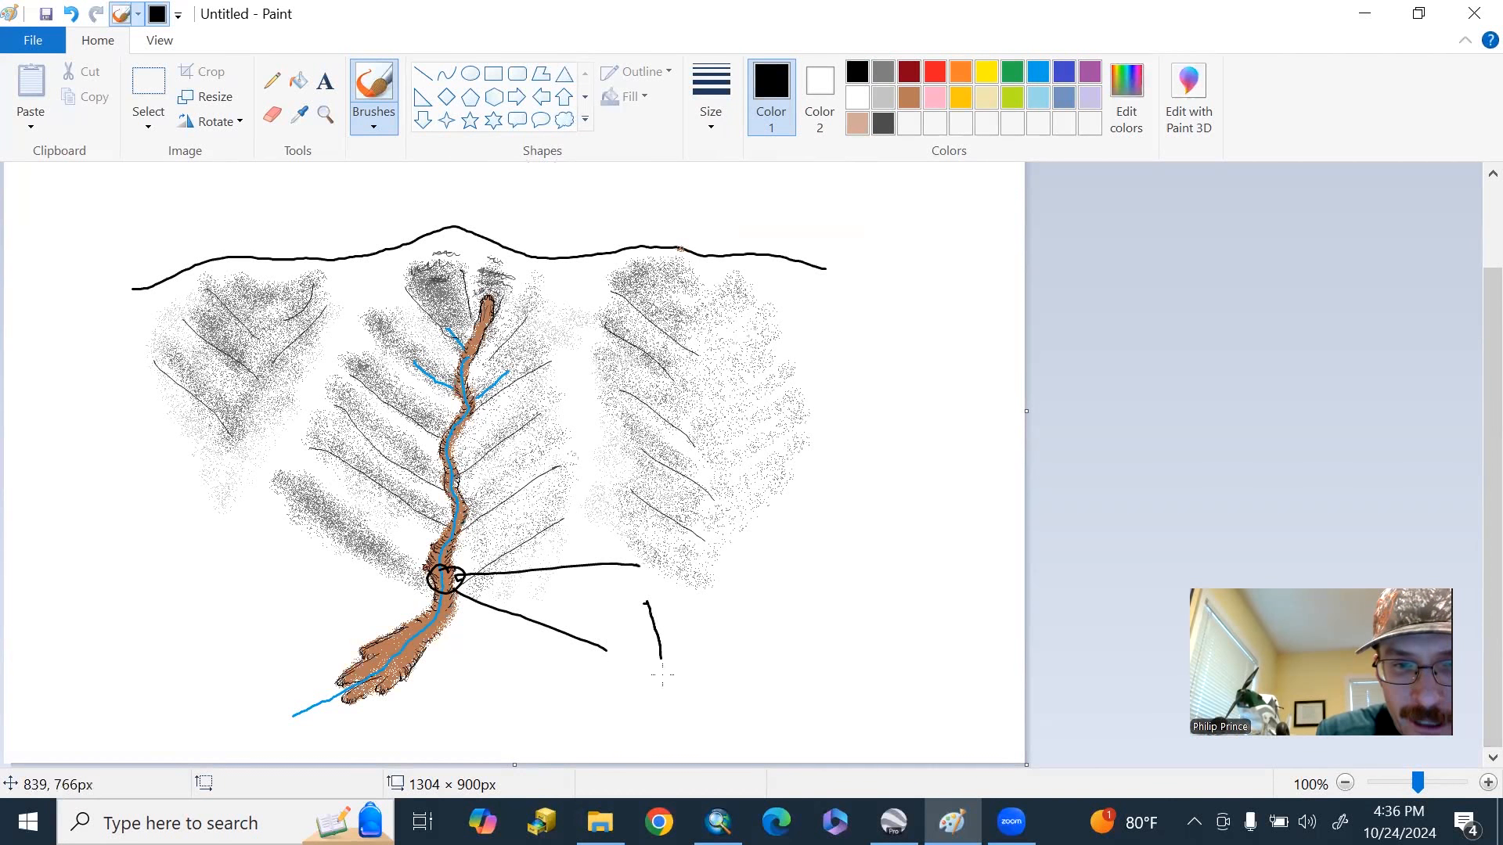
{"action": "left_click_drag", "start_coordinate": [647, 601], "coordinate": [819, 630]}
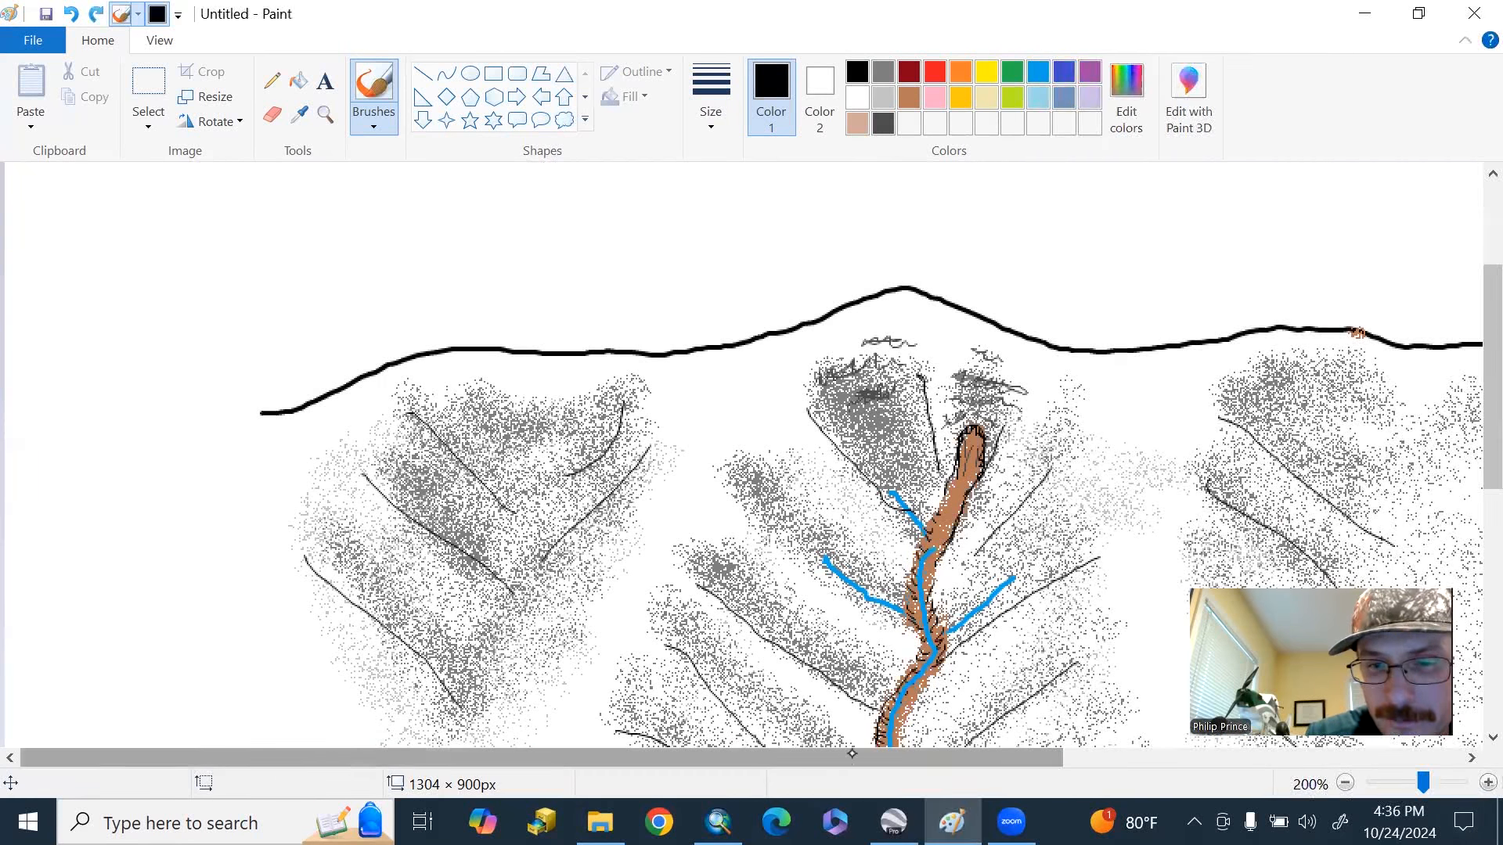
- Sketch a black block outline with a wavy top surface and an inner layer line
{"action": "scroll", "scroll_direction": "right", "scroll_amount": 3}
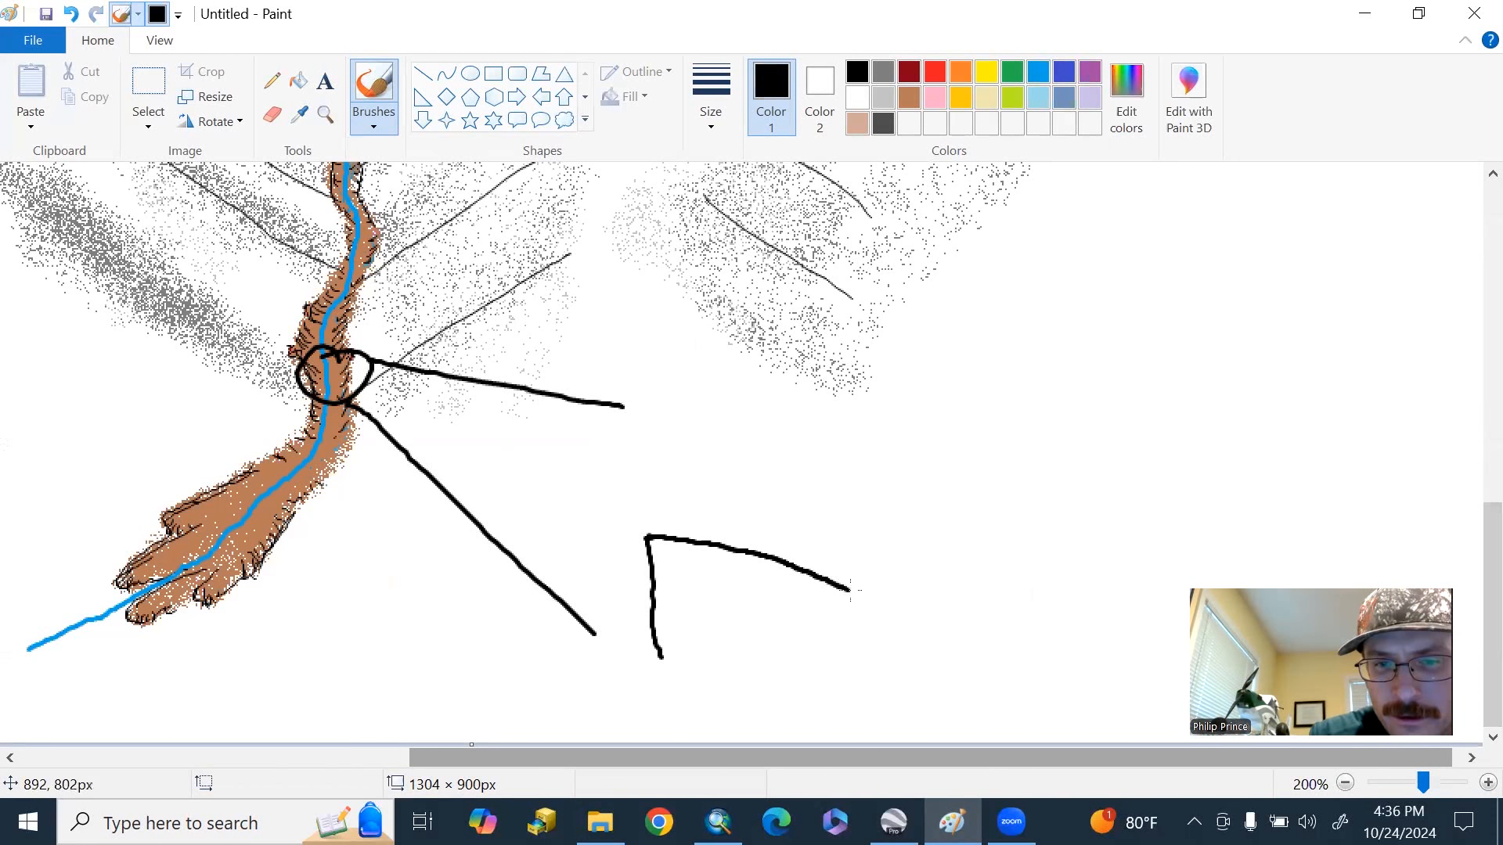
{"action": "left_click_drag", "start_coordinate": [848, 590], "coordinate": [1083, 527]}
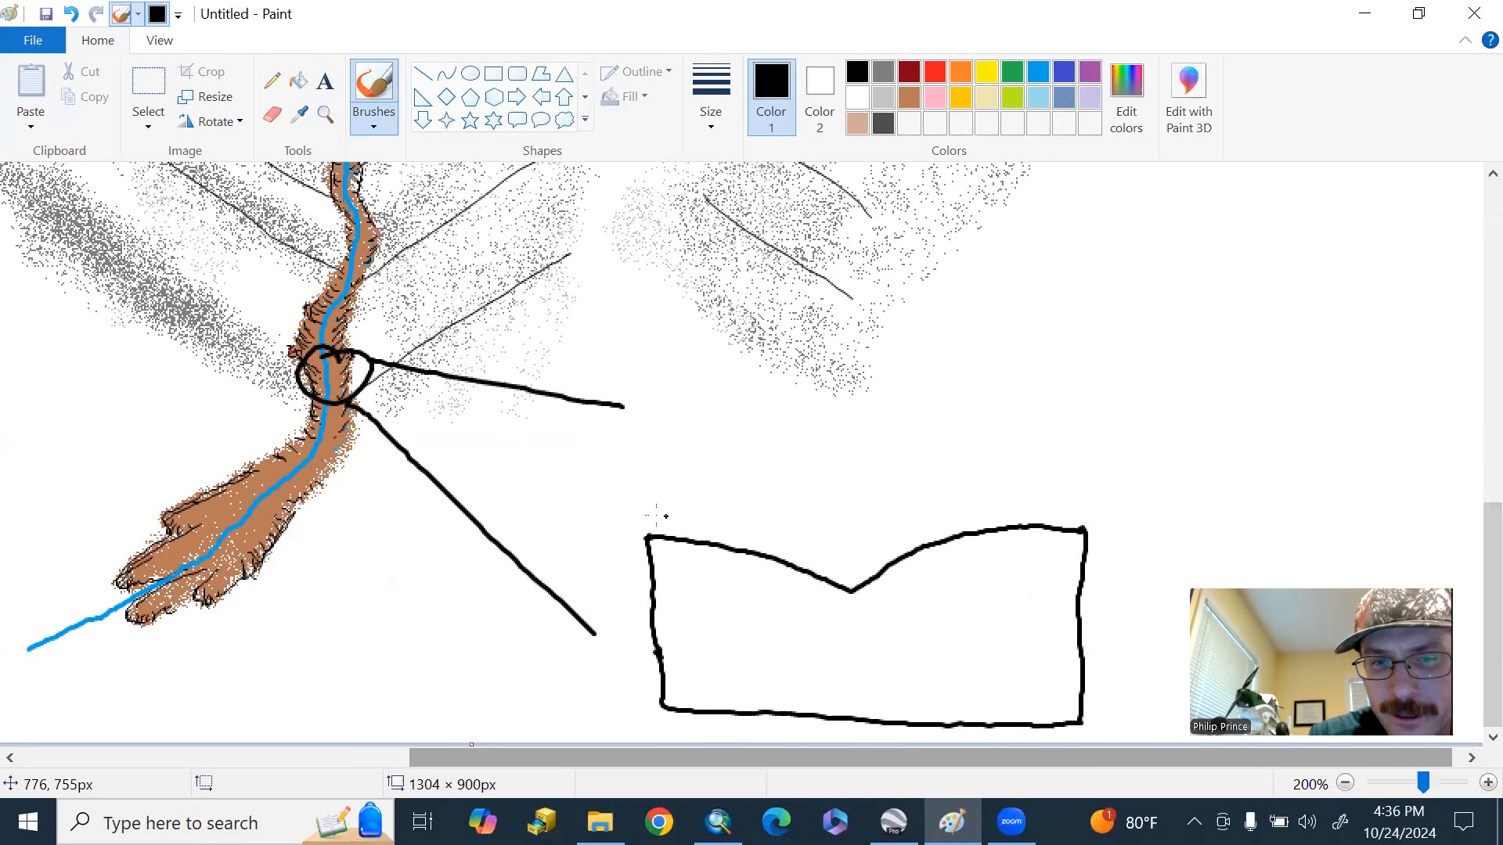
{"action": "left_click_drag", "start_coordinate": [657, 522], "coordinate": [1012, 461]}
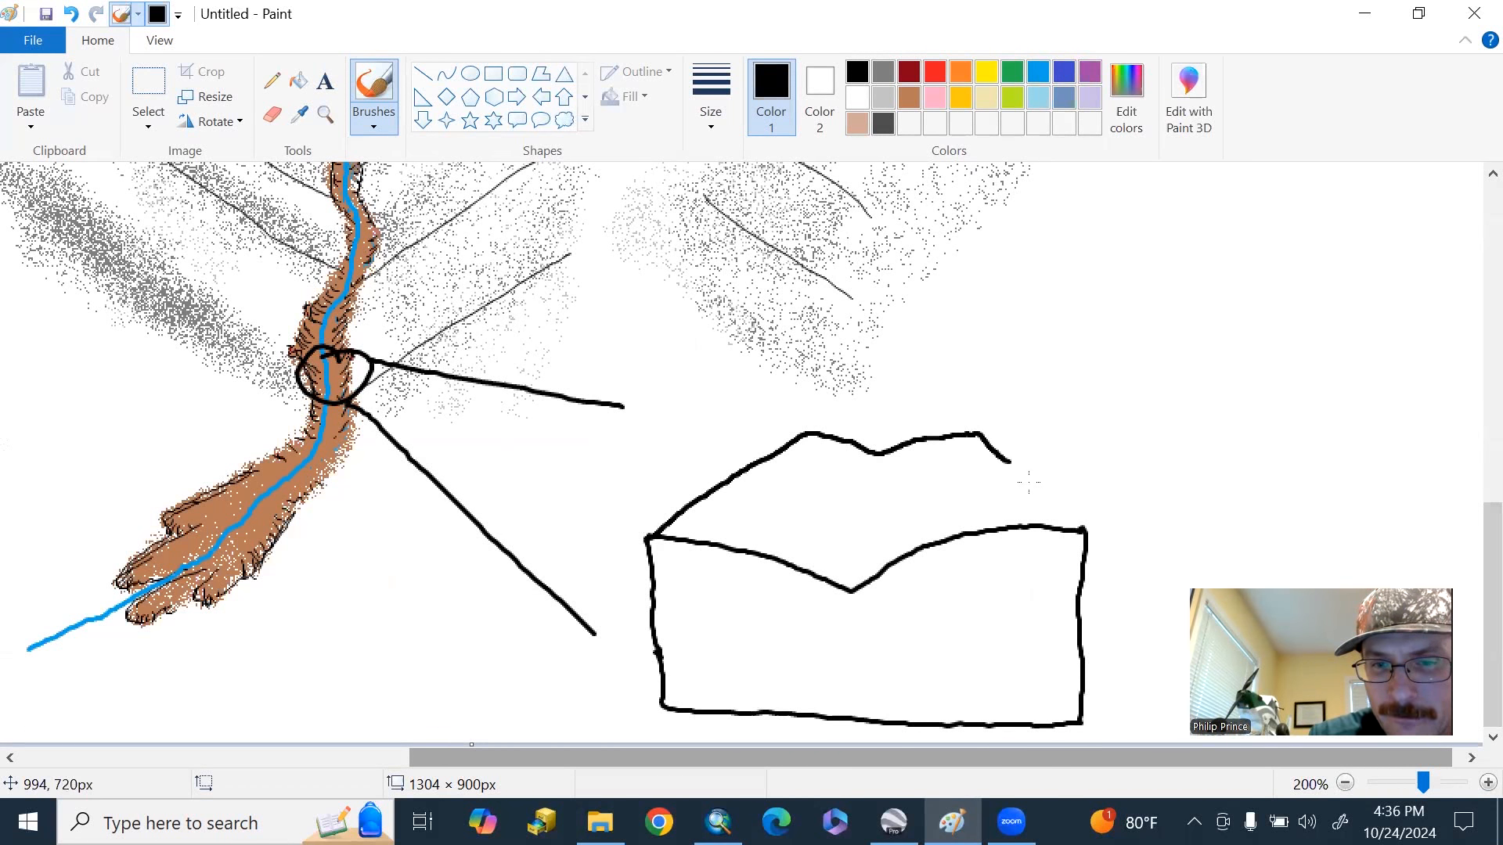
{"action": "left_click_drag", "start_coordinate": [657, 575], "coordinate": [767, 612]}
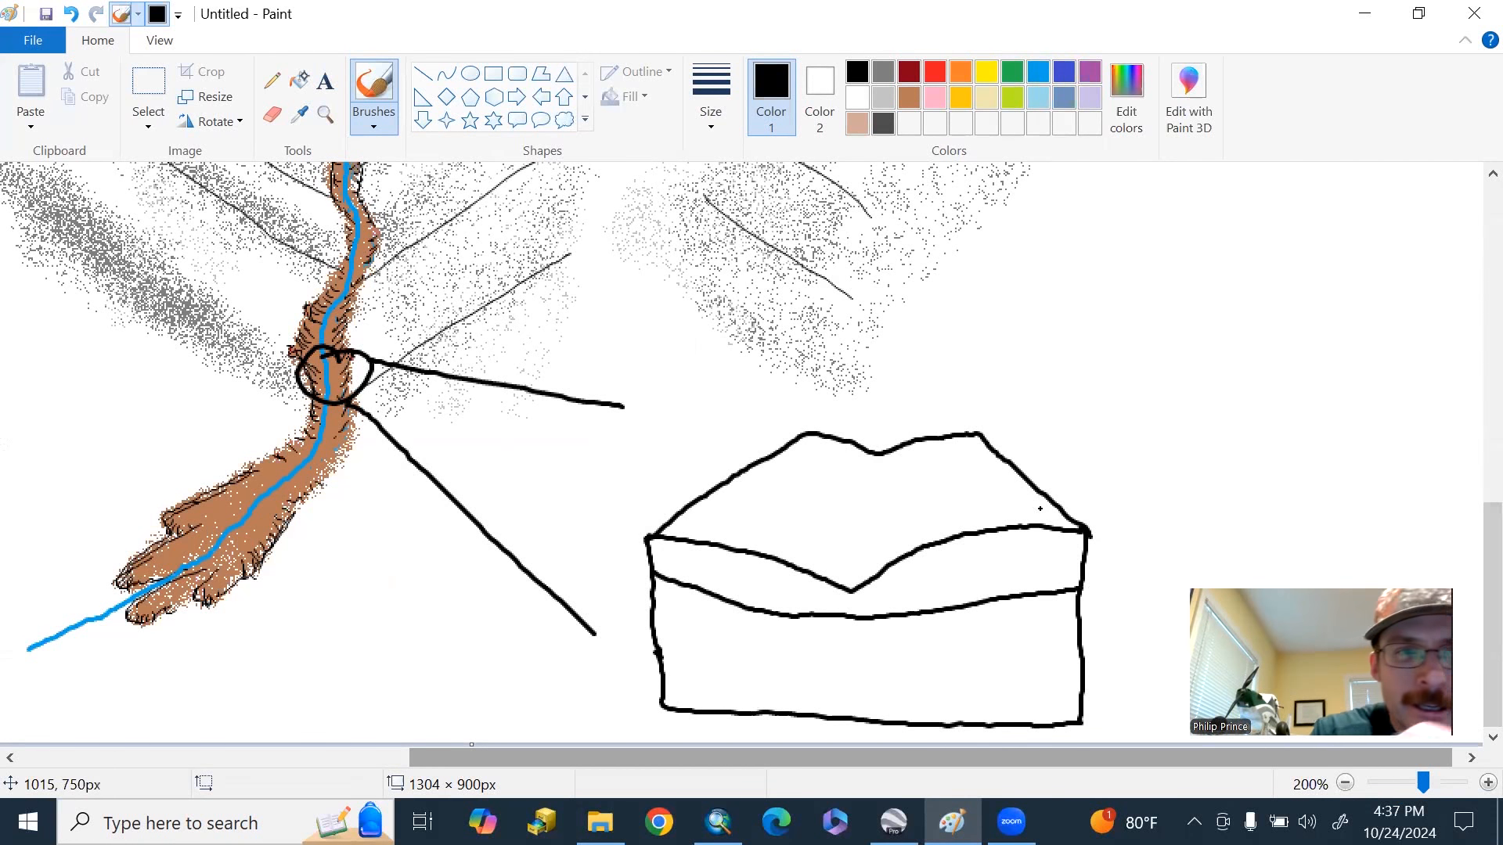
{"action": "left_click", "coordinate": [299, 80]}
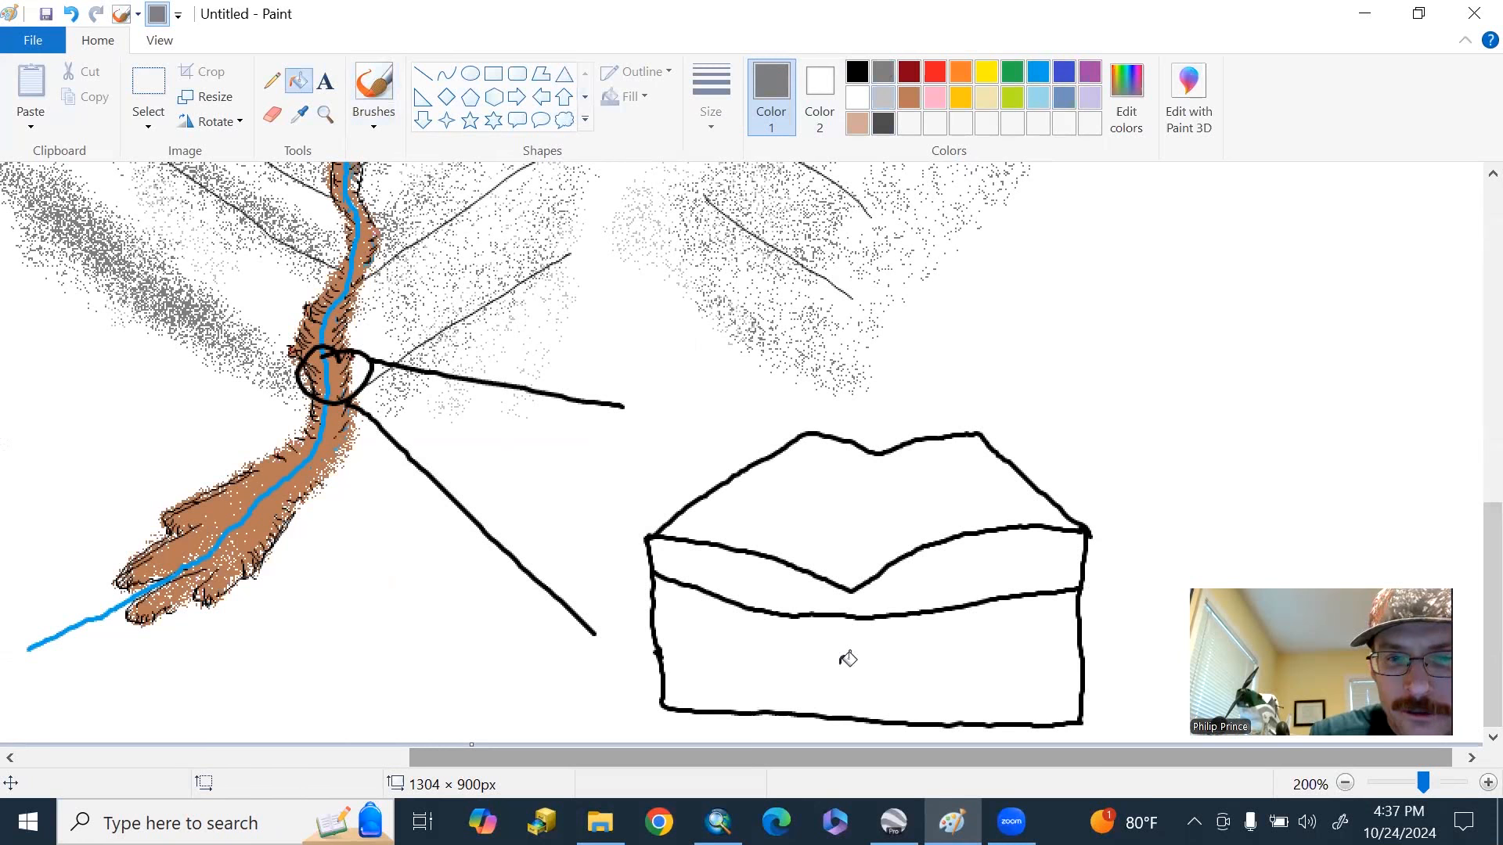
- Fill the block's bottom layer grey and pick brown for the soil layer
{"action": "left_click", "coordinate": [872, 674]}
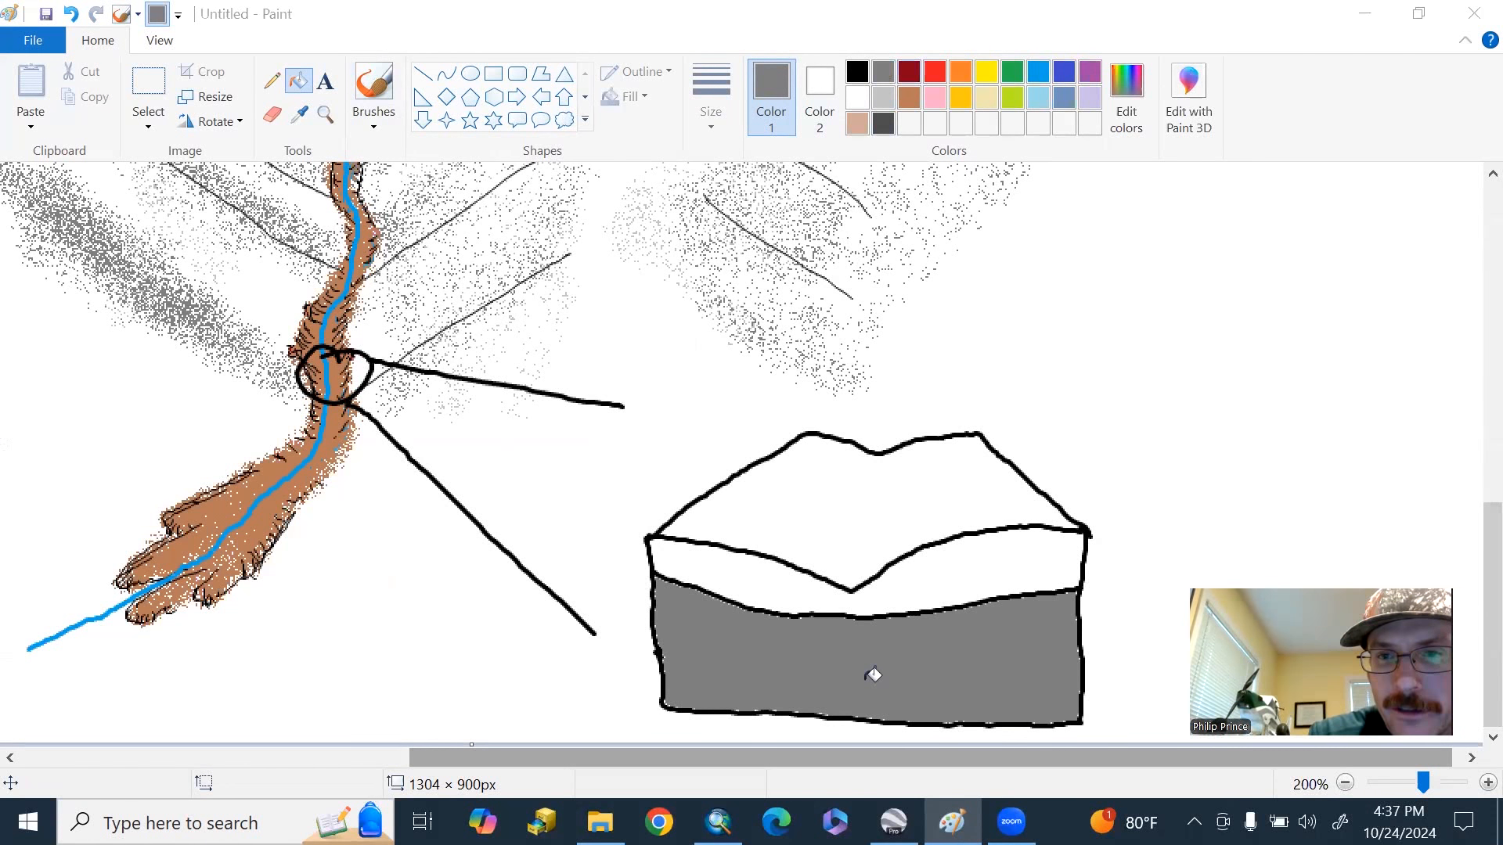
{"action": "mouse_move", "coordinate": [898, 547]}
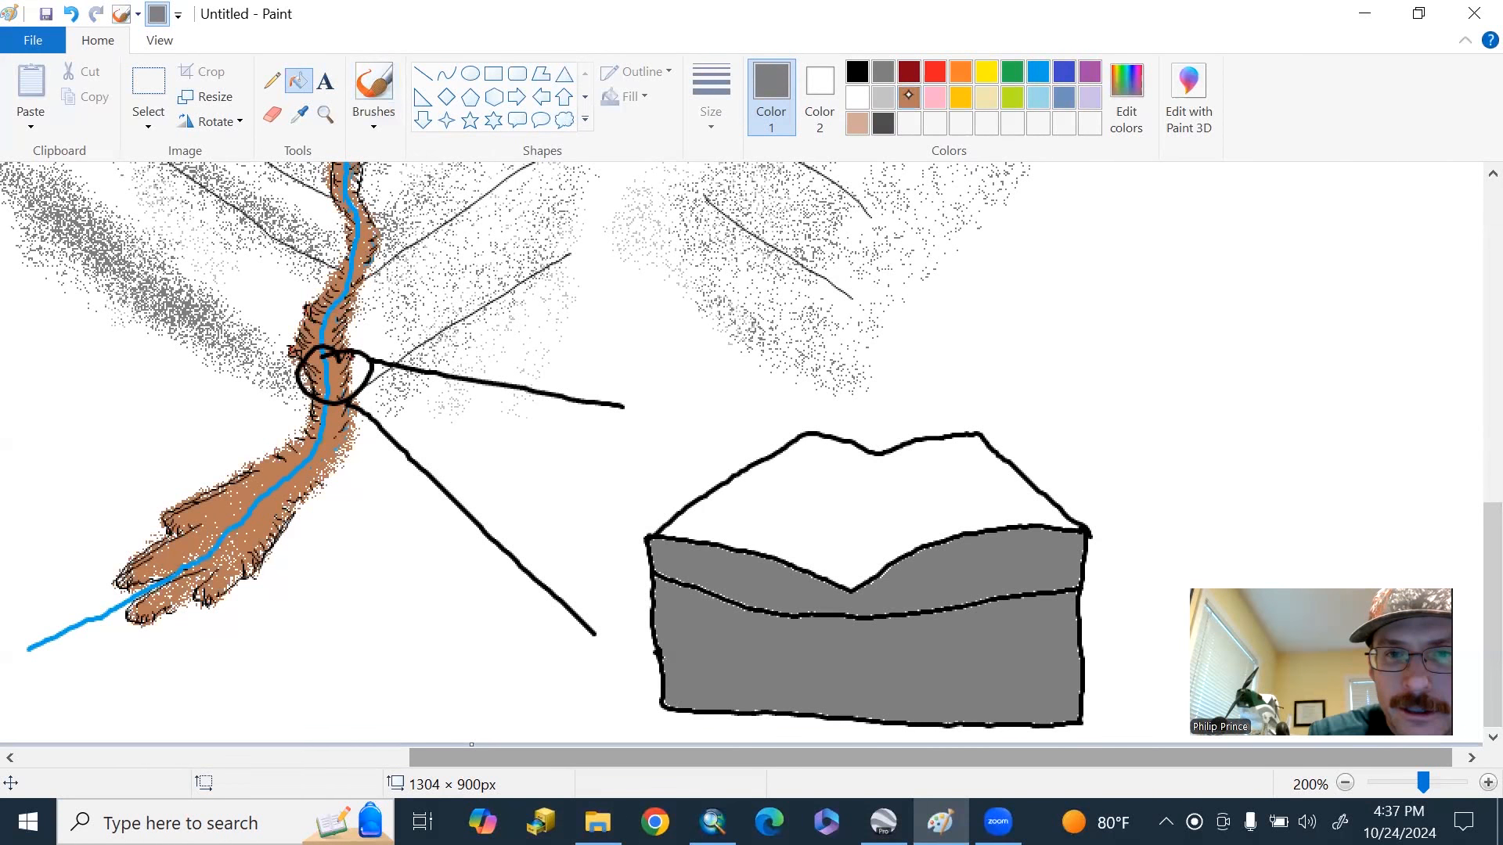
{"action": "left_click", "coordinate": [848, 556]}
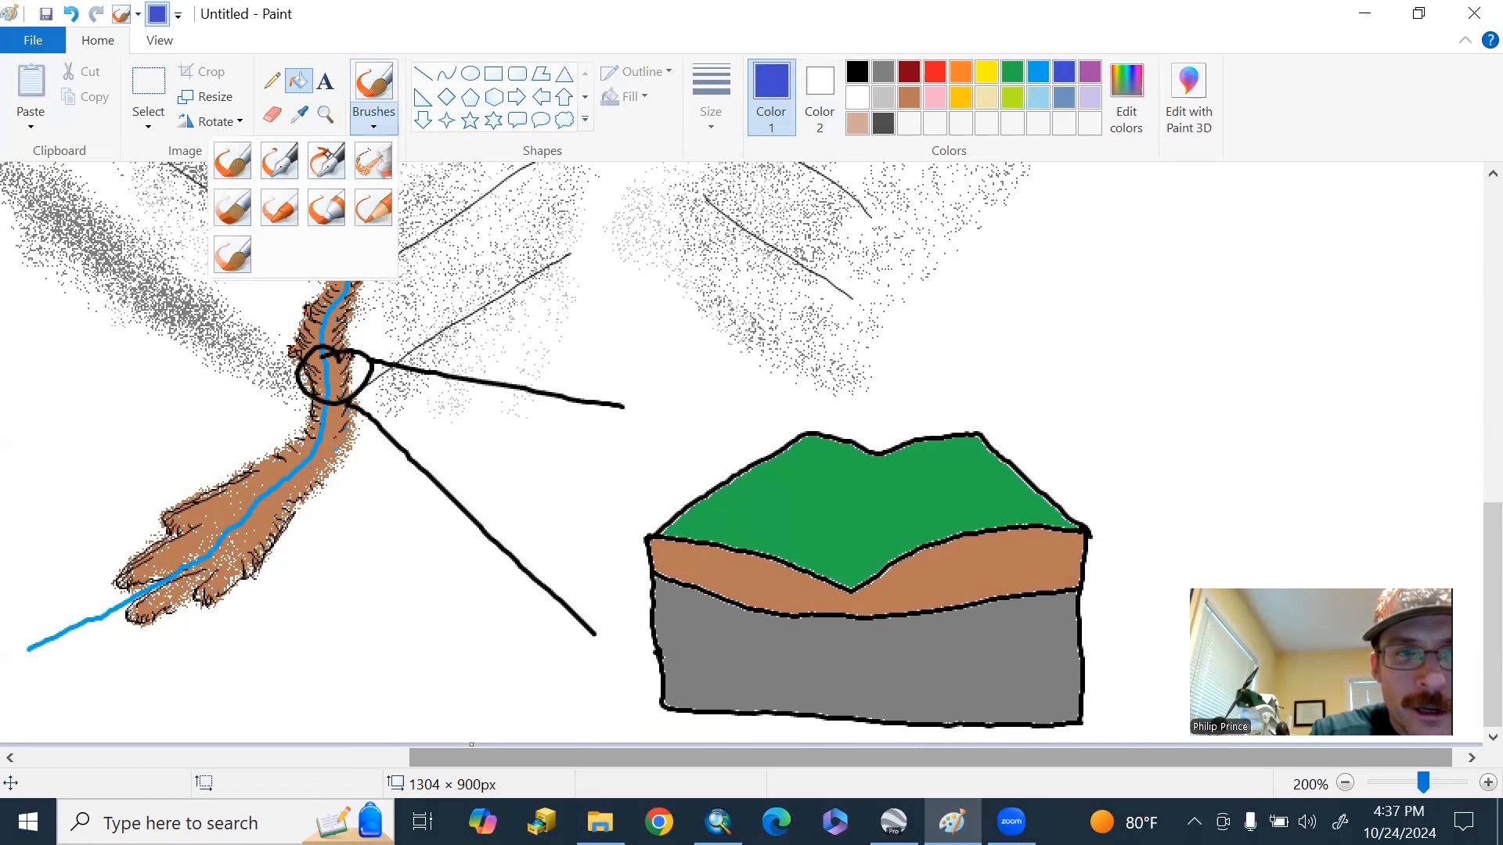
- Draw a blue stream on the green top, black rocks, and a light-brown central scar
{"action": "left_click_drag", "start_coordinate": [863, 446], "coordinate": [853, 533]}
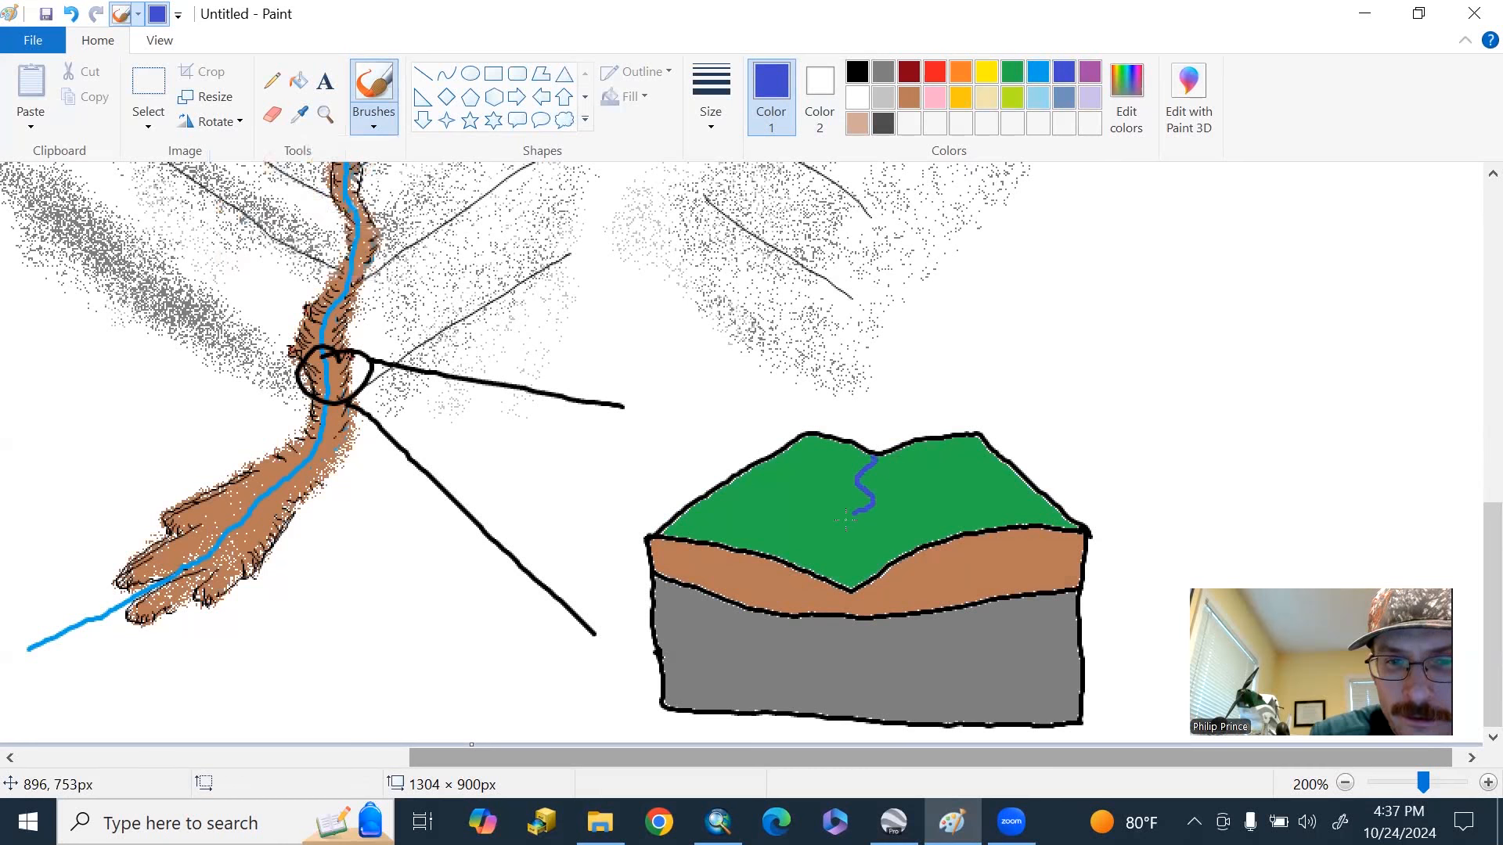
{"action": "left_click", "coordinate": [710, 96]}
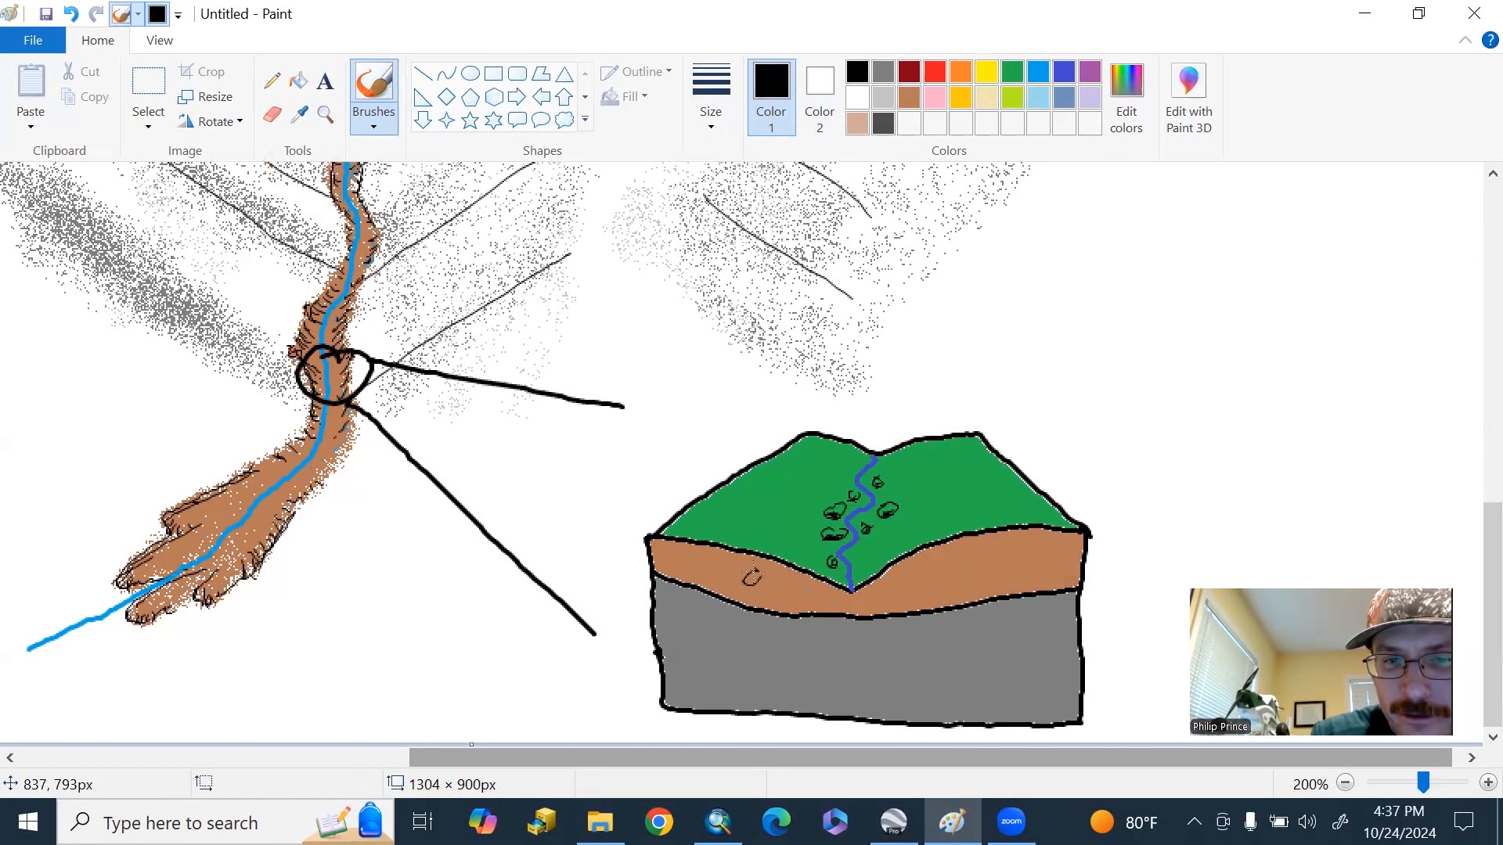
{"action": "left_click_drag", "start_coordinate": [714, 565], "coordinate": [829, 594]}
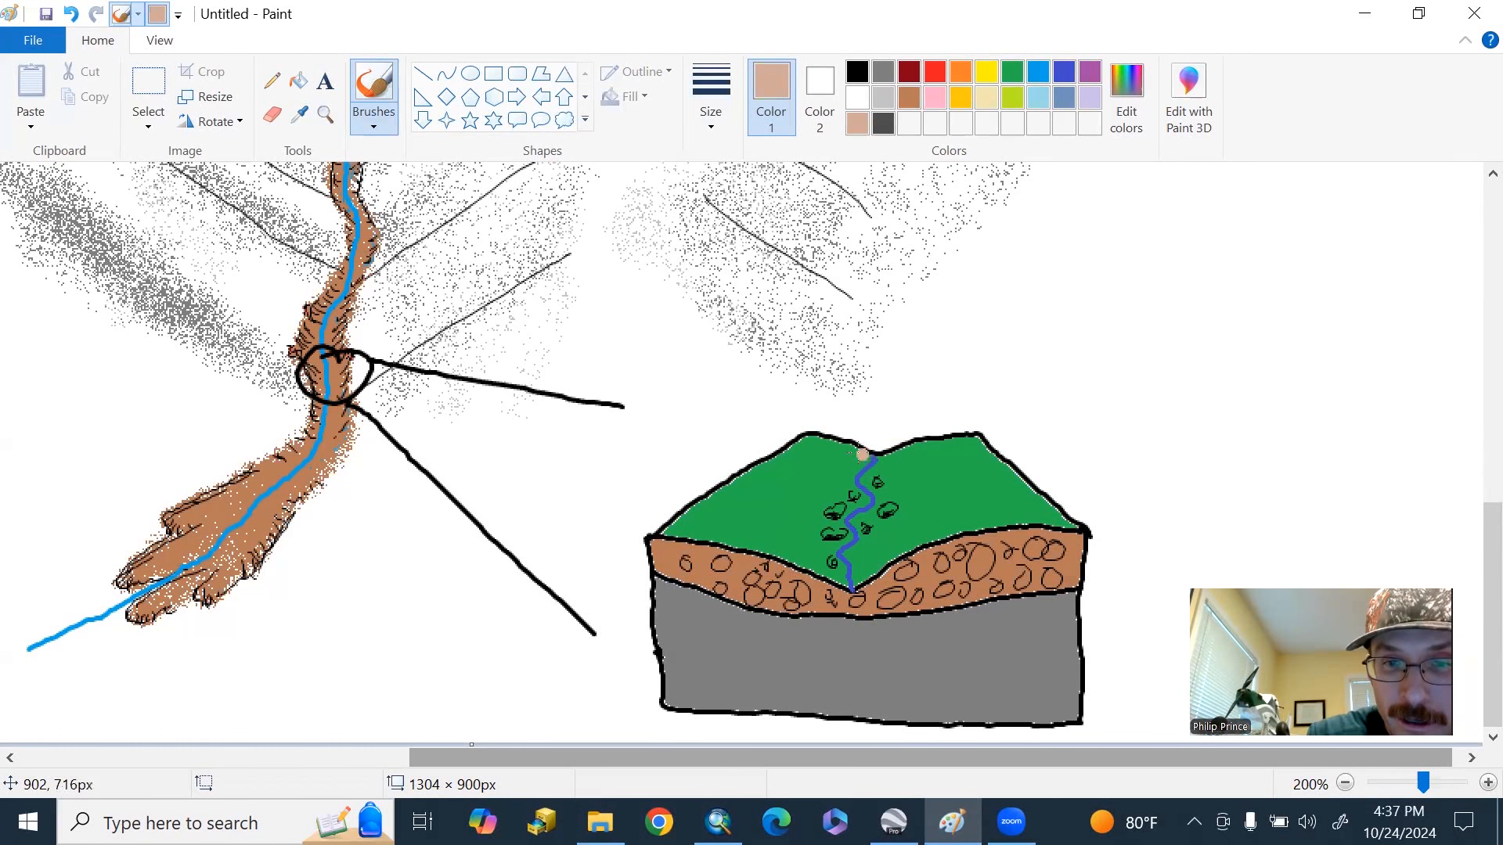
{"action": "left_click_drag", "start_coordinate": [860, 454], "coordinate": [811, 556]}
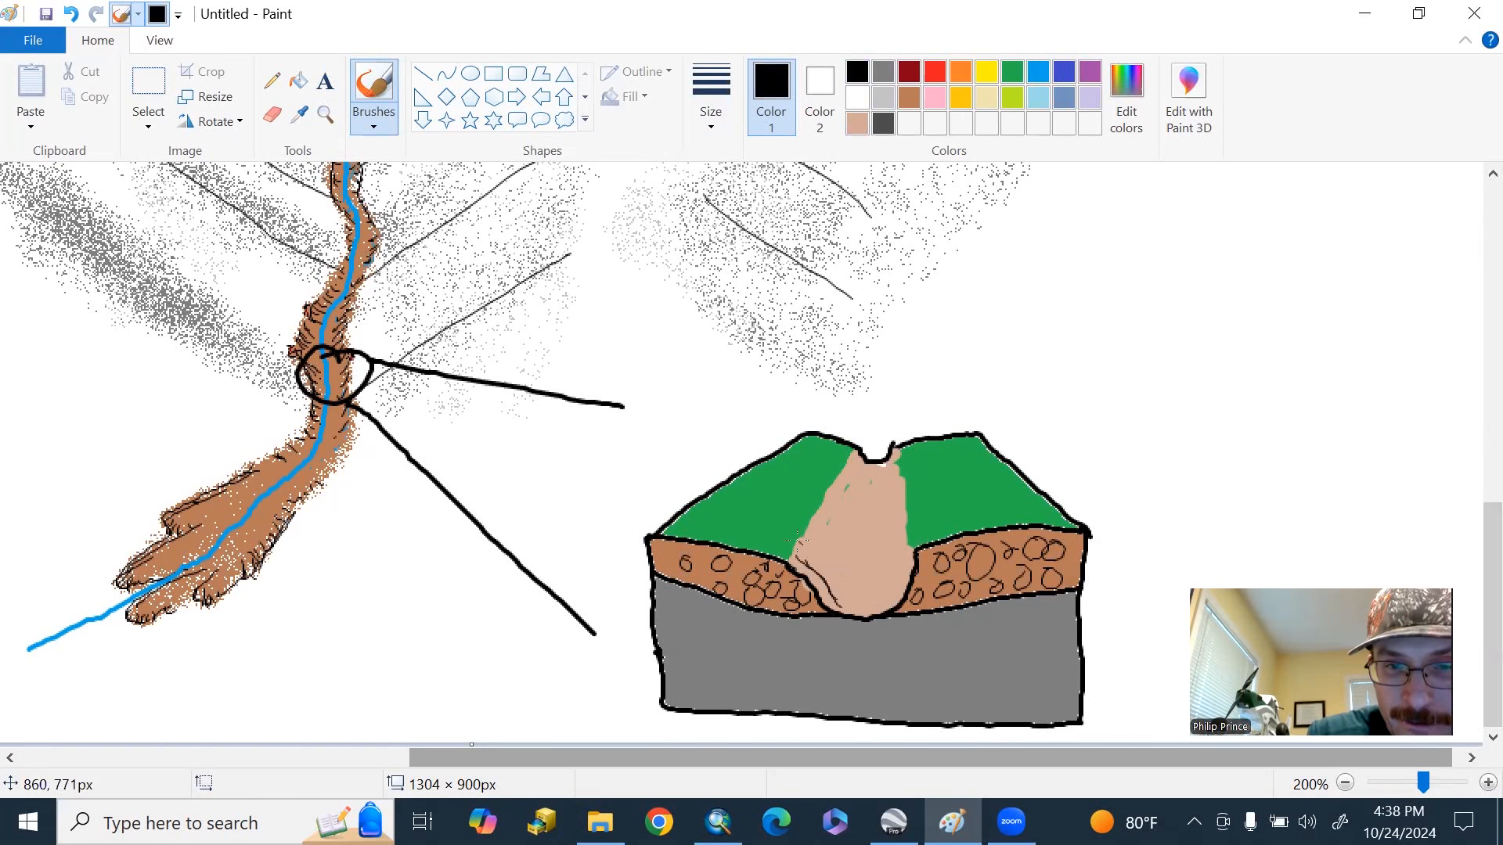
- Add texture lines to the scar walls and arrows pointing at the scar and channel
{"action": "left_click_drag", "start_coordinate": [858, 451], "coordinate": [819, 566]}
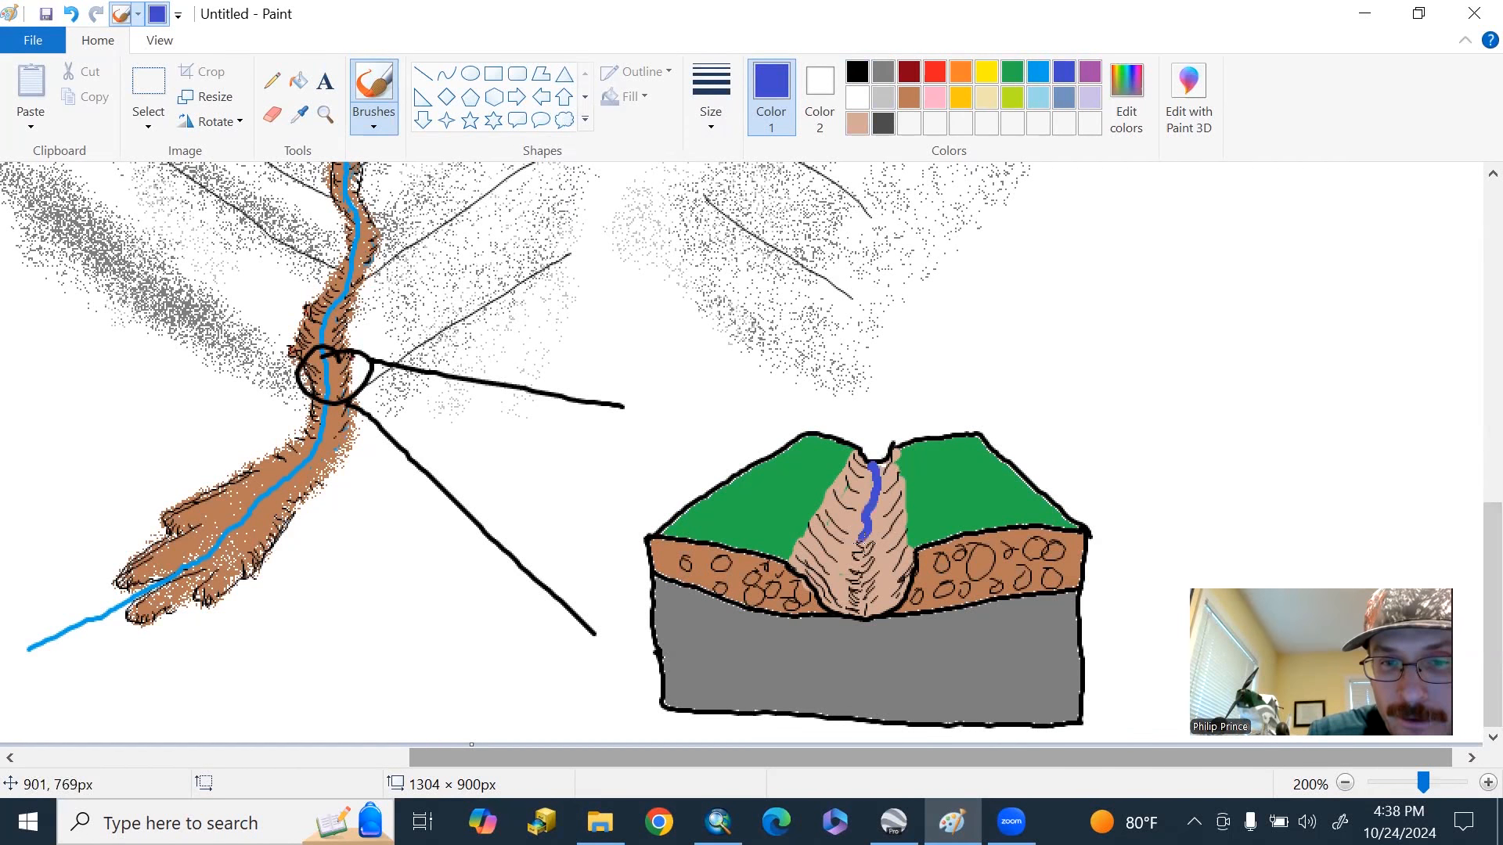
{"action": "left_click_drag", "start_coordinate": [867, 470], "coordinate": [864, 614]}
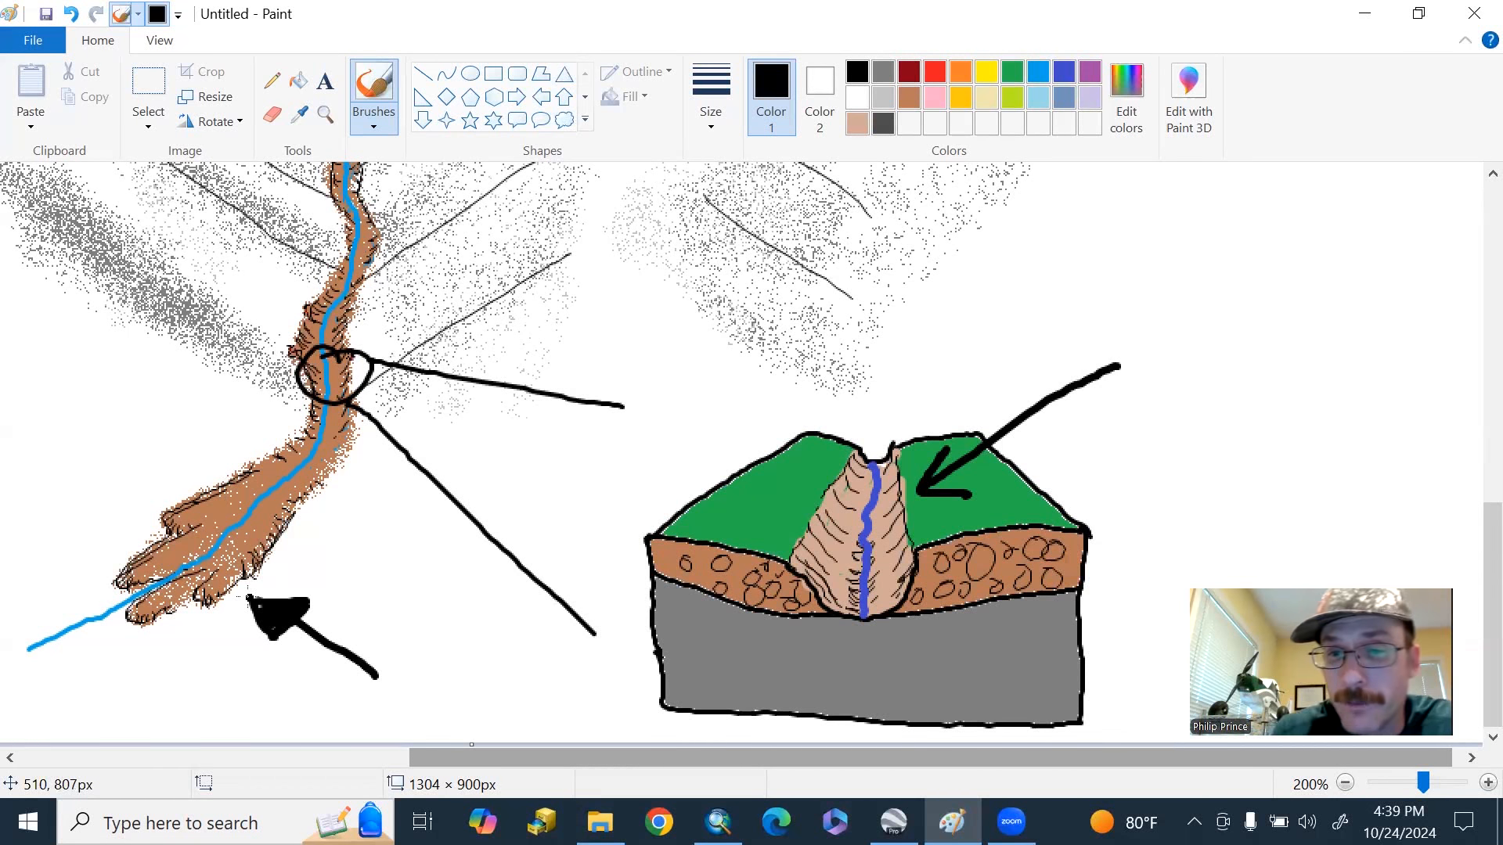
- Zoom the drawing back out to 100% and return to Google Earth Pro
{"action": "left_click", "coordinate": [1345, 783]}
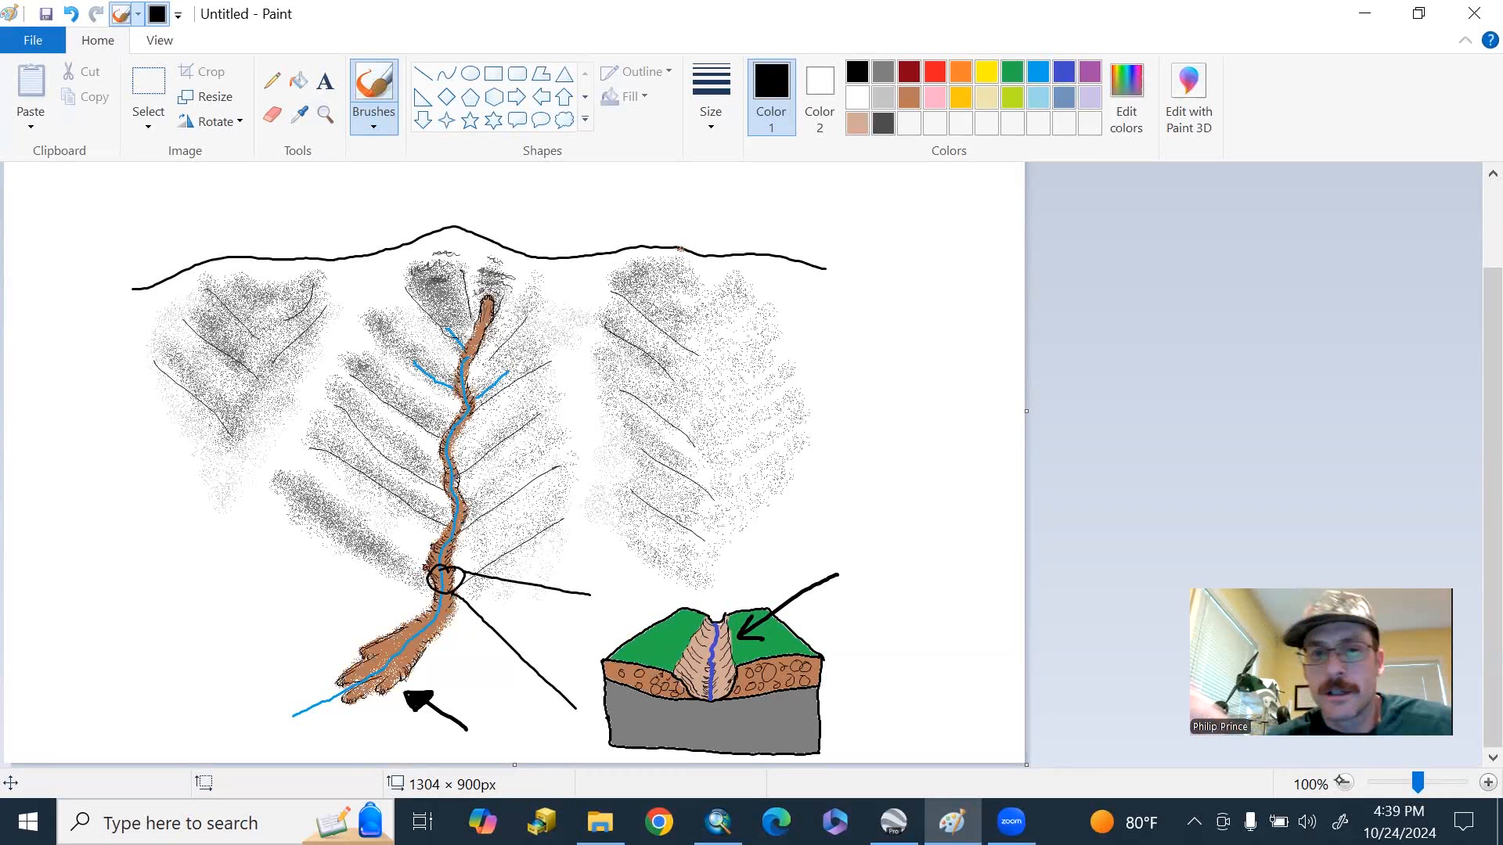
{"action": "left_click", "coordinate": [891, 822]}
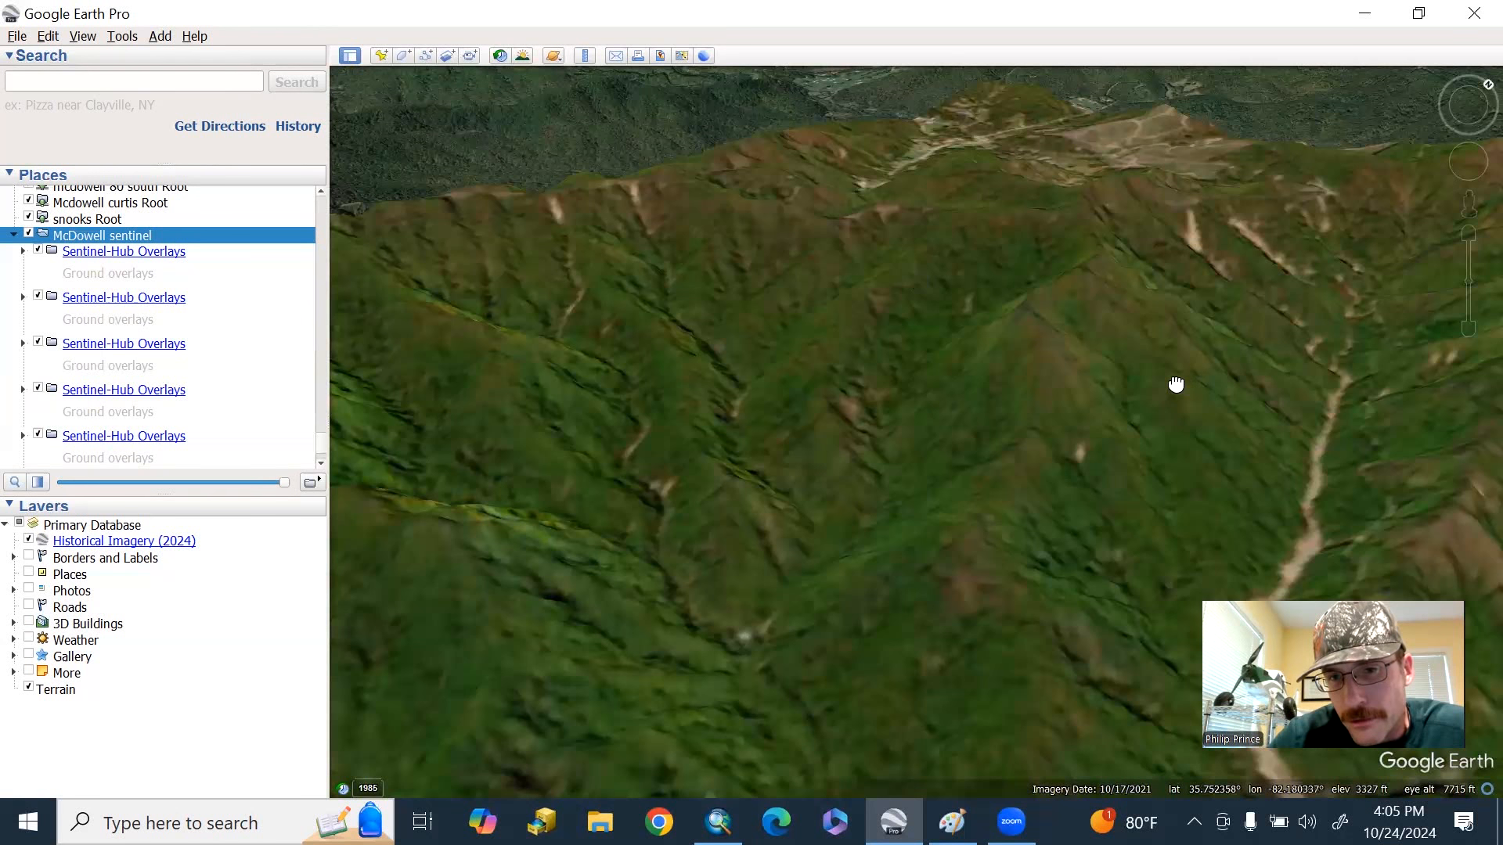
- Pan toward the scarred ridge and select the McDowell 80 south hillshade overlay
{"action": "left_click_drag", "start_coordinate": [1176, 385], "coordinate": [1088, 375]}
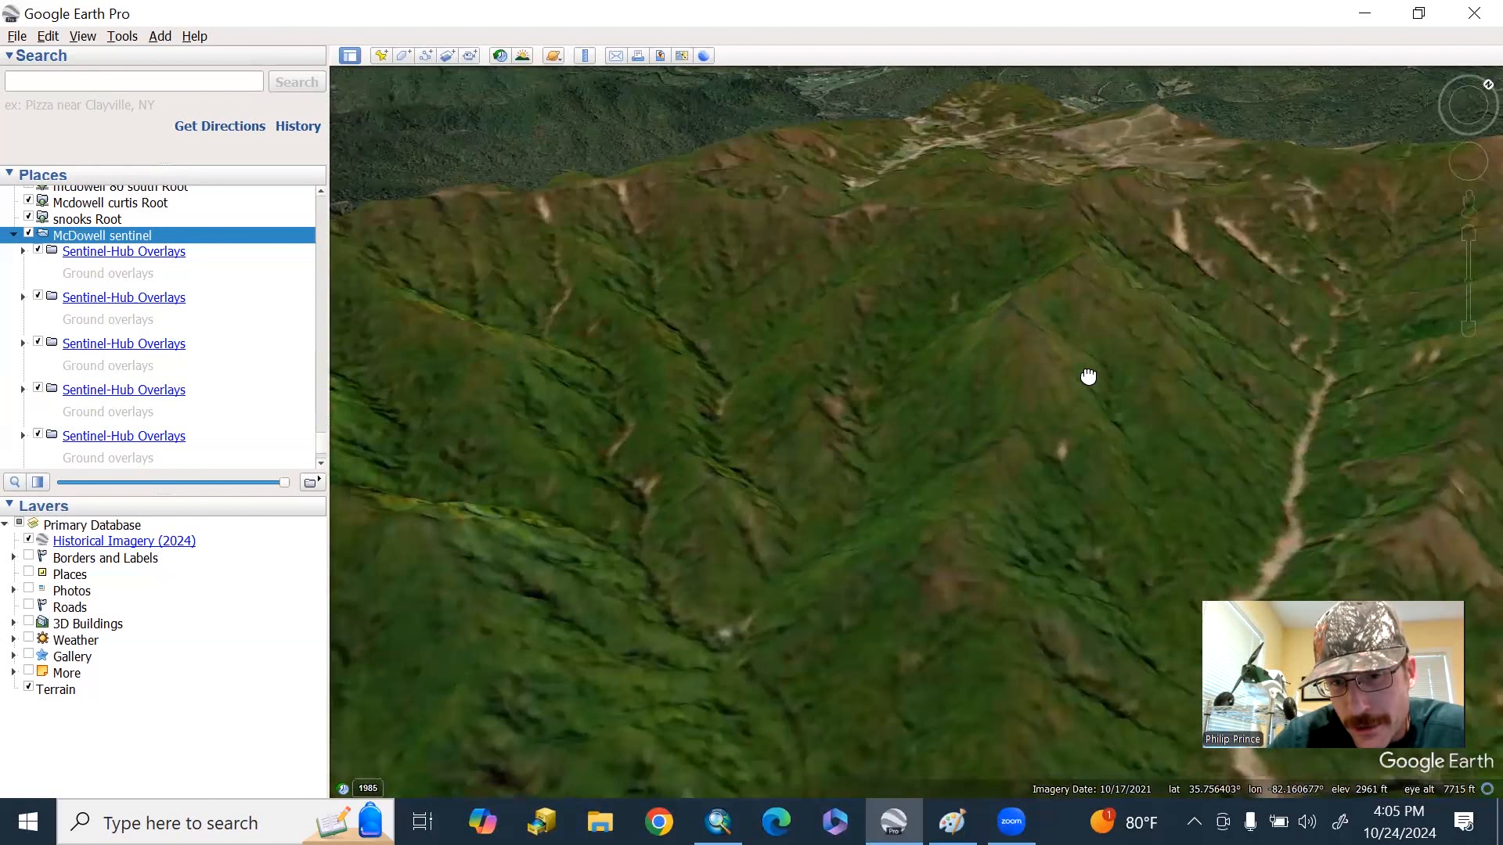
{"action": "left_click_drag", "start_coordinate": [1088, 376], "coordinate": [1100, 508]}
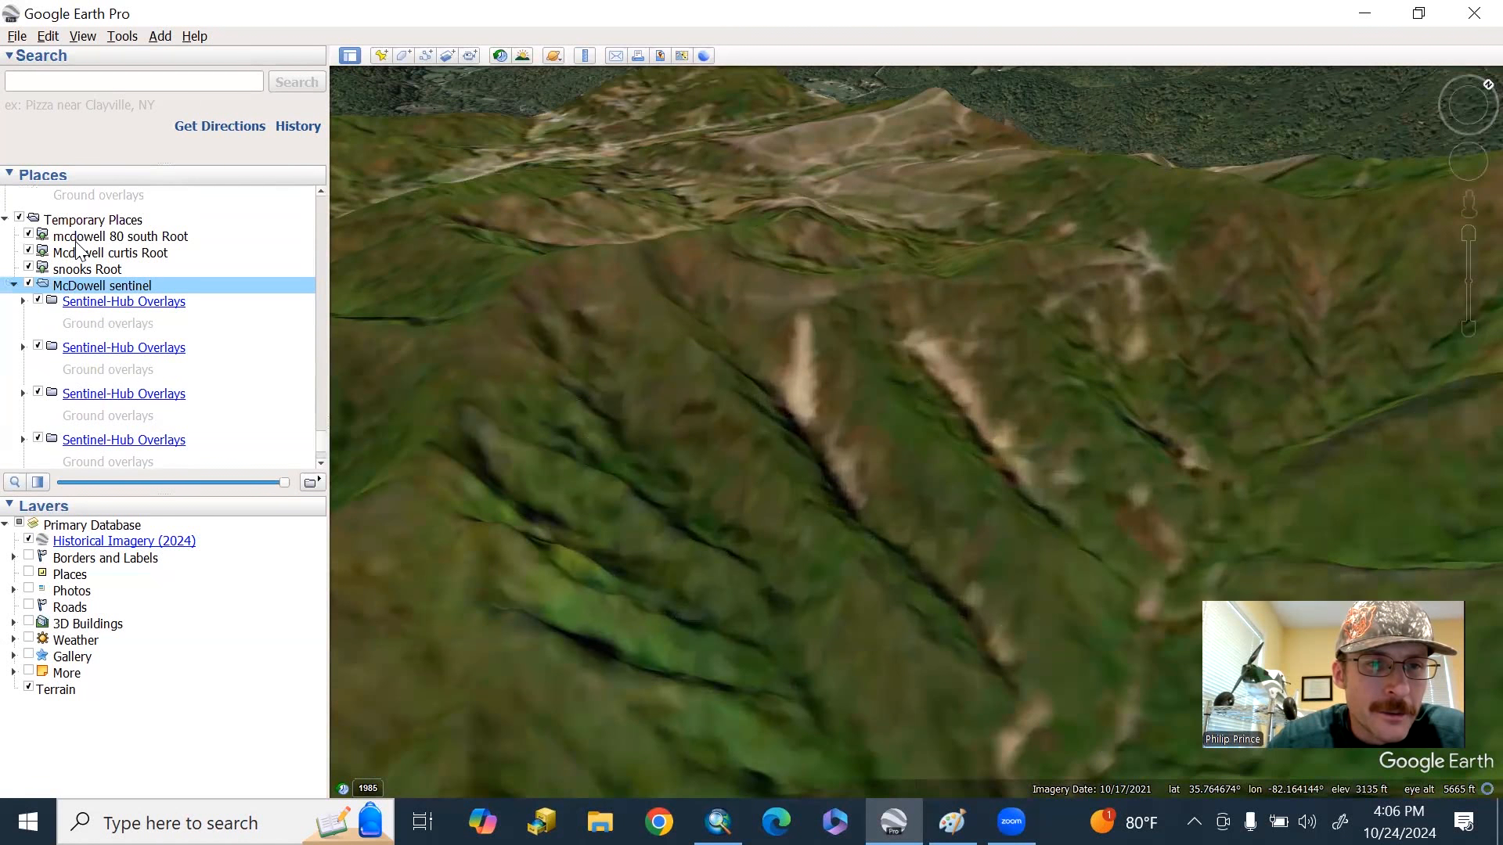
{"action": "left_click", "coordinate": [120, 236]}
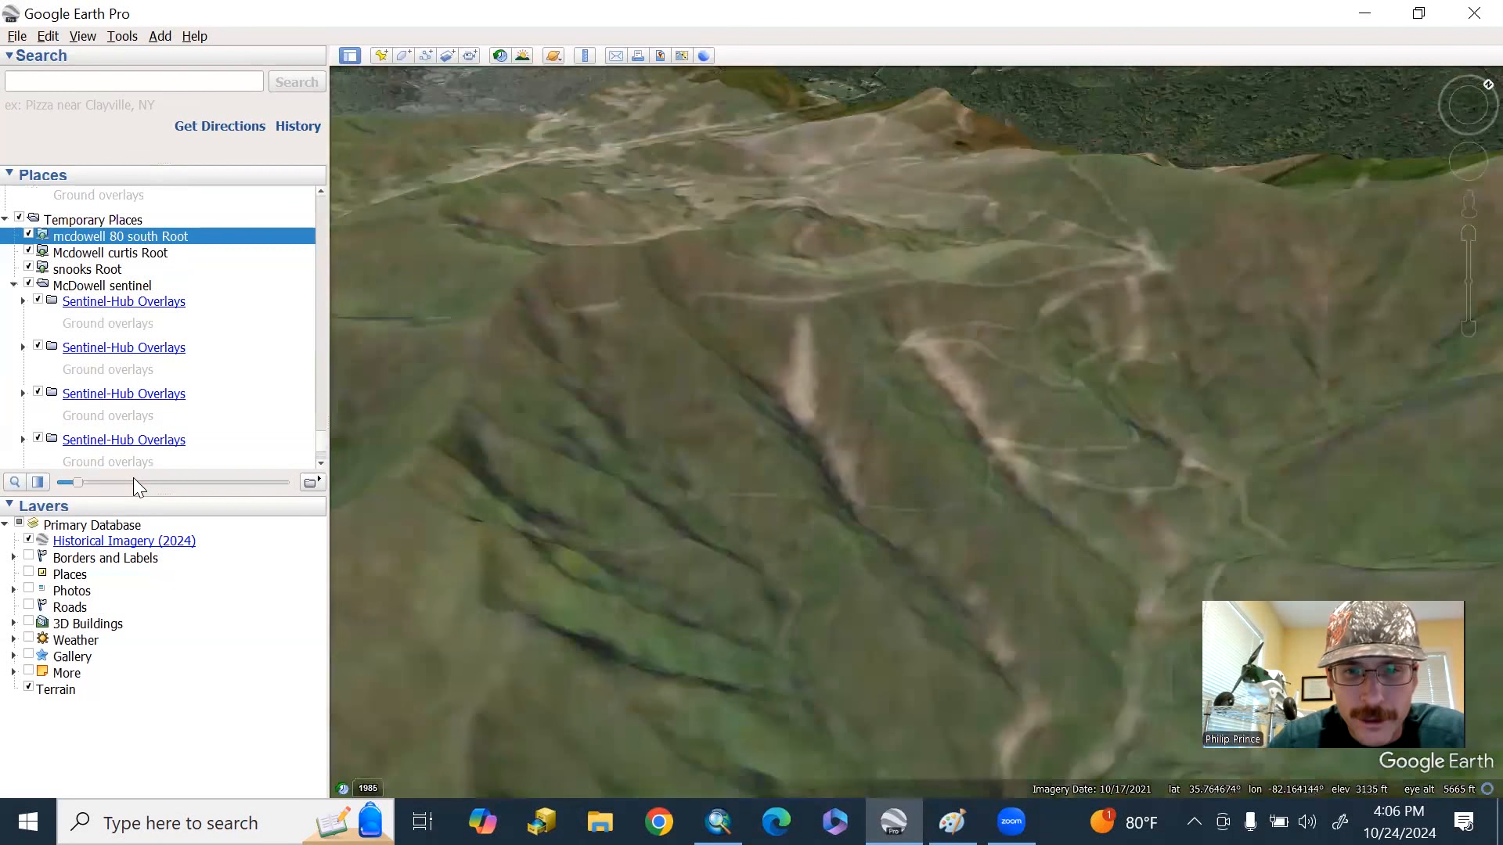
- Make the McDowell 80 south hillshade fully opaque, then partly transparent again
{"action": "left_click_drag", "start_coordinate": [74, 482], "coordinate": [218, 482]}
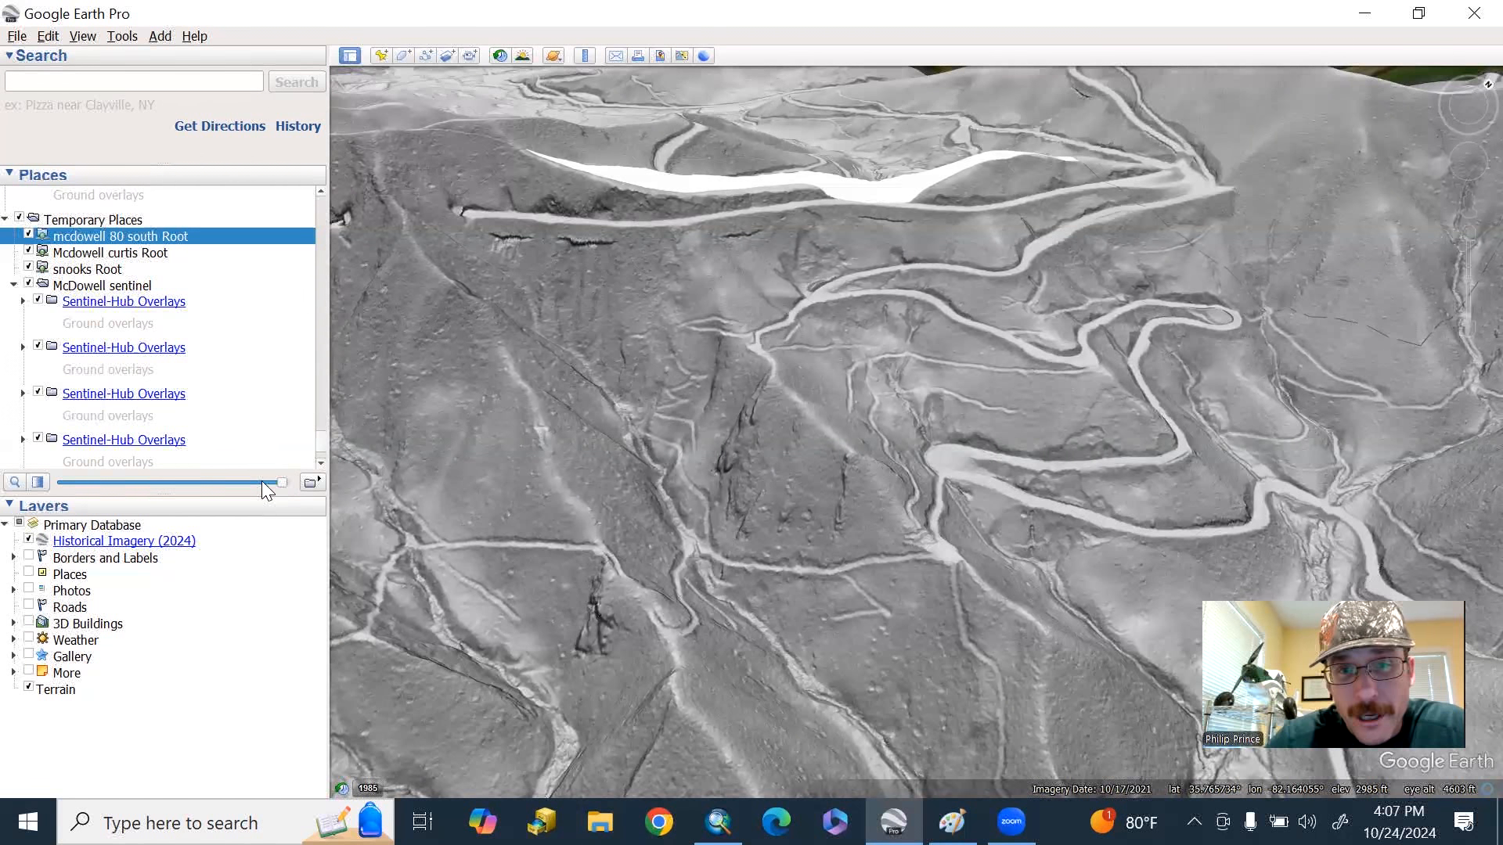
{"action": "left_click_drag", "start_coordinate": [278, 482], "coordinate": [137, 482]}
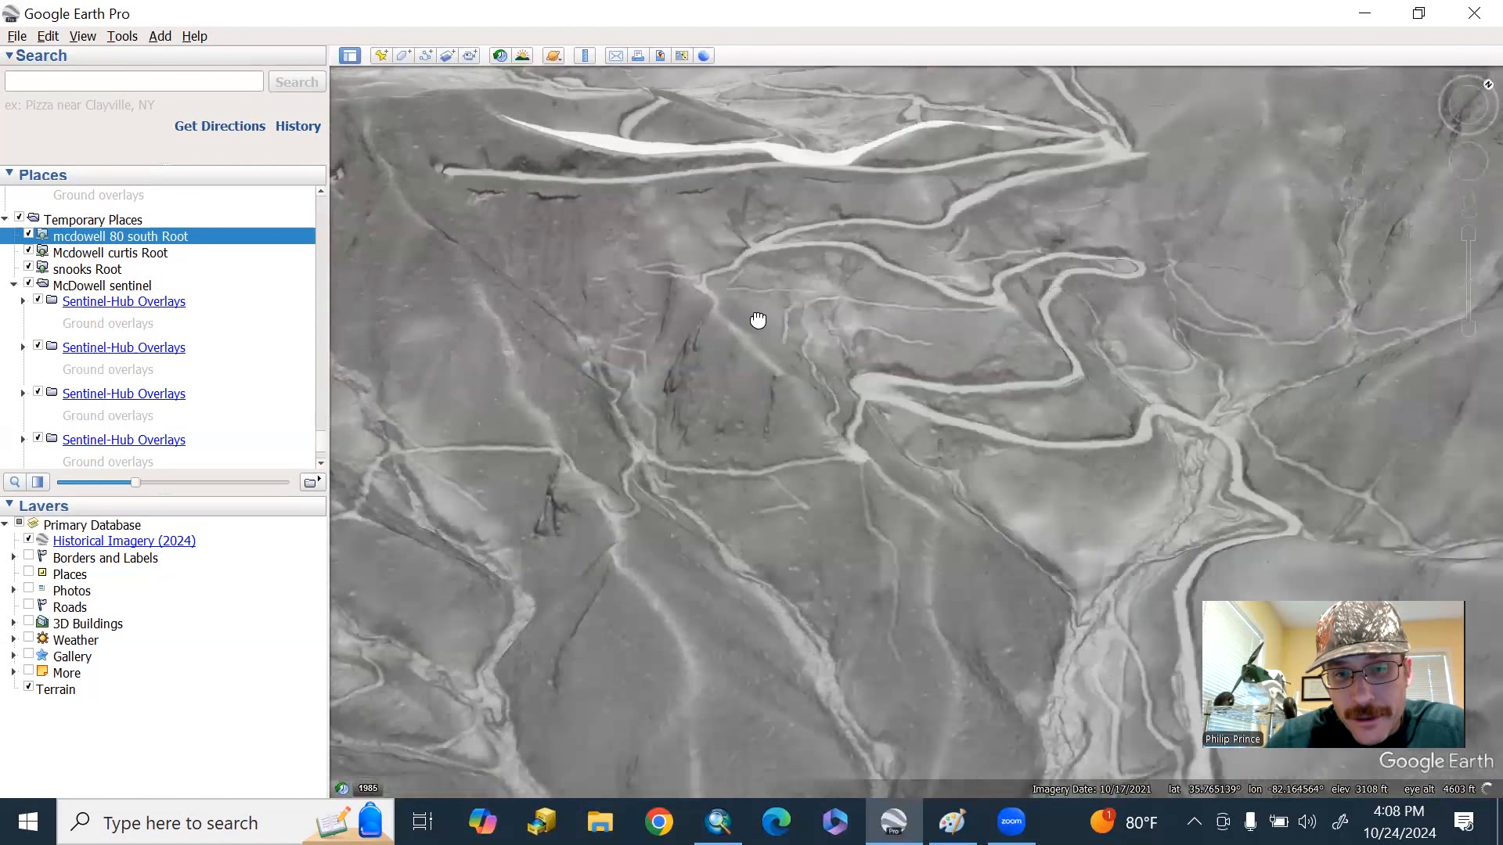
- Tilt the blended hillshade terrain into a 3D view of the gully slopes
{"action": "left_click_drag", "start_coordinate": [757, 320], "coordinate": [755, 298]}
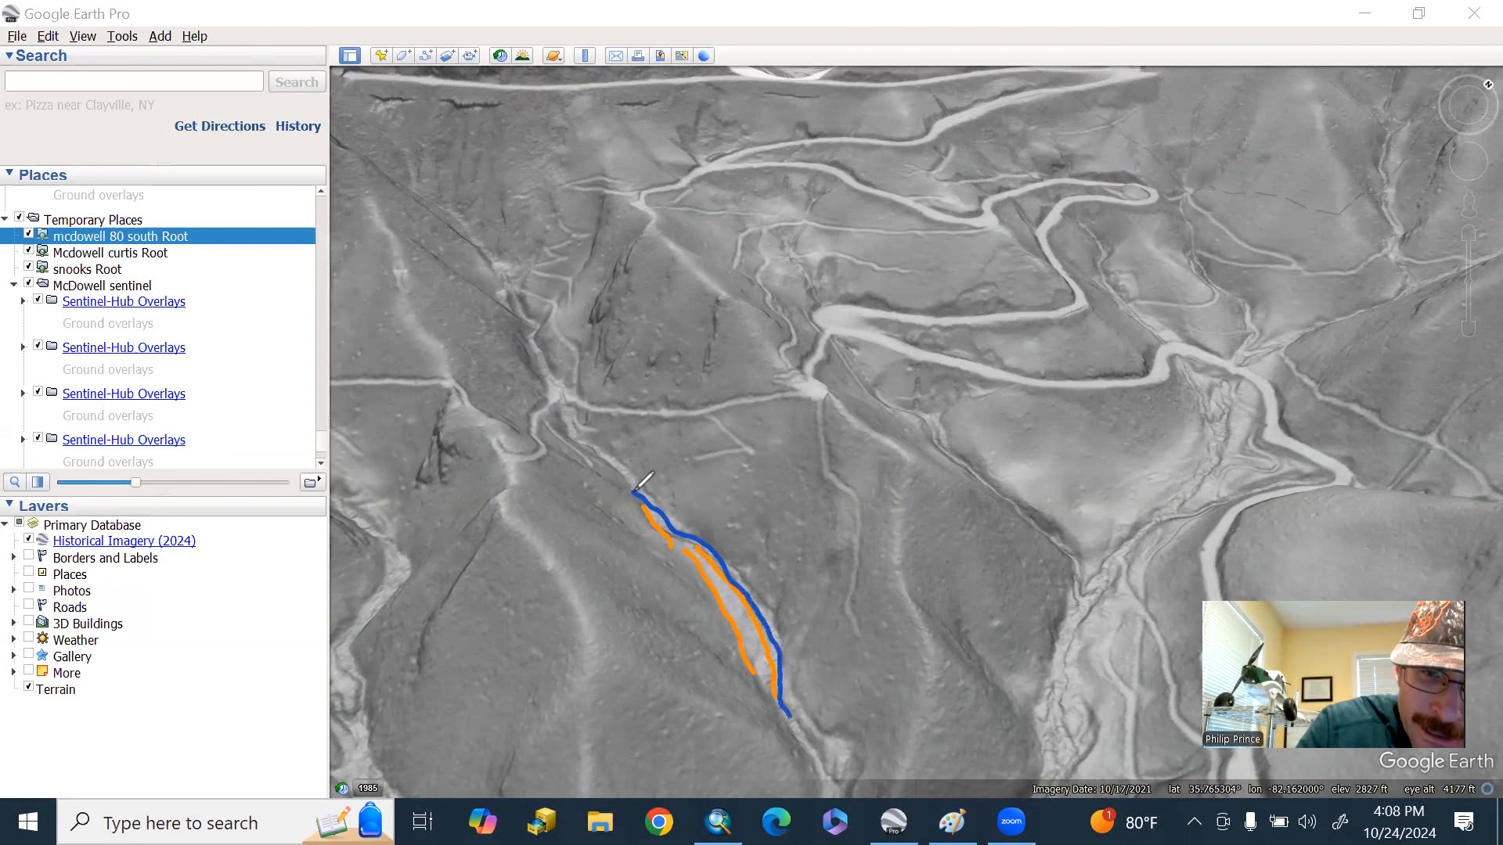
{"action": "mouse_move", "coordinate": [800, 690]}
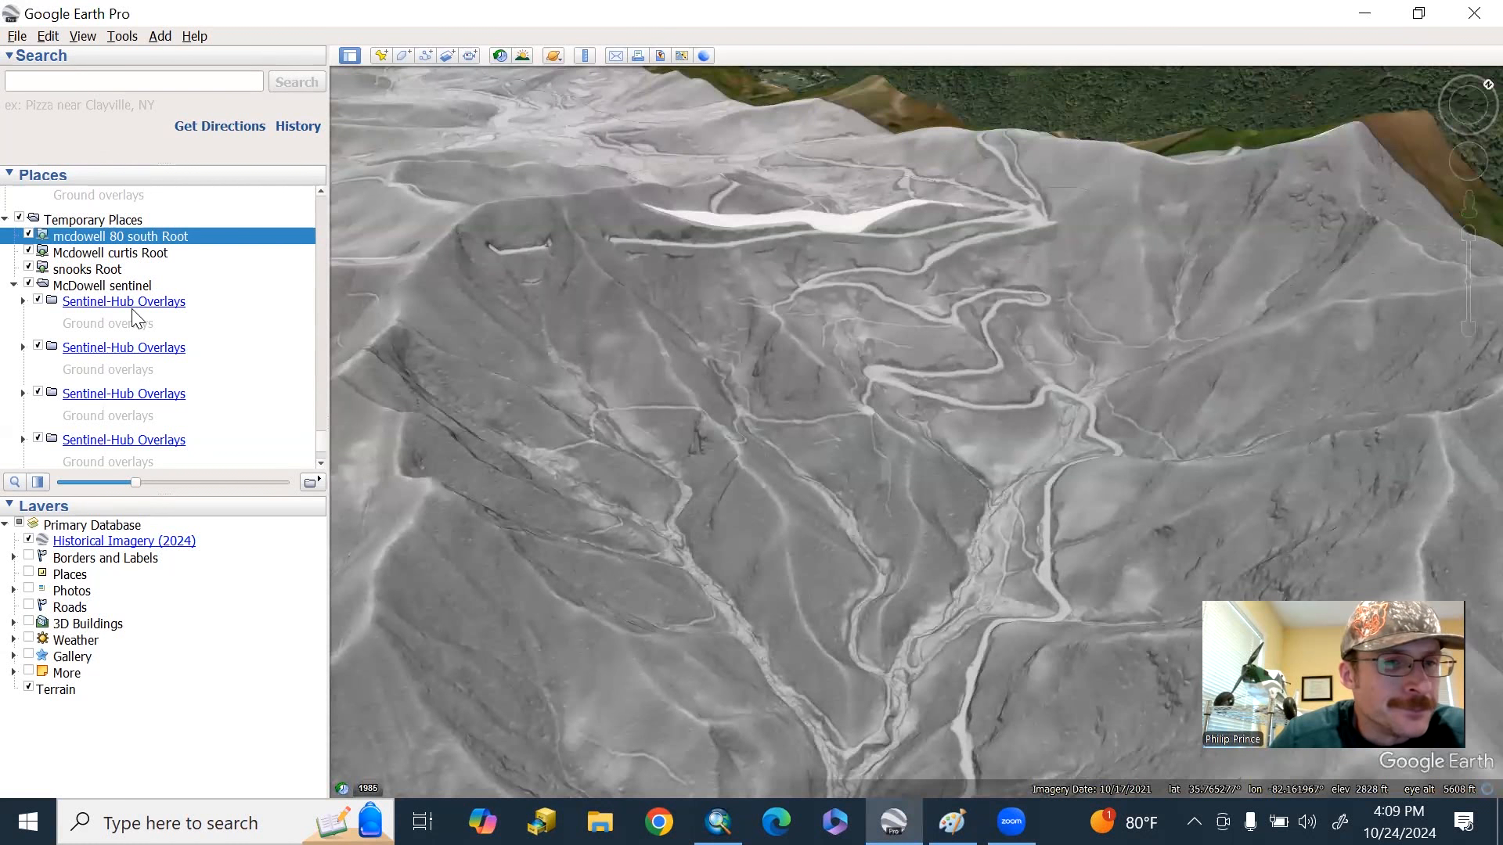
- Select the snooks hillshade overlay and pan the view over to the snooks ridge
{"action": "left_click", "coordinate": [86, 269]}
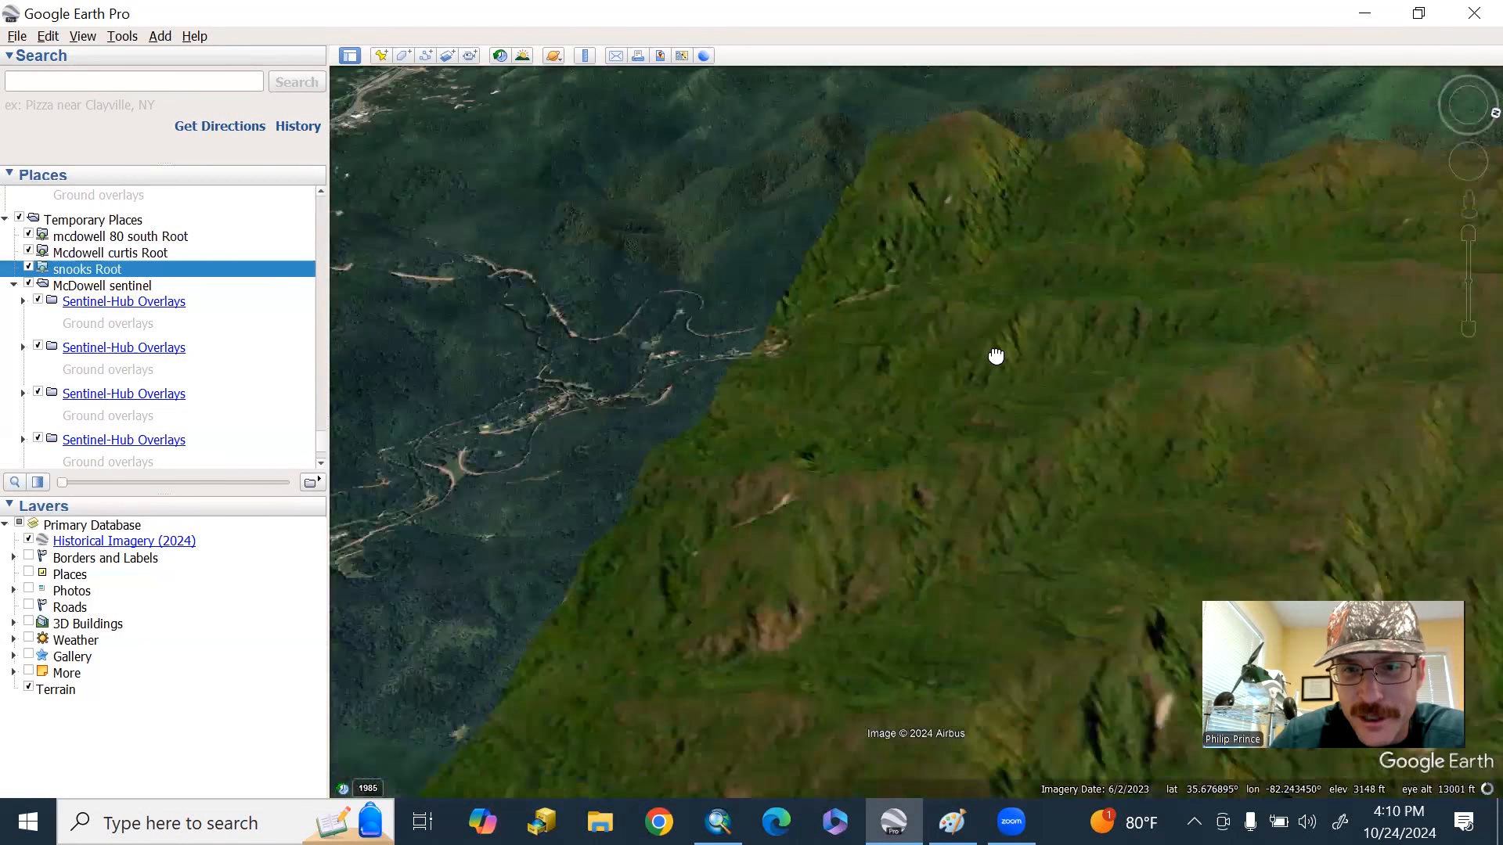
{"action": "left_click_drag", "start_coordinate": [996, 355], "coordinate": [858, 328]}
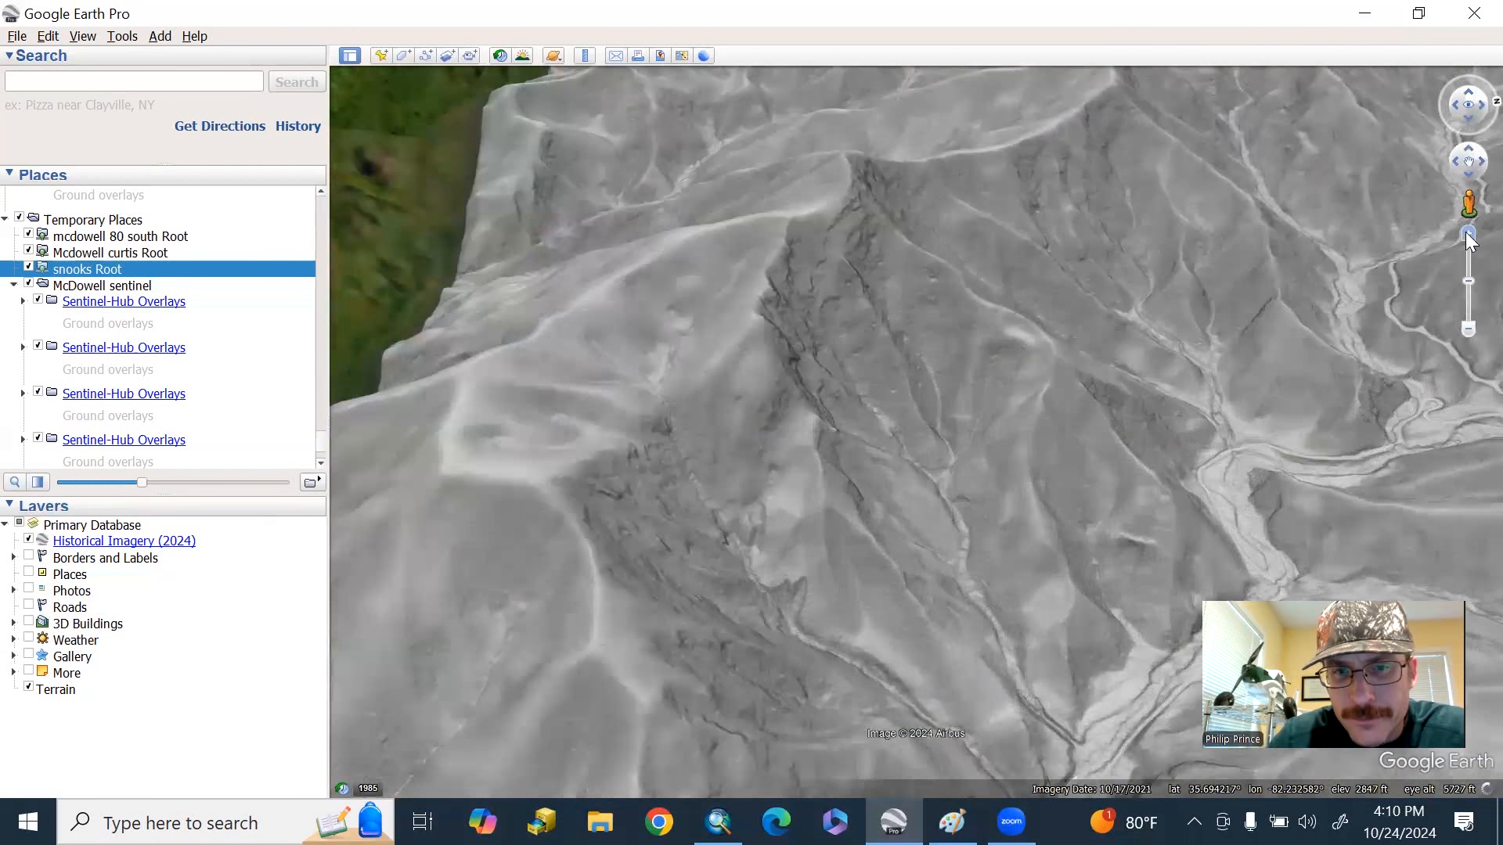
- Set the snooks hillshade fully opaque and tilt in close over the two gully channels
{"action": "left_click_drag", "start_coordinate": [129, 482], "coordinate": [142, 482]}
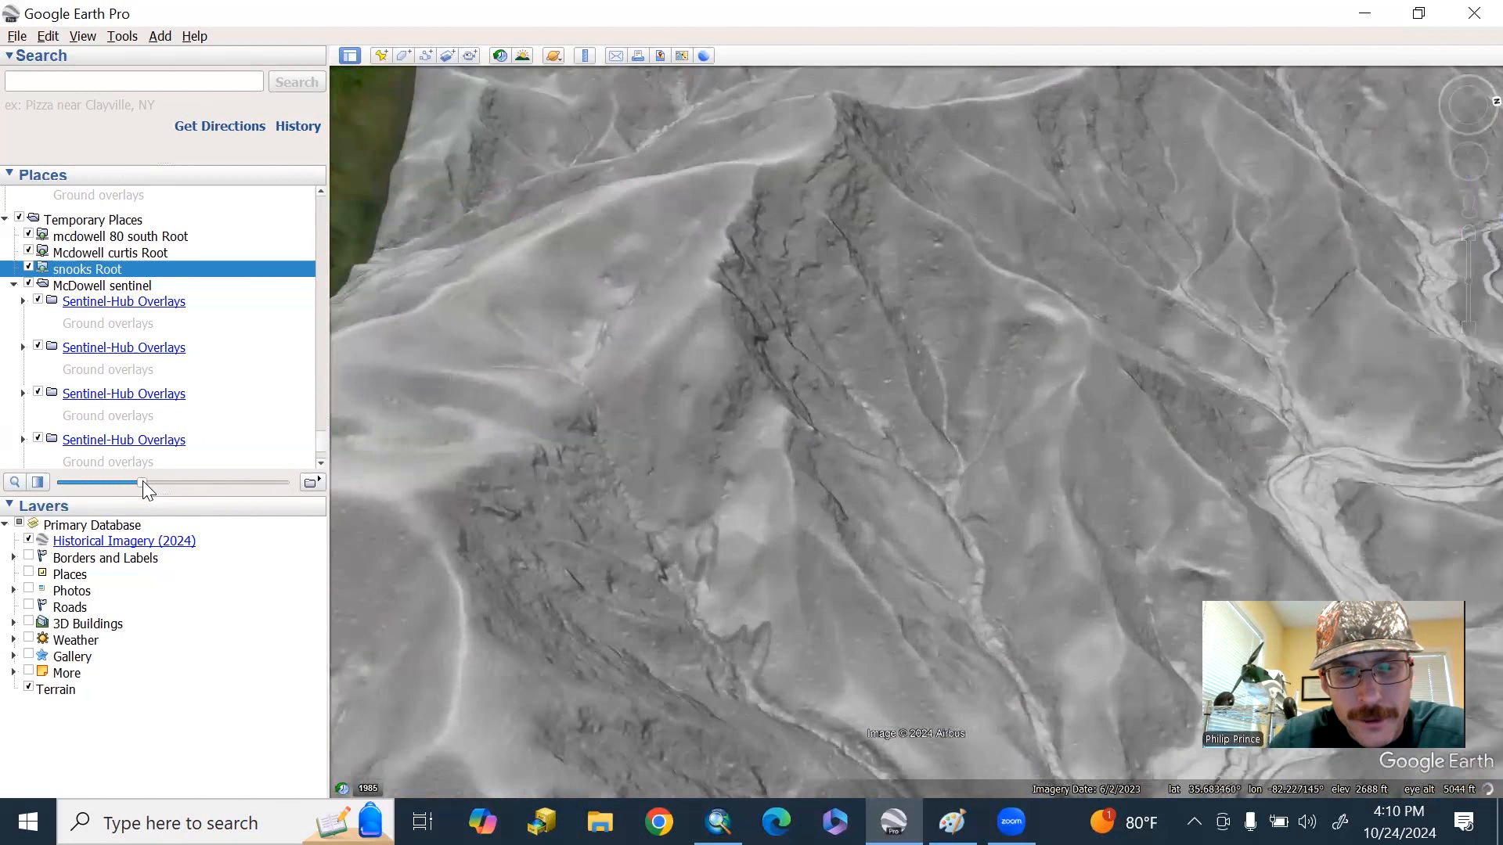
{"action": "left_click_drag", "start_coordinate": [139, 483], "coordinate": [244, 482]}
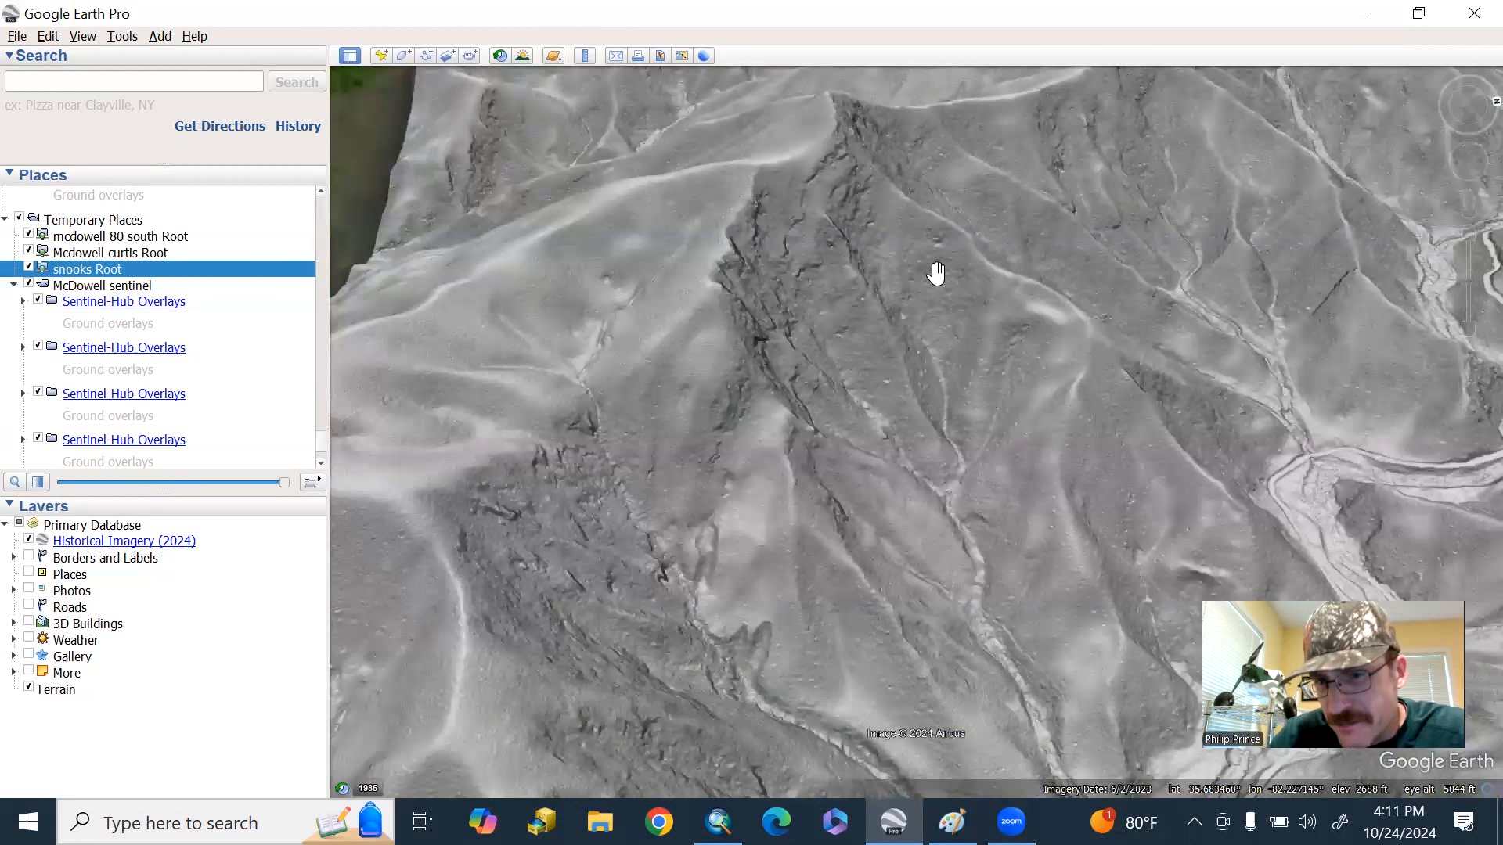
{"action": "left_click_drag", "start_coordinate": [937, 272], "coordinate": [903, 502]}
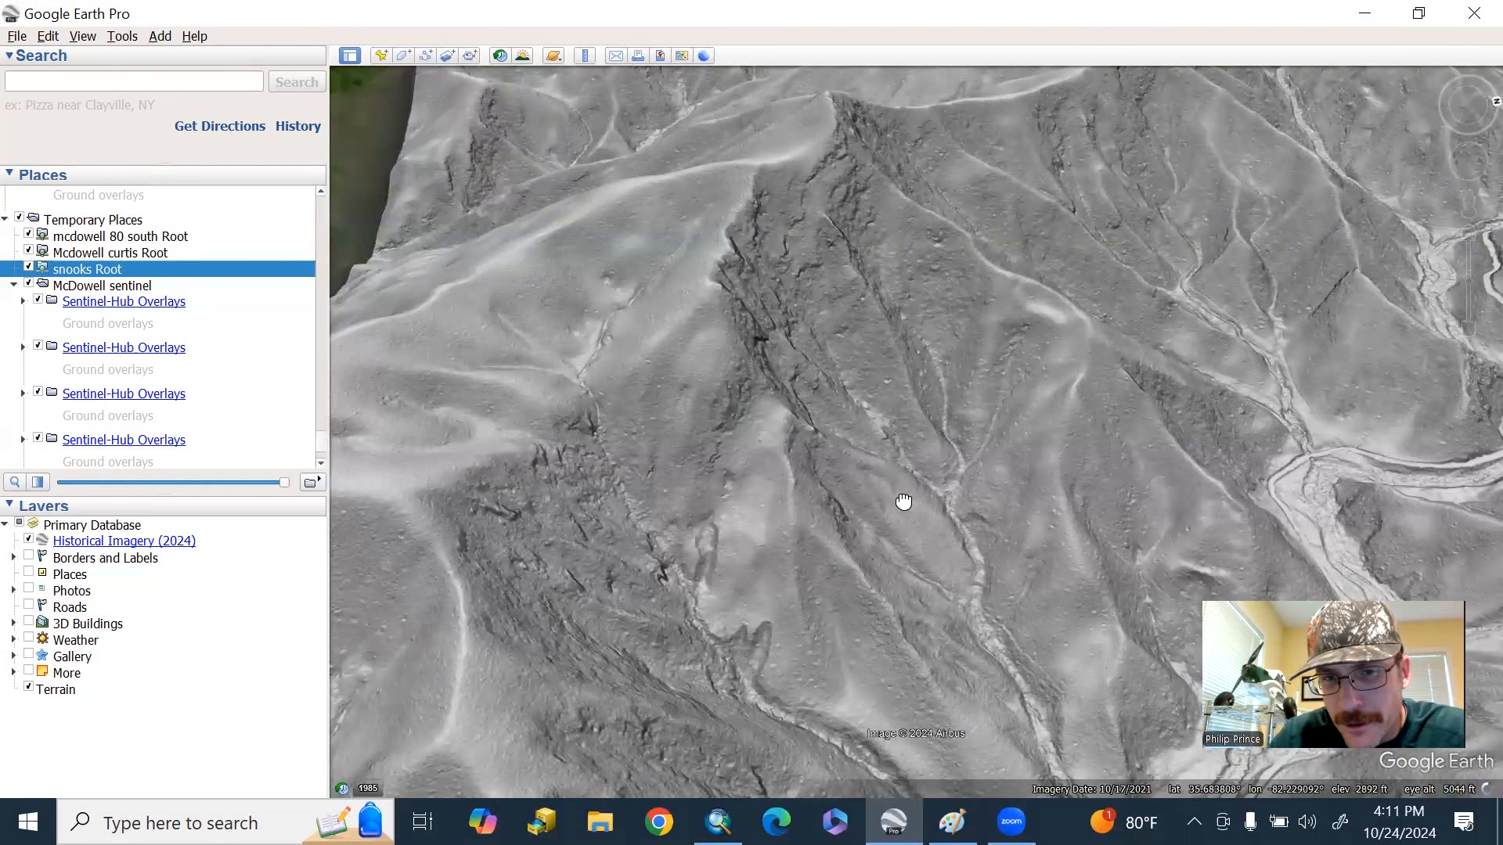
{"action": "left_click_drag", "start_coordinate": [902, 501], "coordinate": [949, 469]}
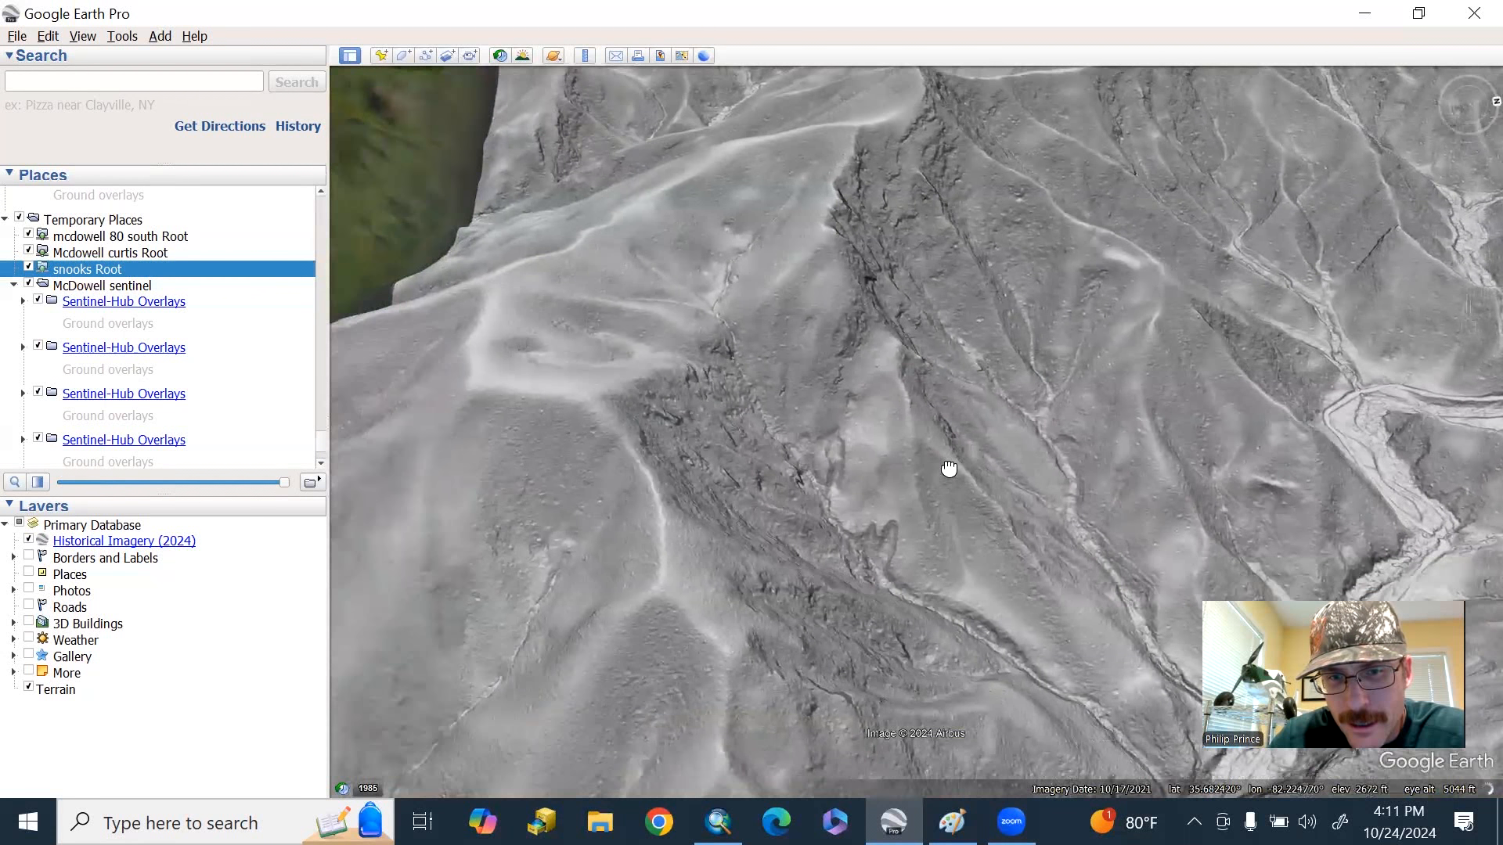
{"action": "left_click_drag", "start_coordinate": [948, 469], "coordinate": [1468, 225]}
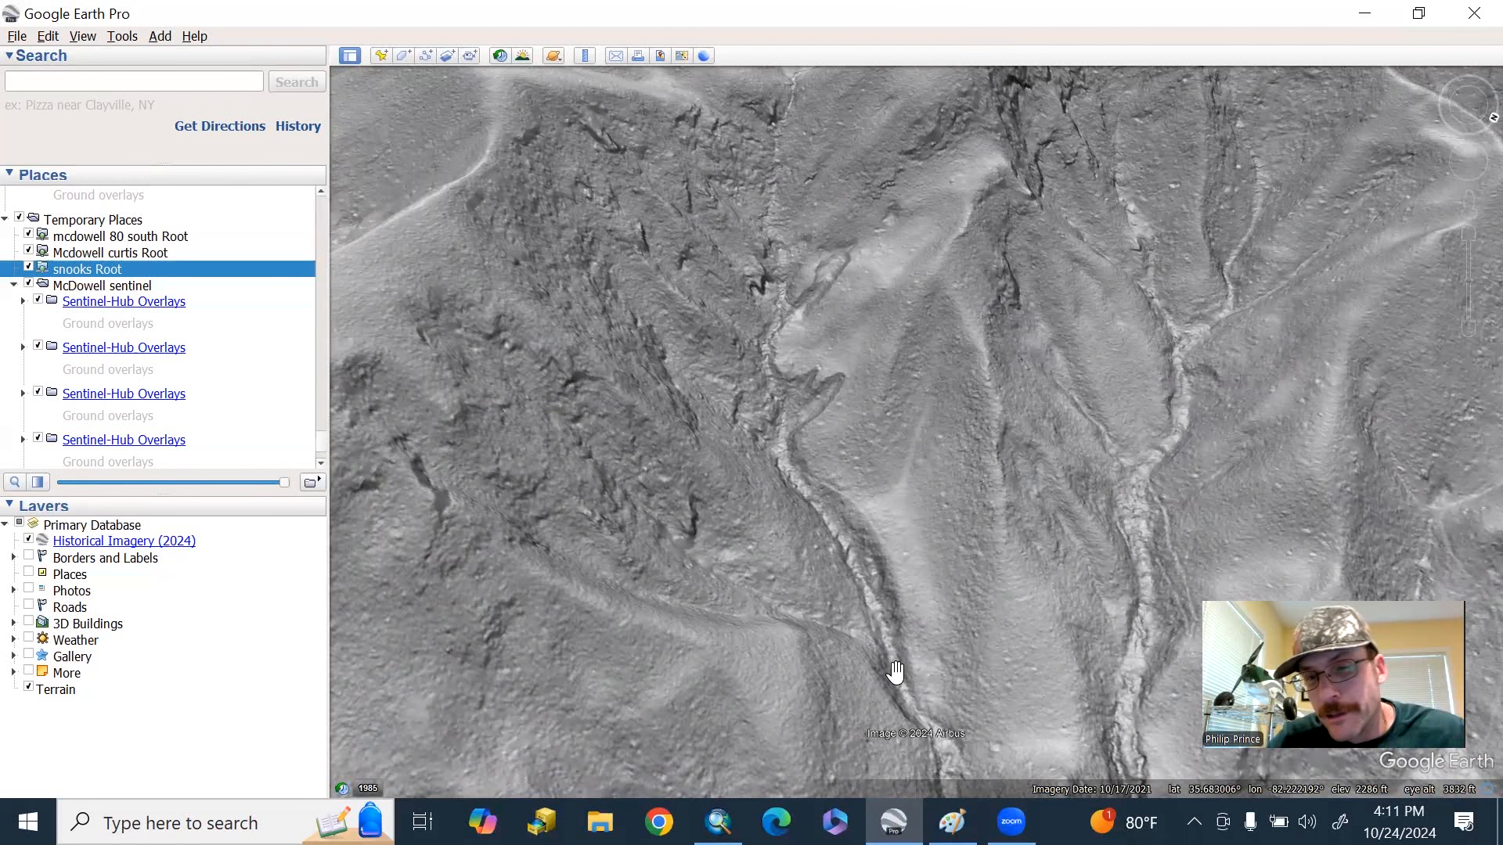
{"action": "mouse_move", "coordinate": [857, 343]}
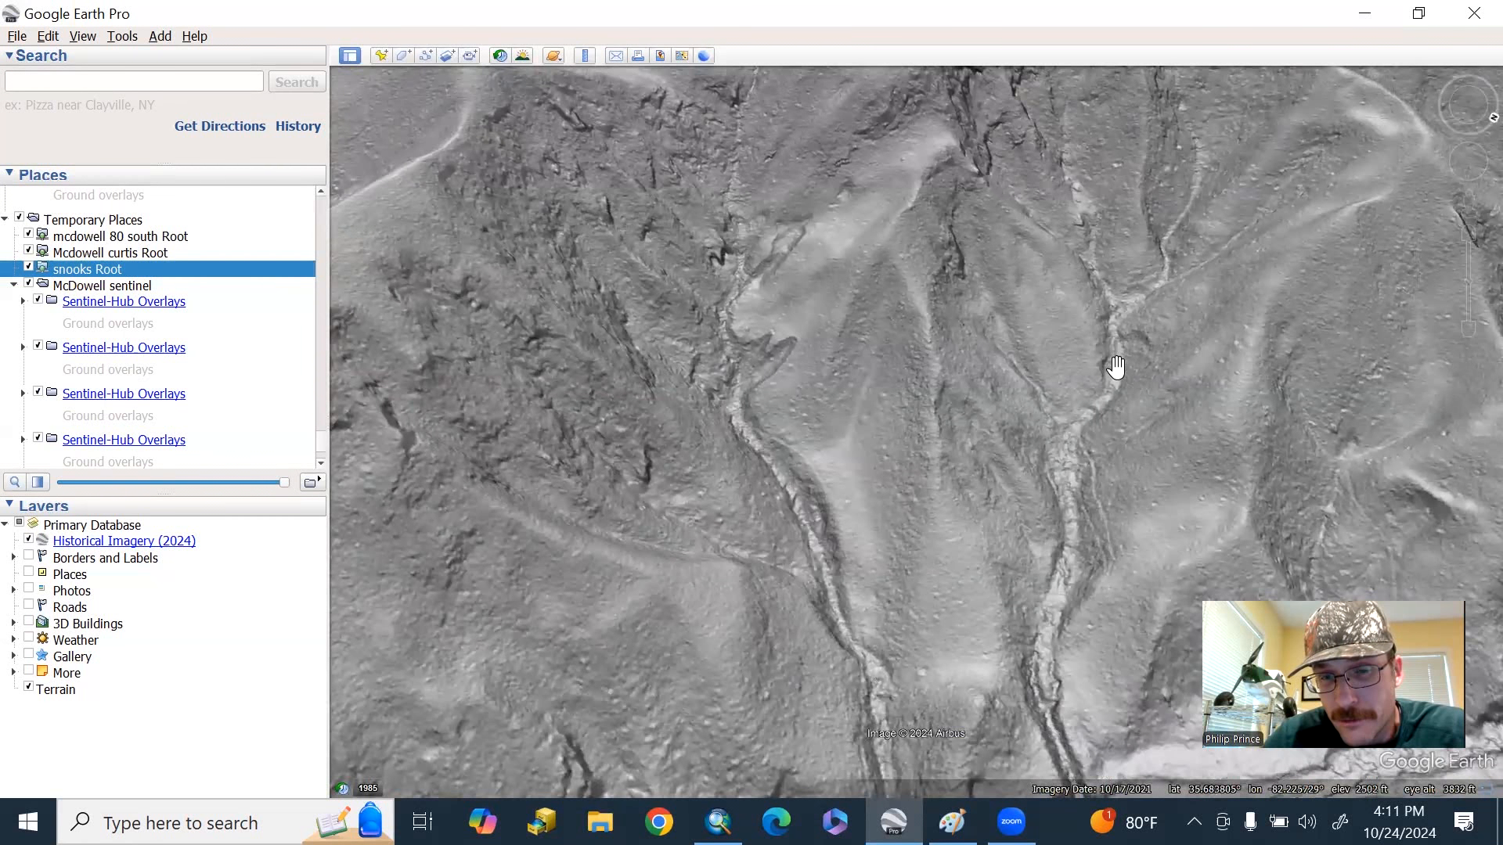
{"action": "mouse_move", "coordinate": [1108, 376]}
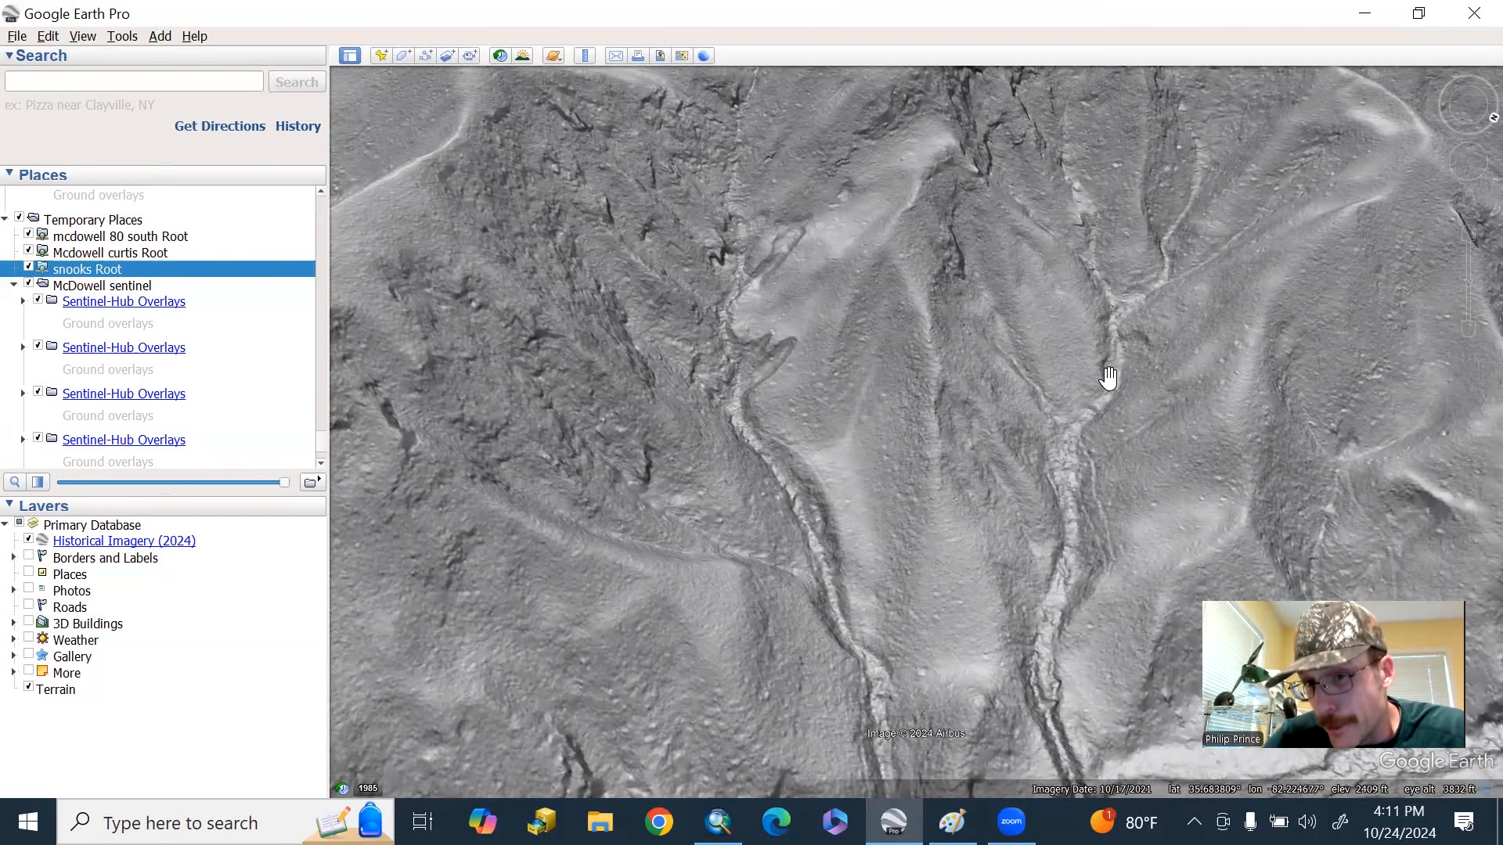